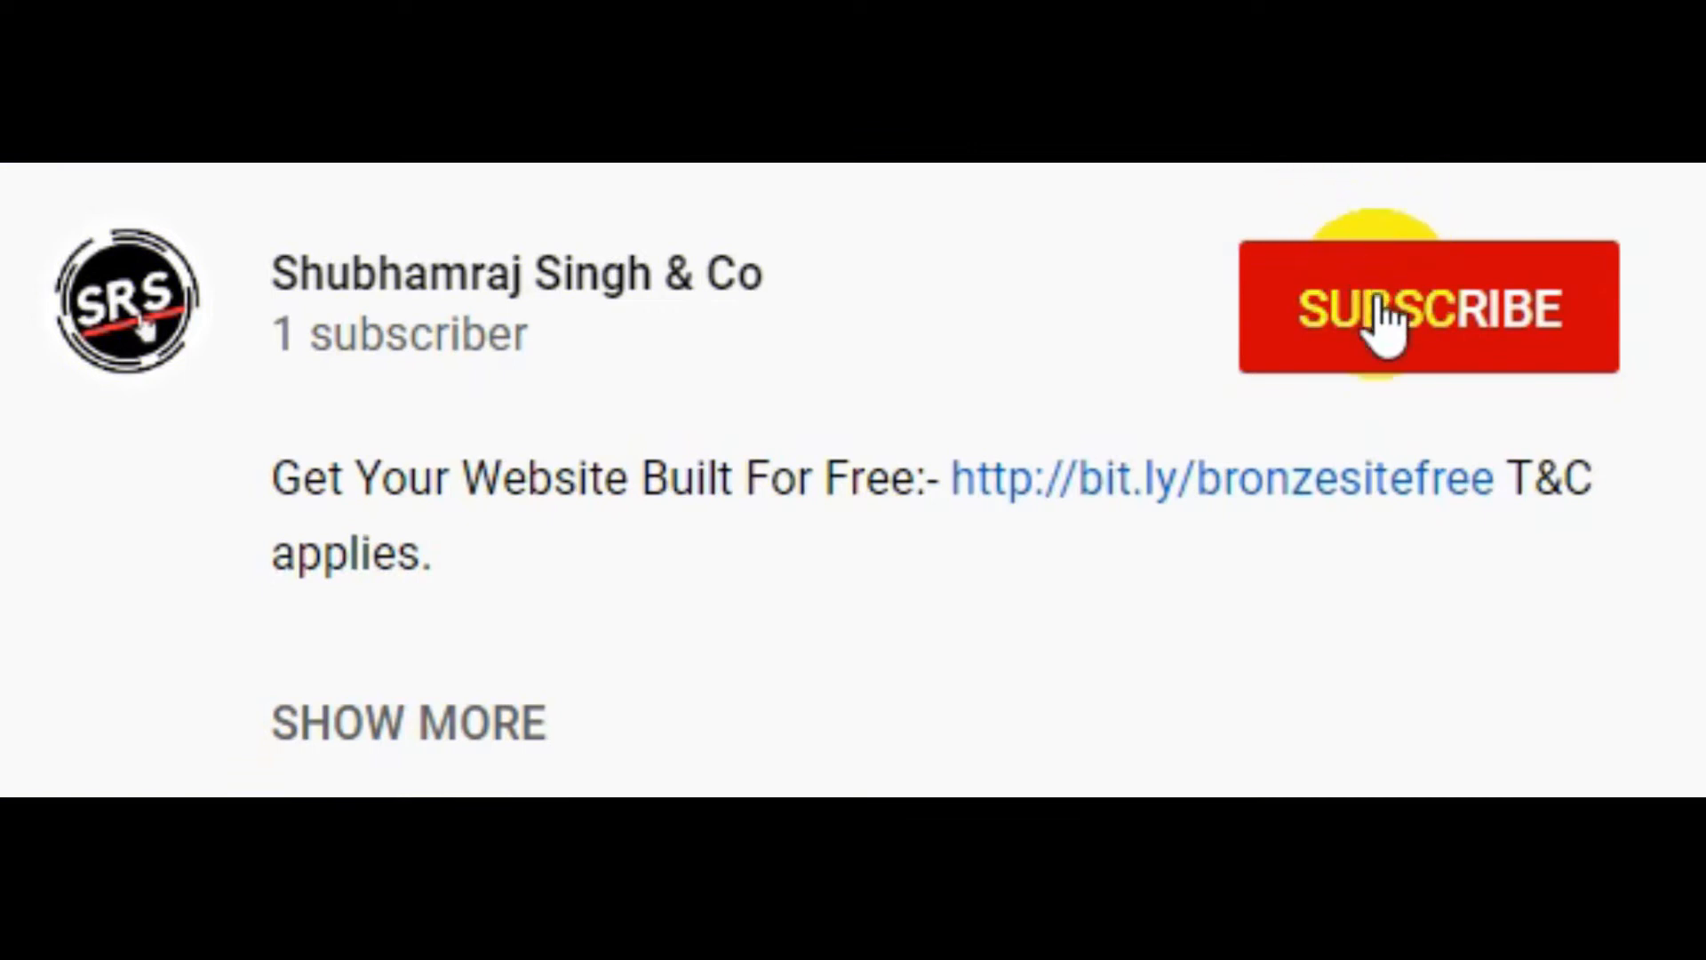
- Show the Business Settings System Users page for quotesloop, currently empty
{"action": "left_click", "coordinate": [1414, 307]}
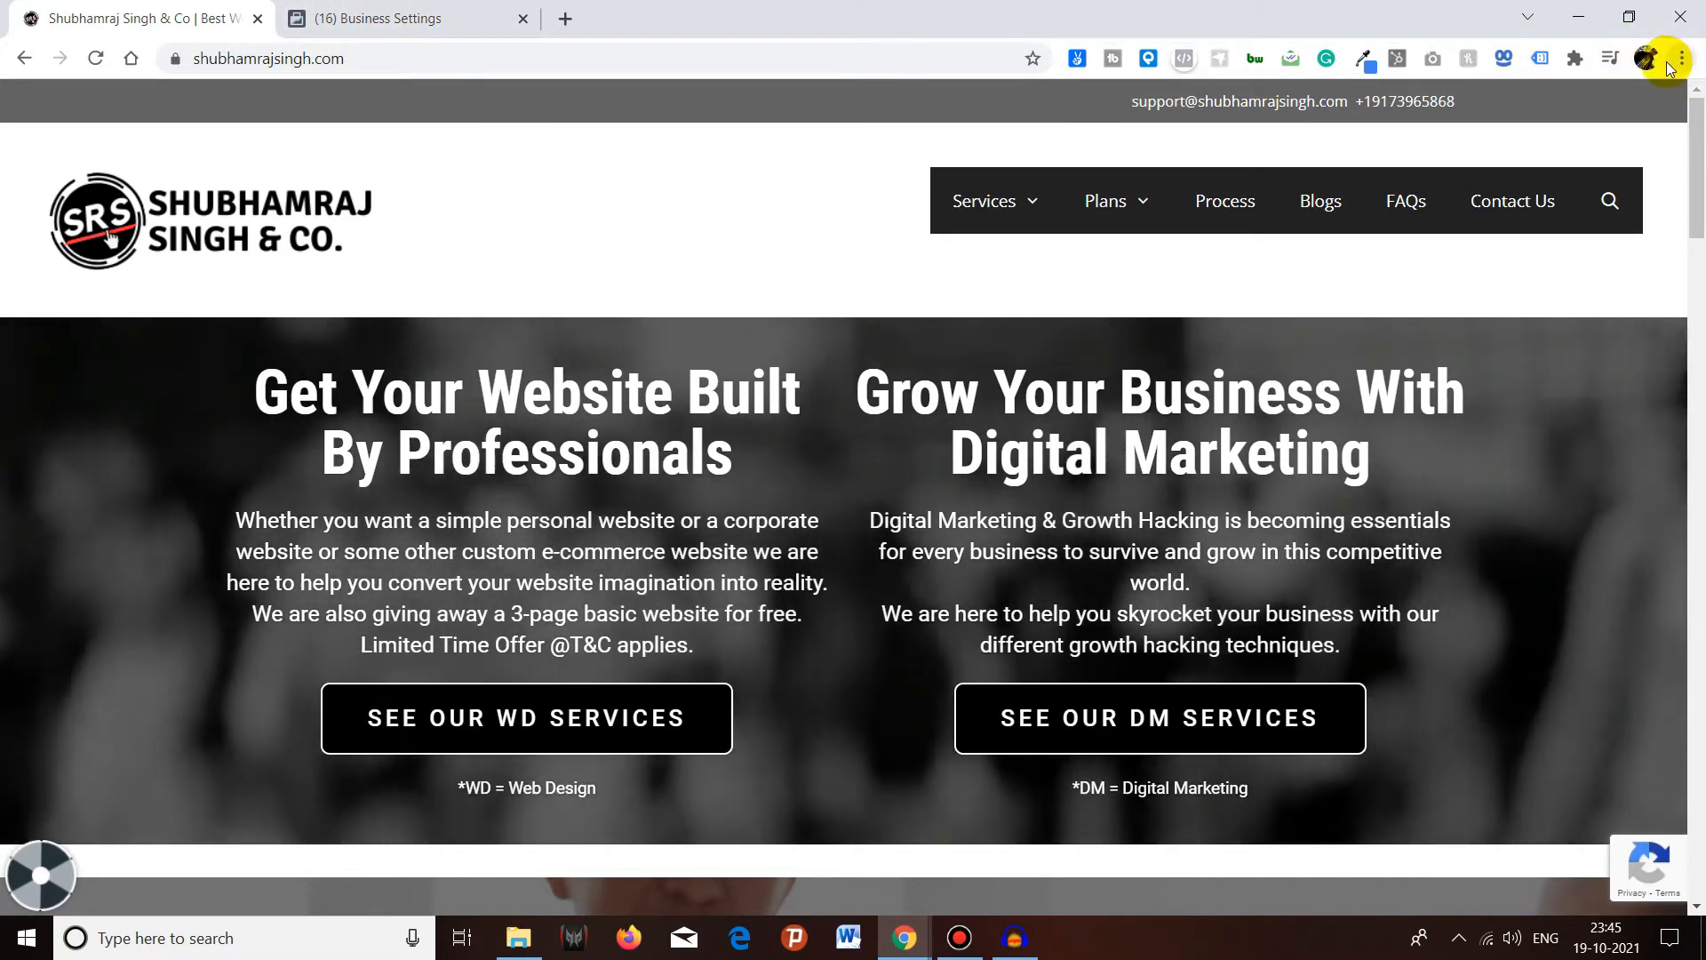
{"action": "mouse_move", "coordinate": [498, 138]}
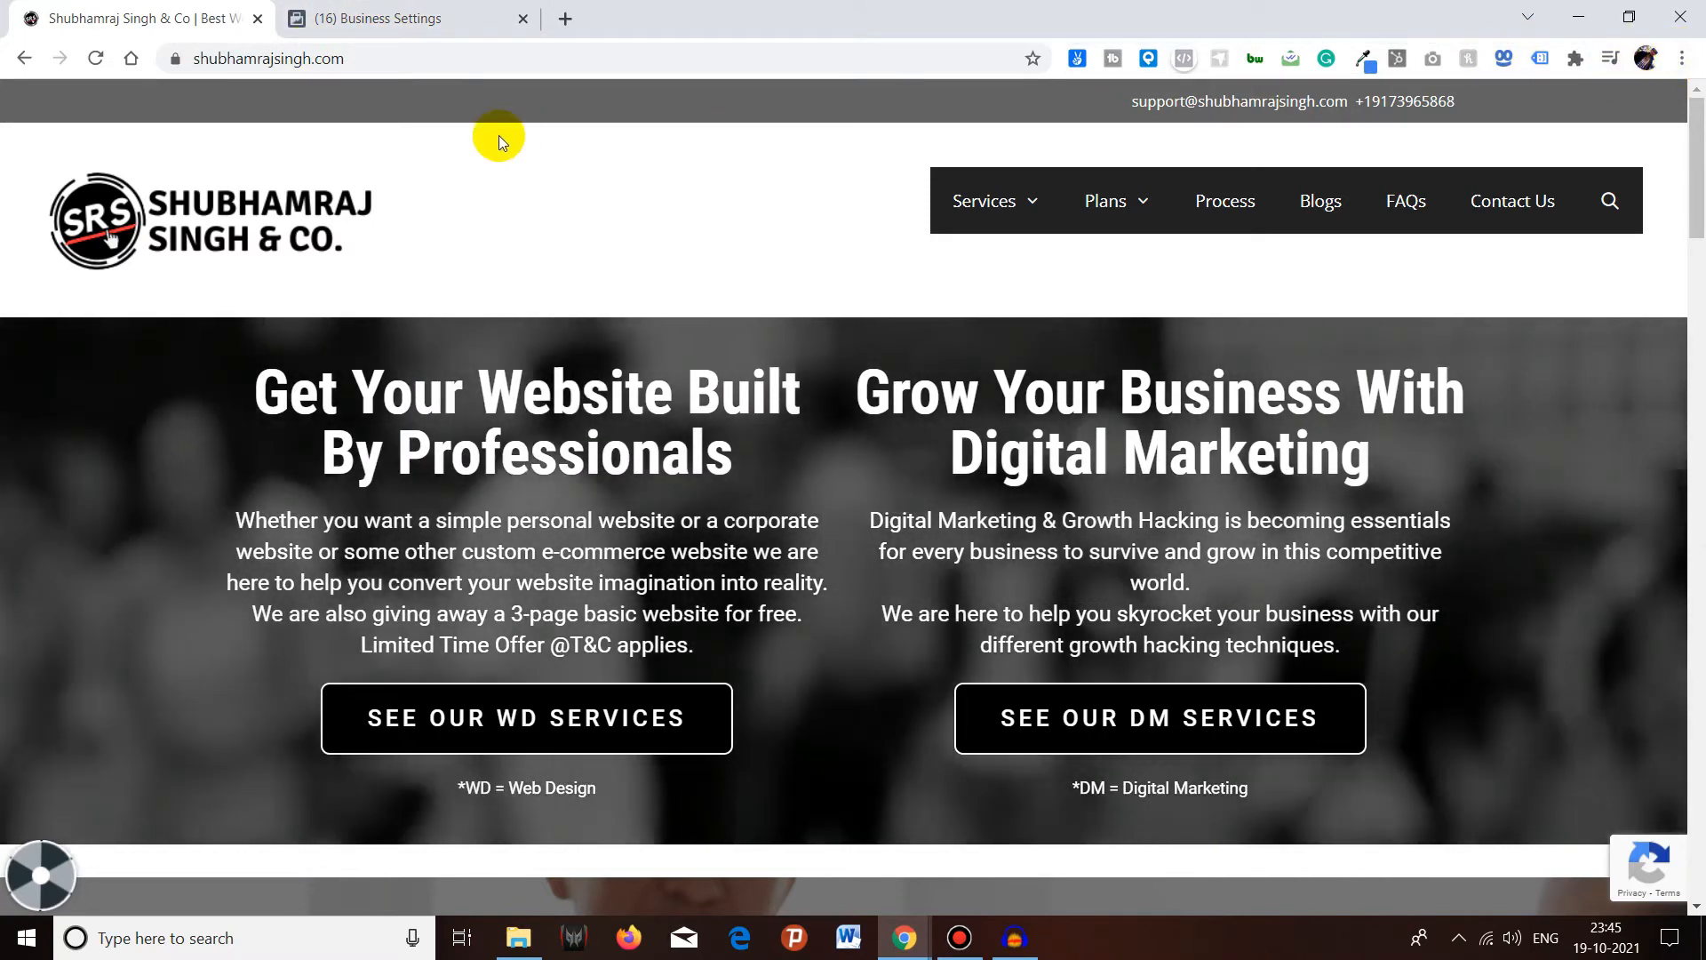
{"action": "mouse_move", "coordinate": [443, 176]}
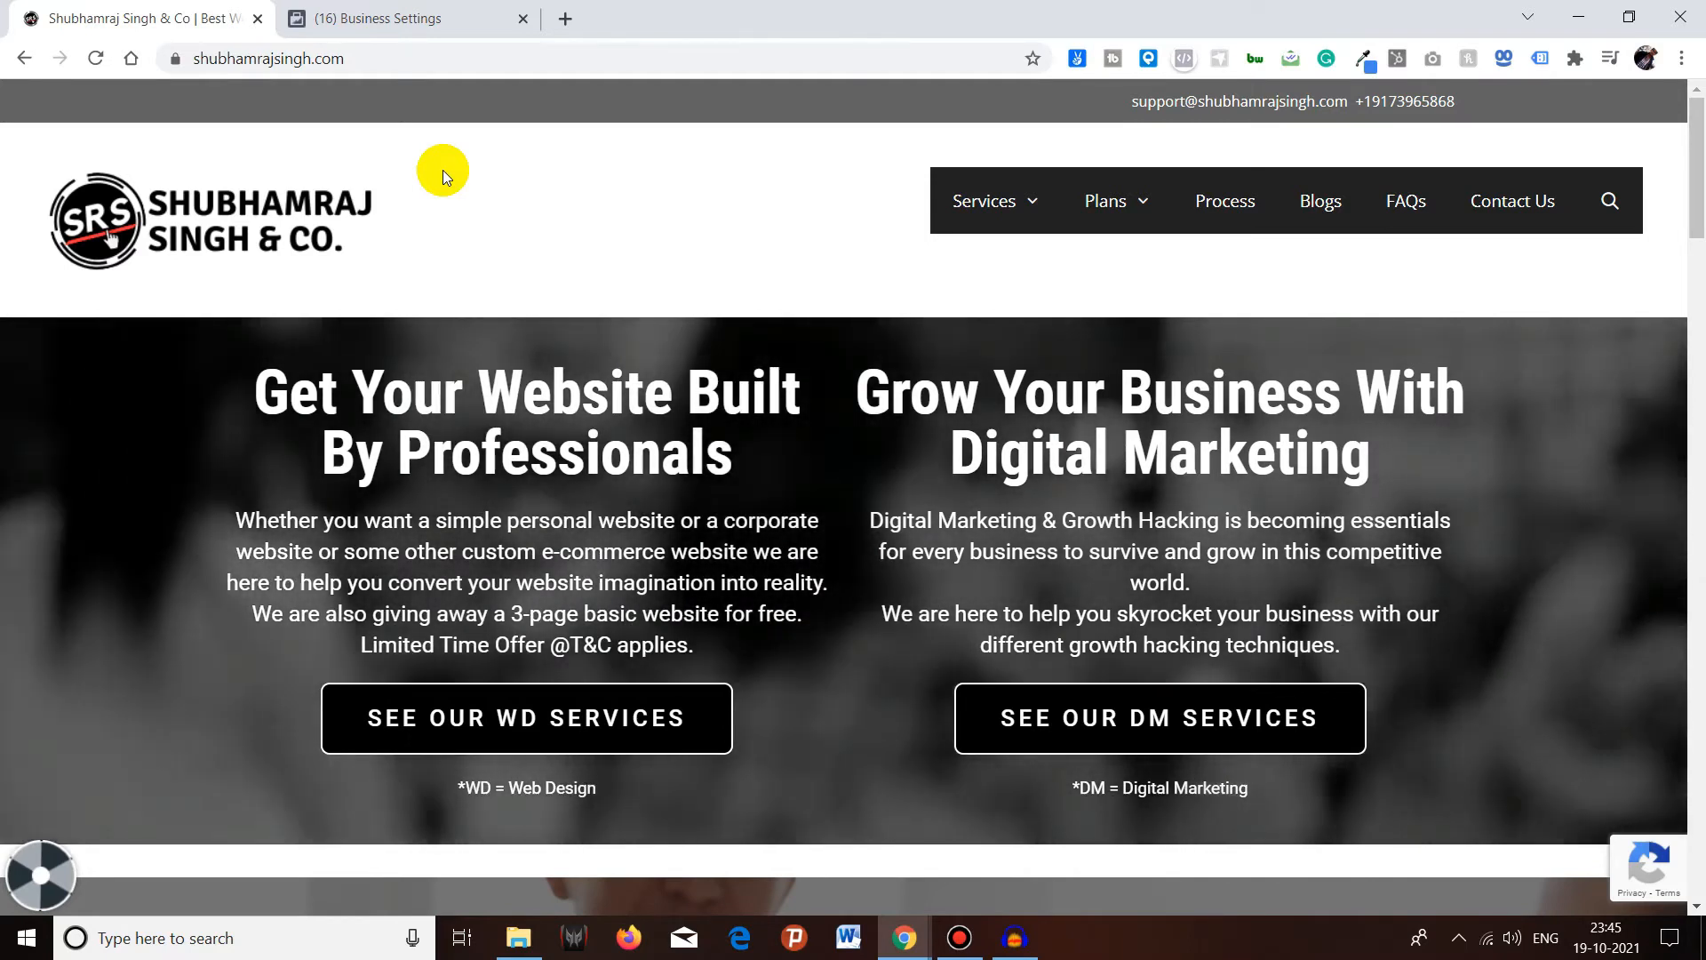
{"action": "left_click", "coordinate": [380, 18]}
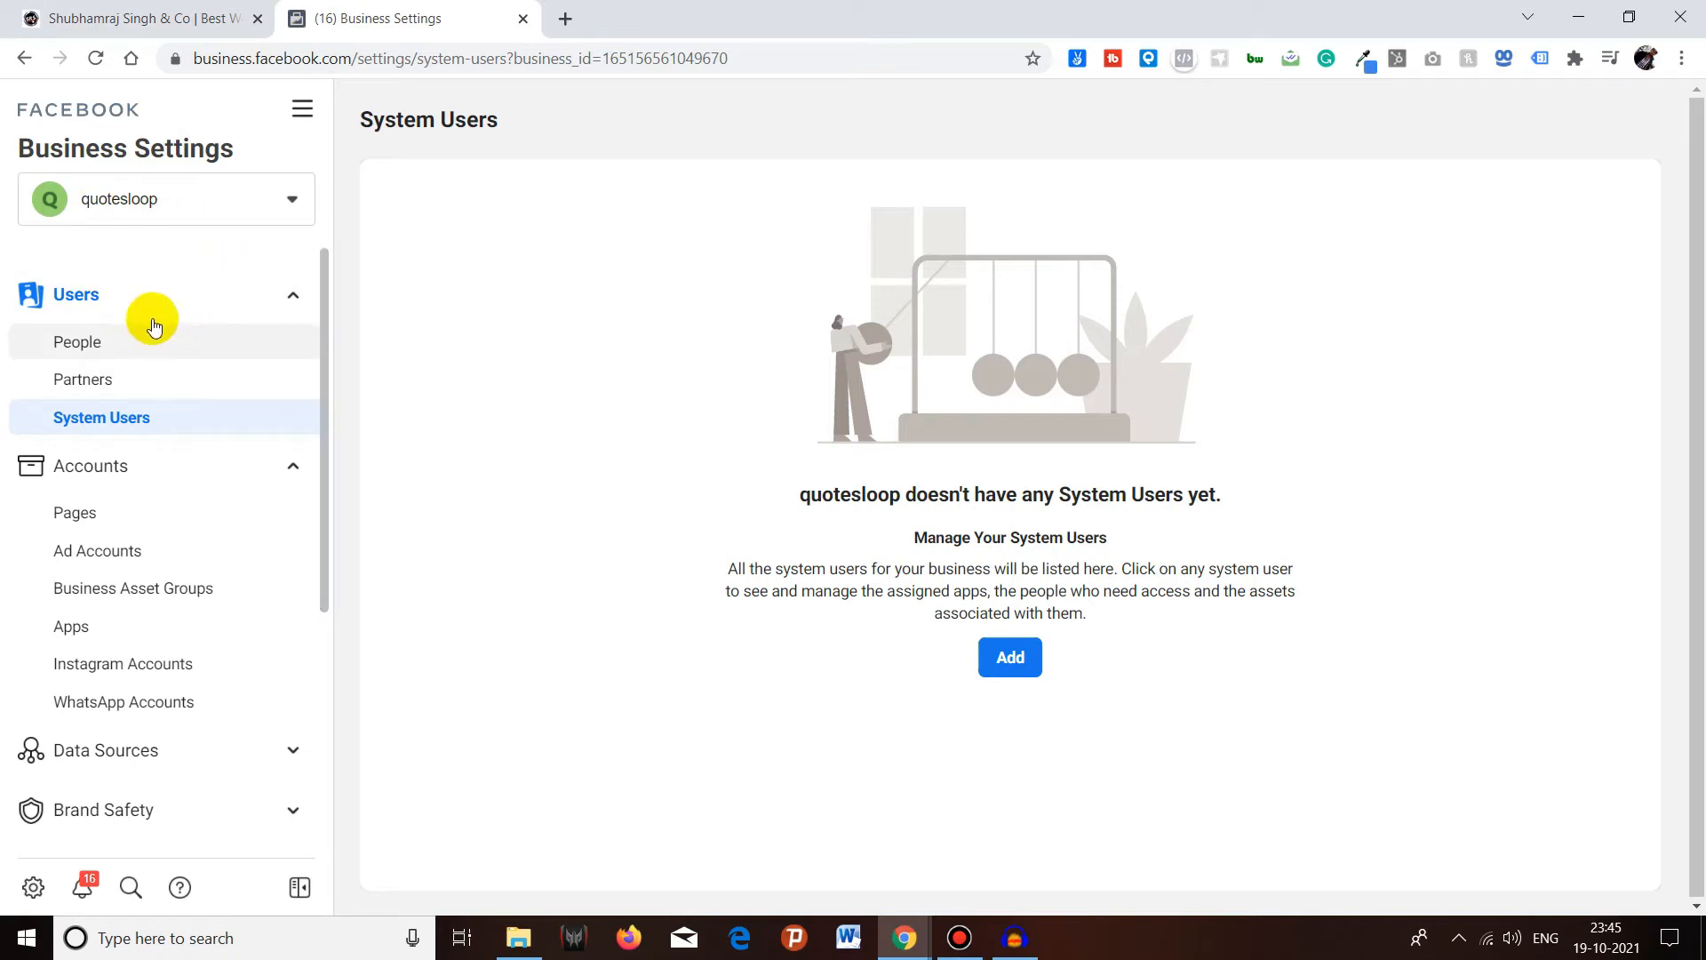
{"action": "mouse_move", "coordinate": [128, 443]}
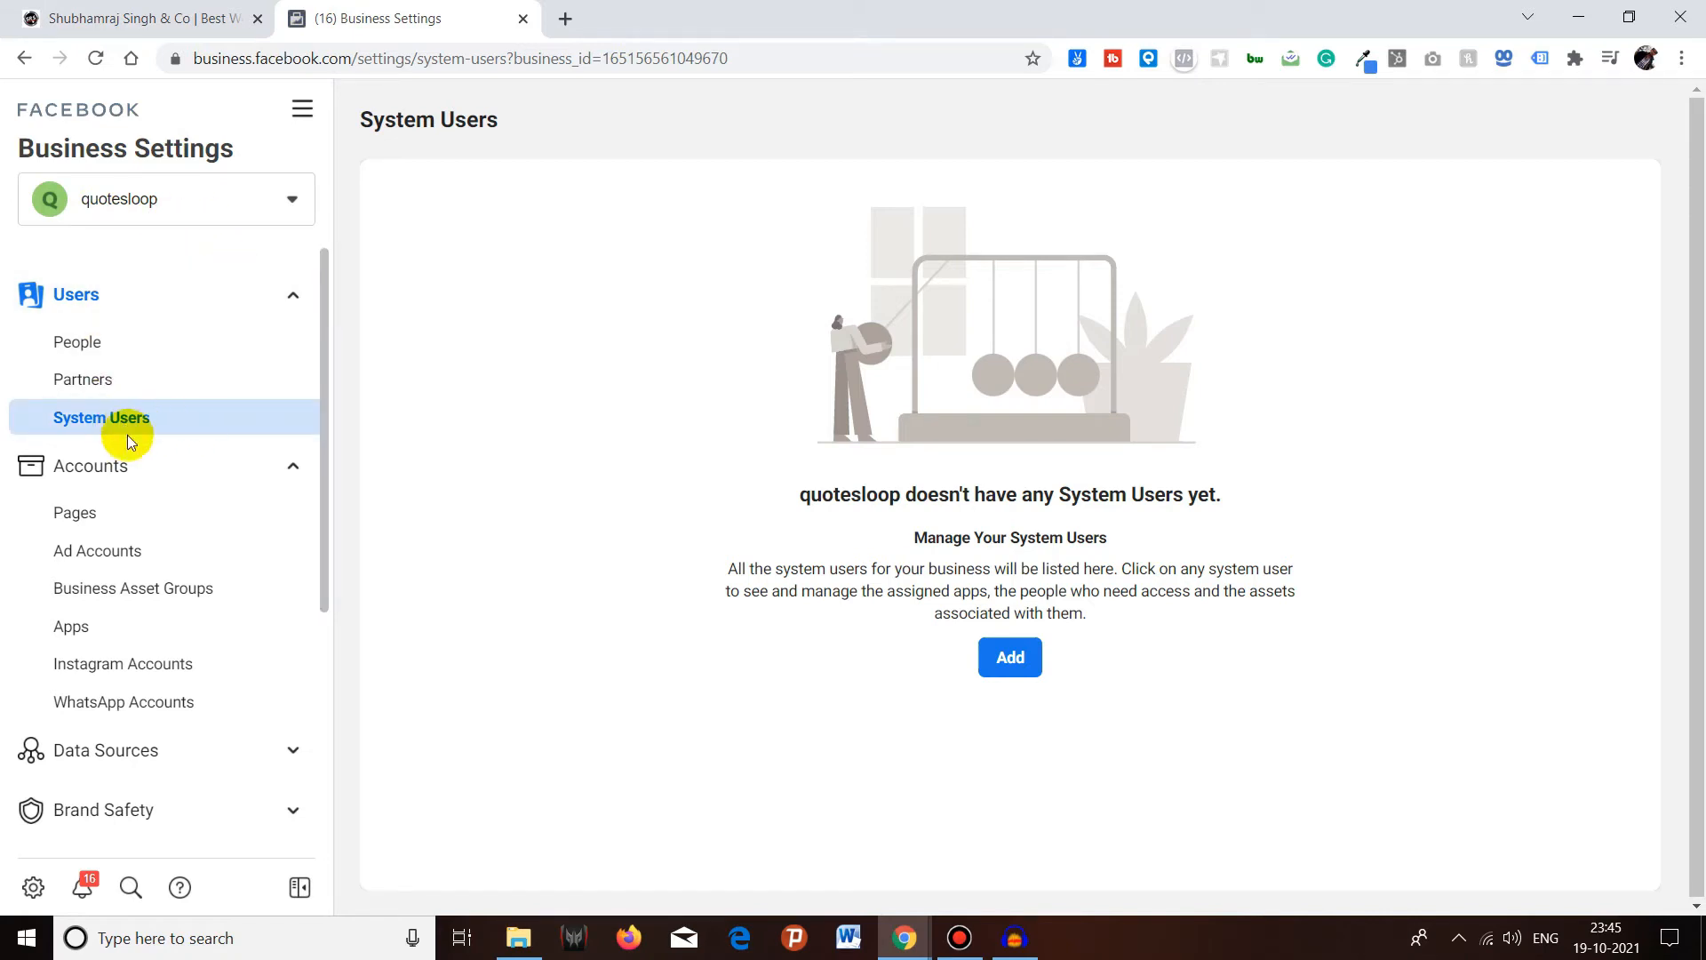
{"action": "mouse_move", "coordinate": [592, 477]}
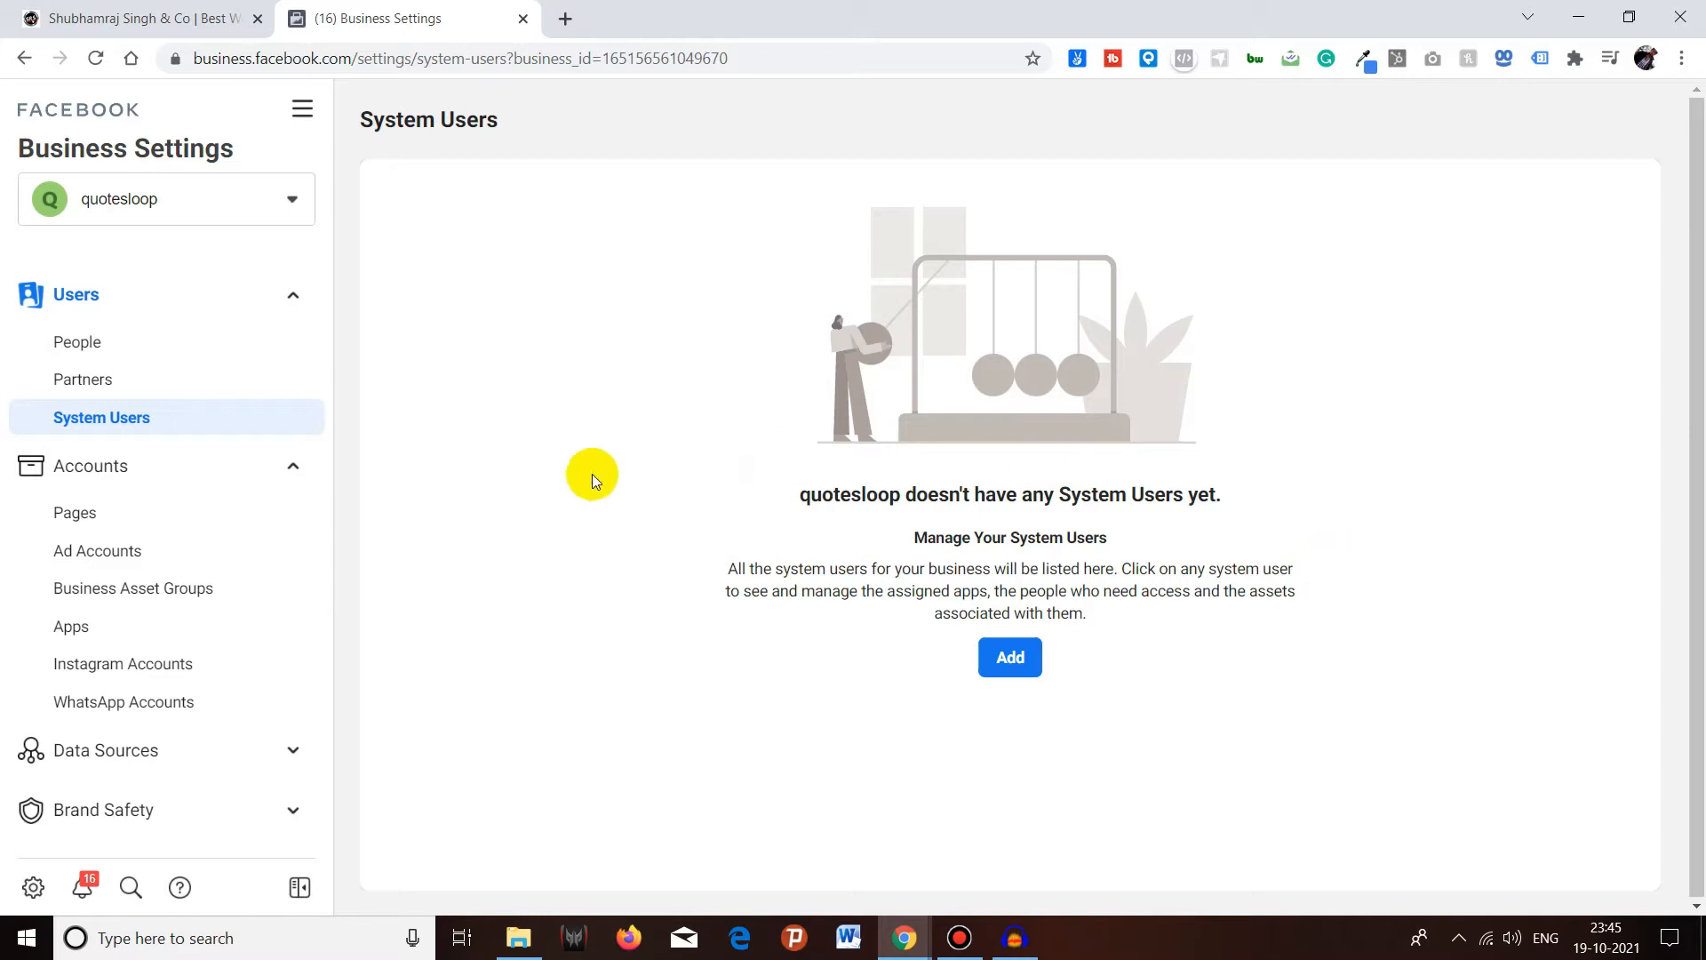
{"action": "mouse_move", "coordinate": [969, 647]}
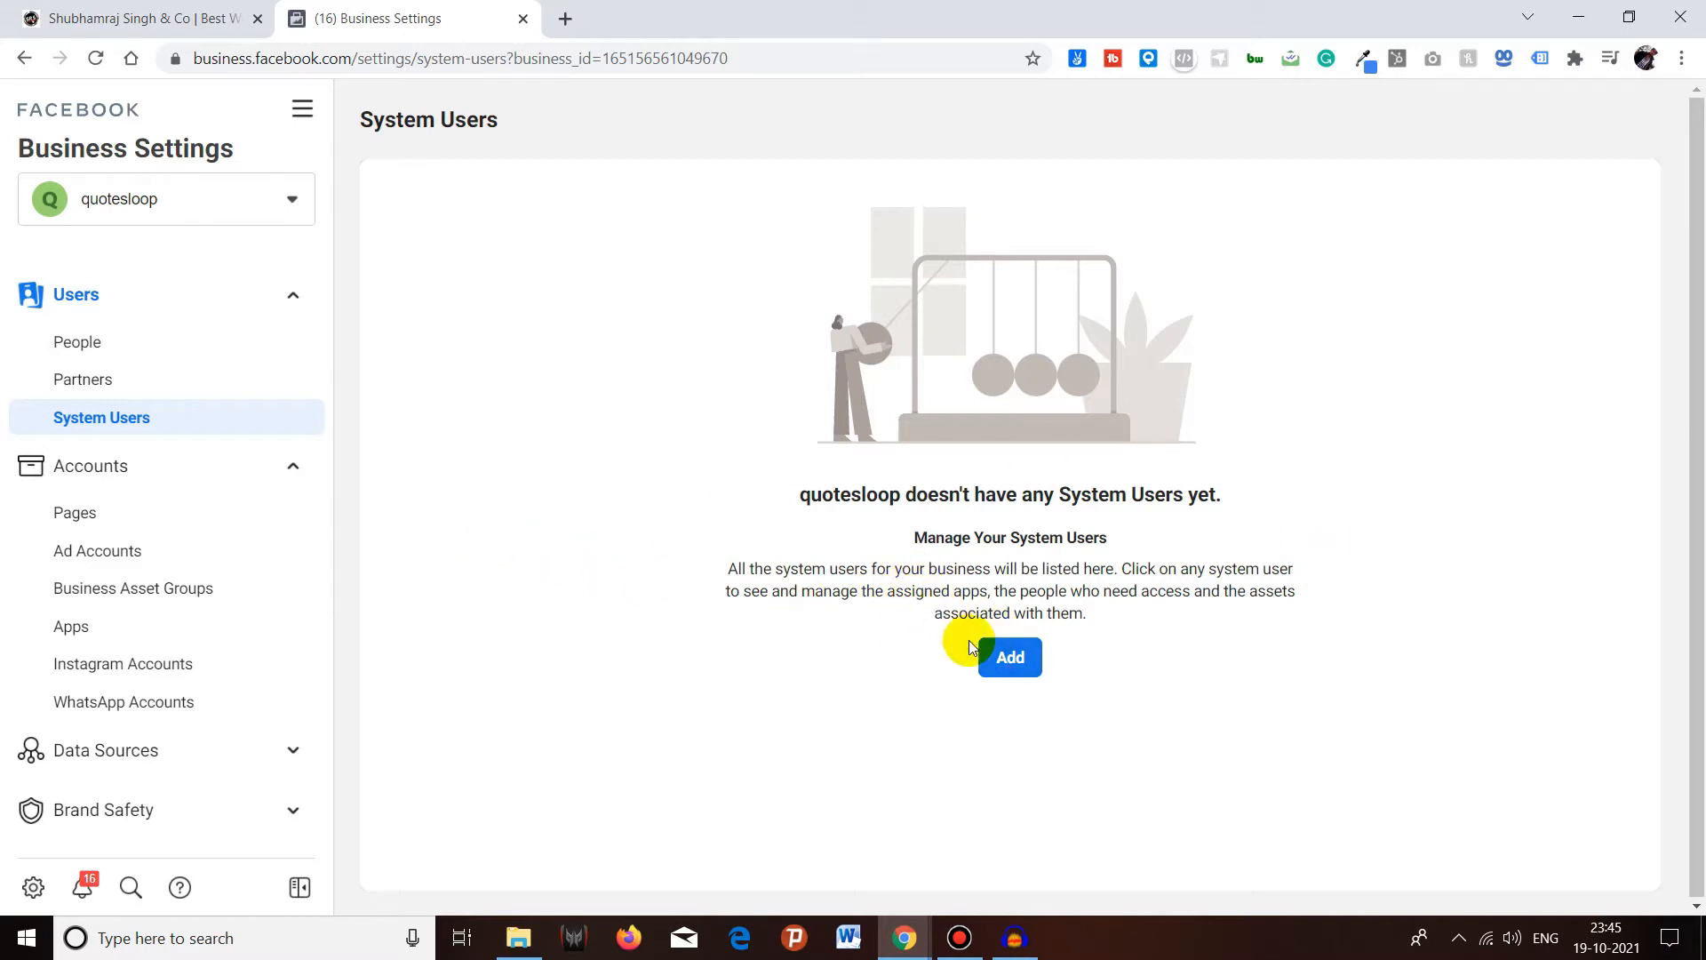
{"action": "mouse_move", "coordinate": [817, 622]}
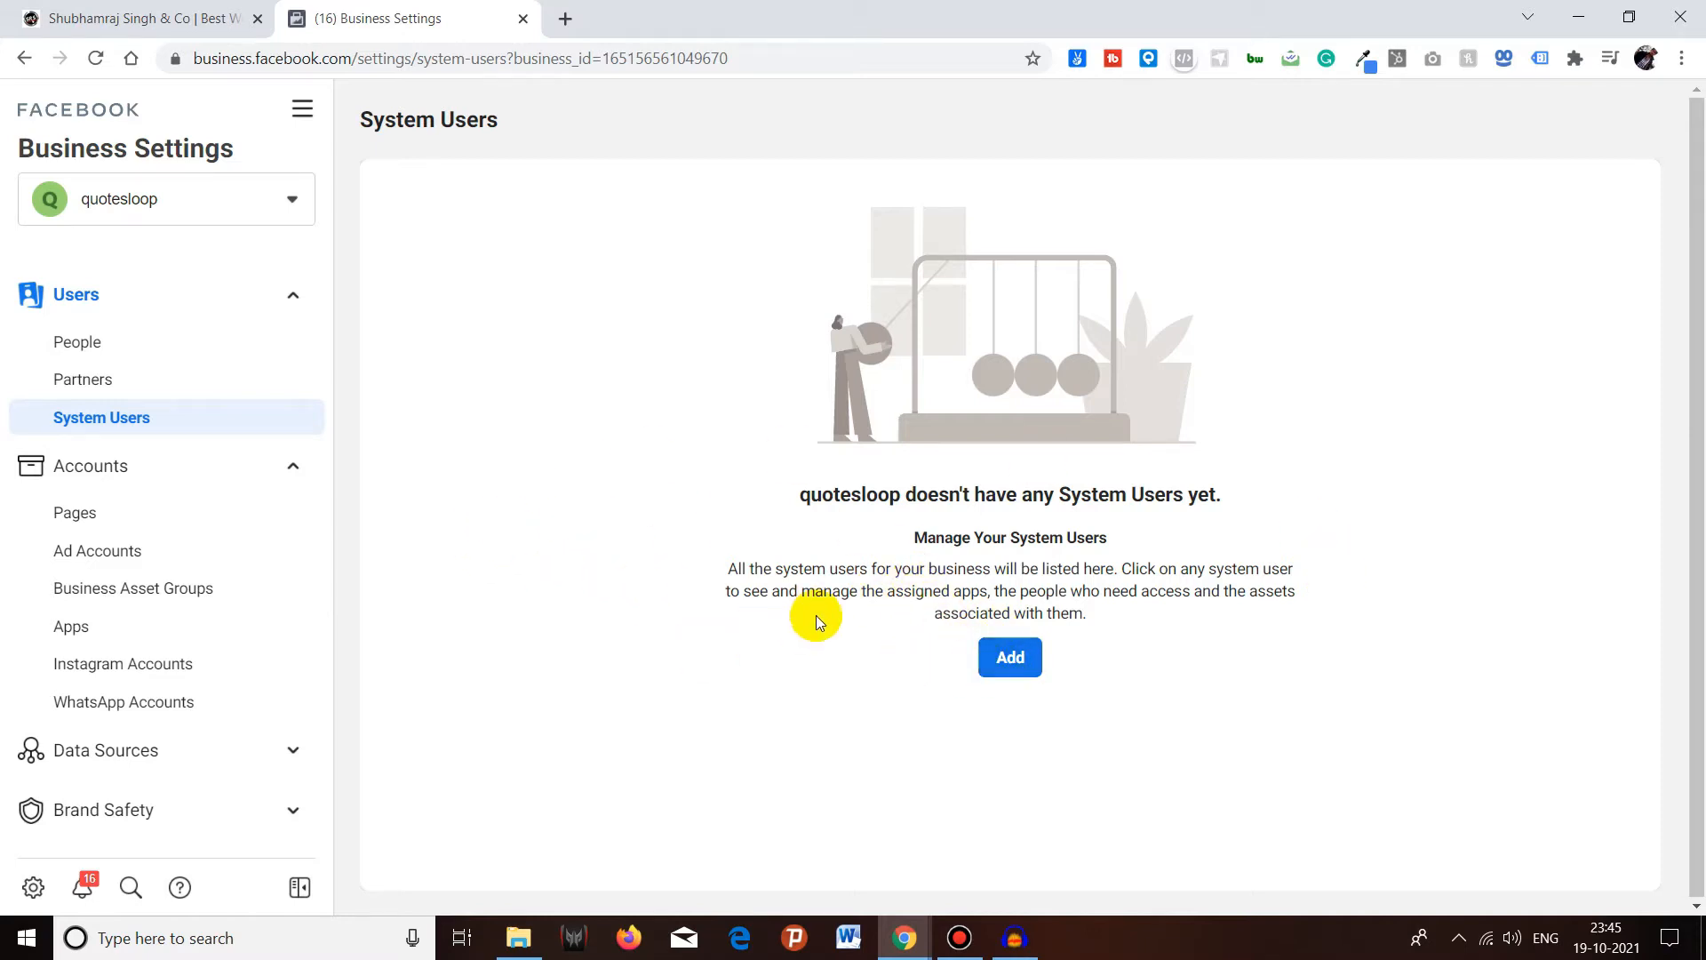
{"action": "mouse_move", "coordinate": [768, 411]}
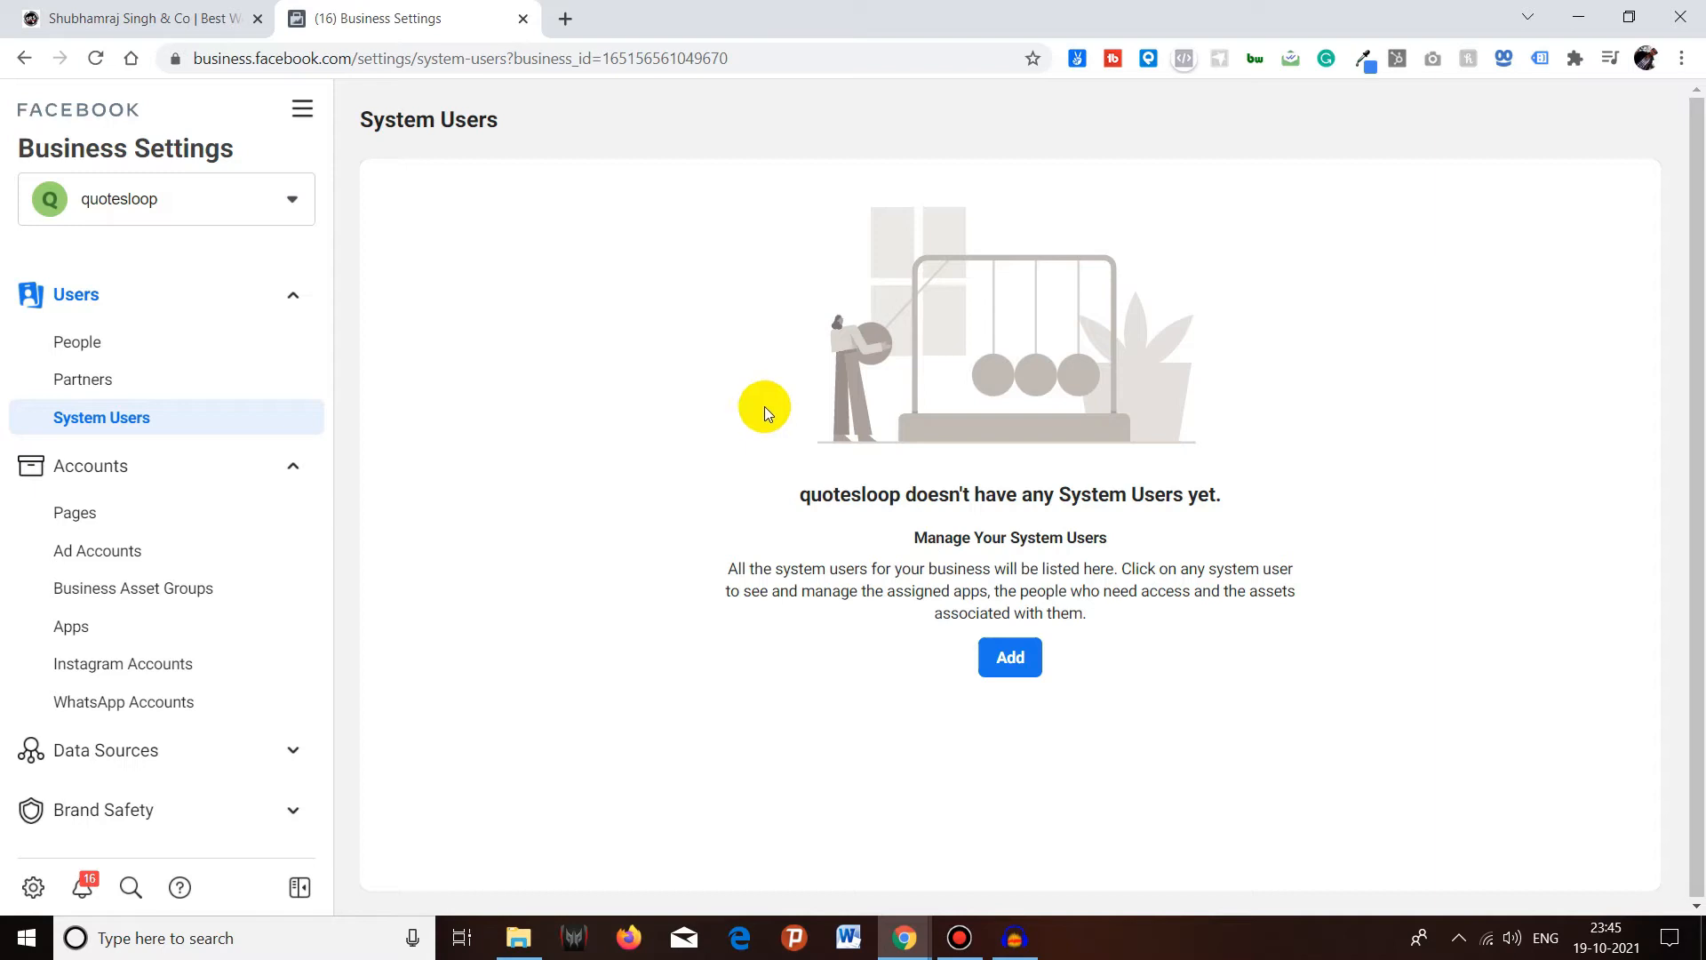
{"action": "mouse_move", "coordinate": [533, 486]}
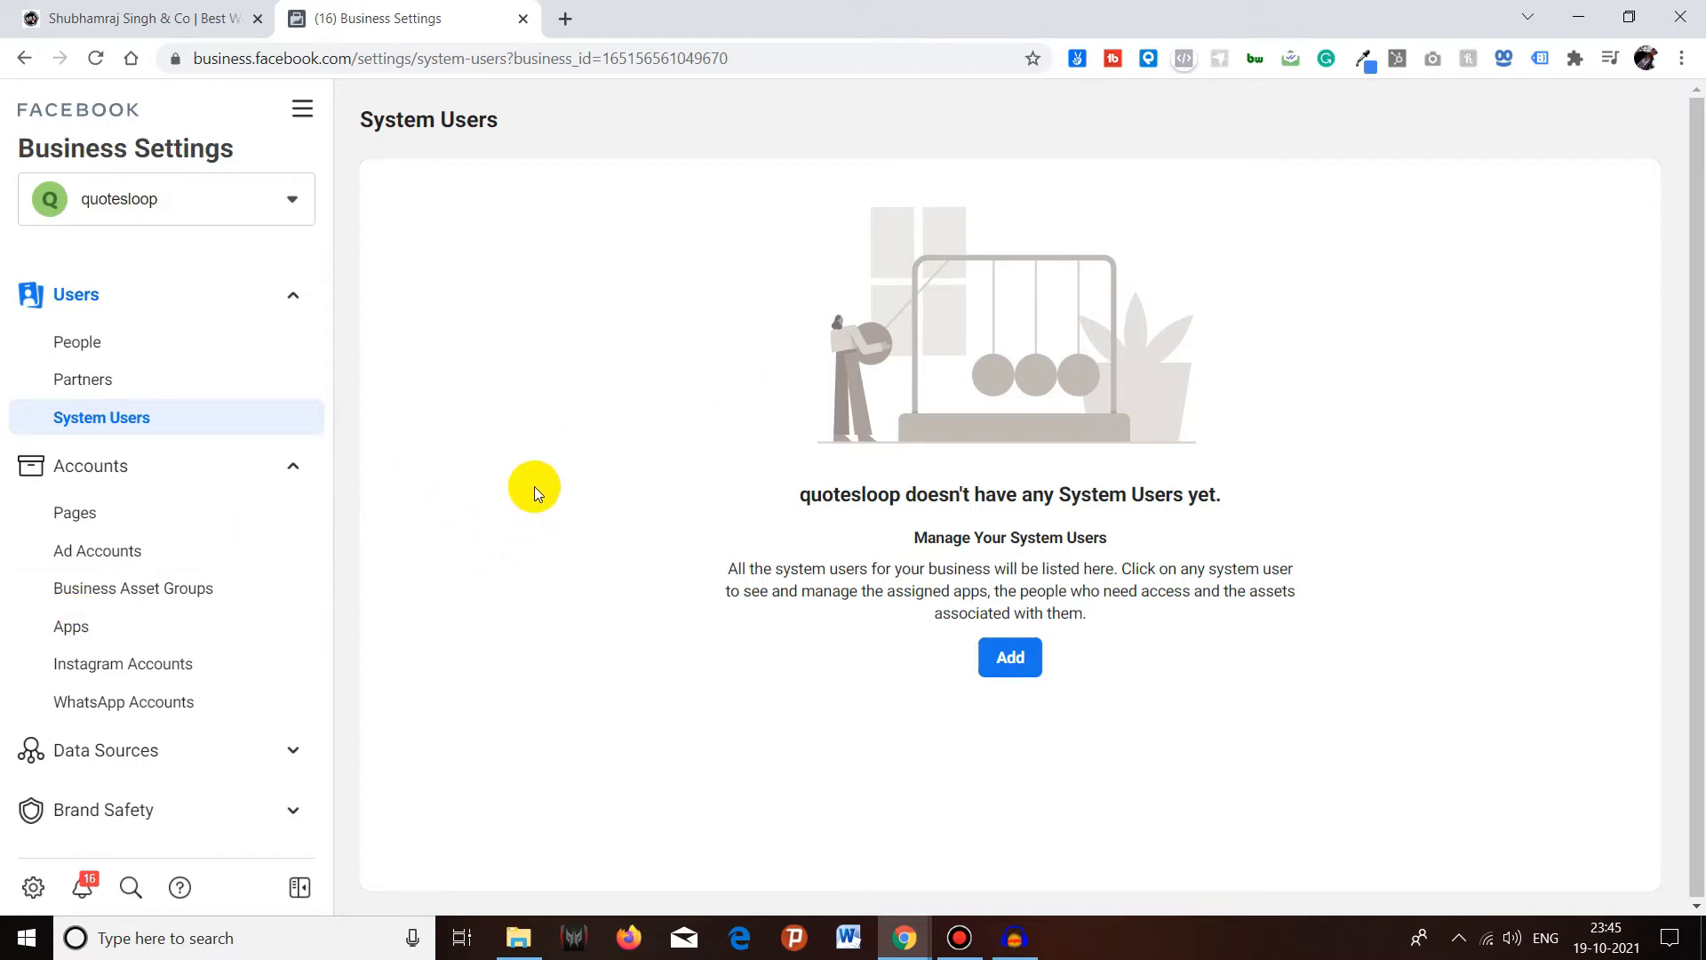
{"action": "mouse_move", "coordinate": [423, 446]}
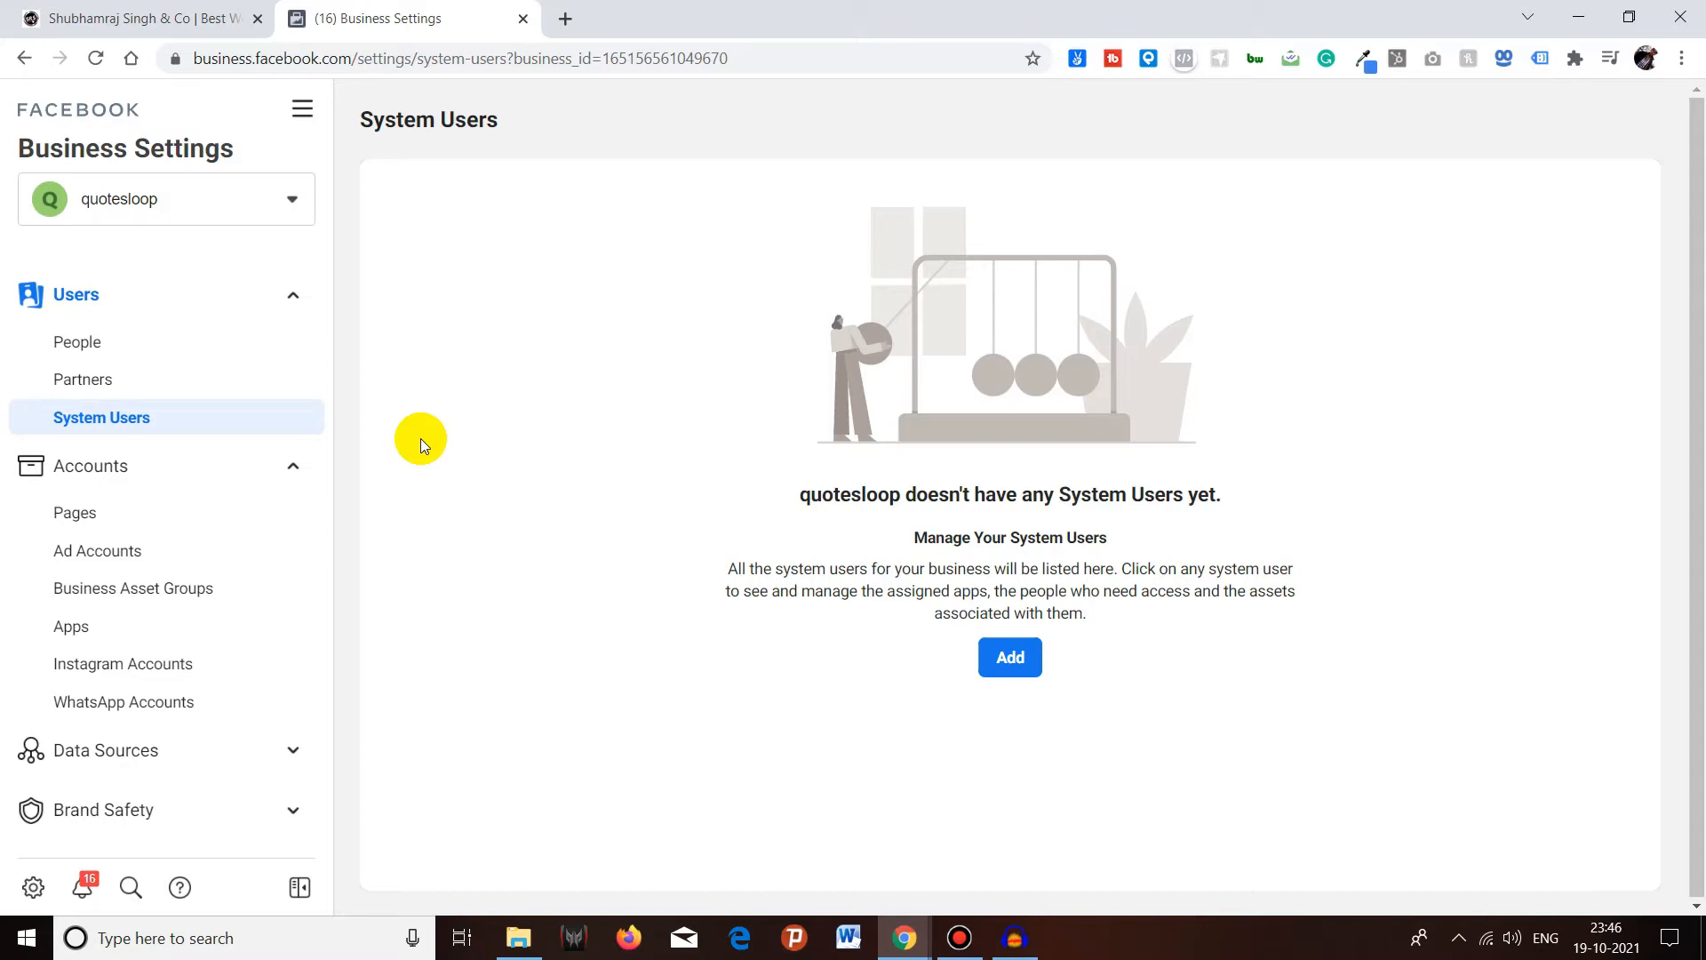
{"action": "mouse_move", "coordinate": [537, 465]}
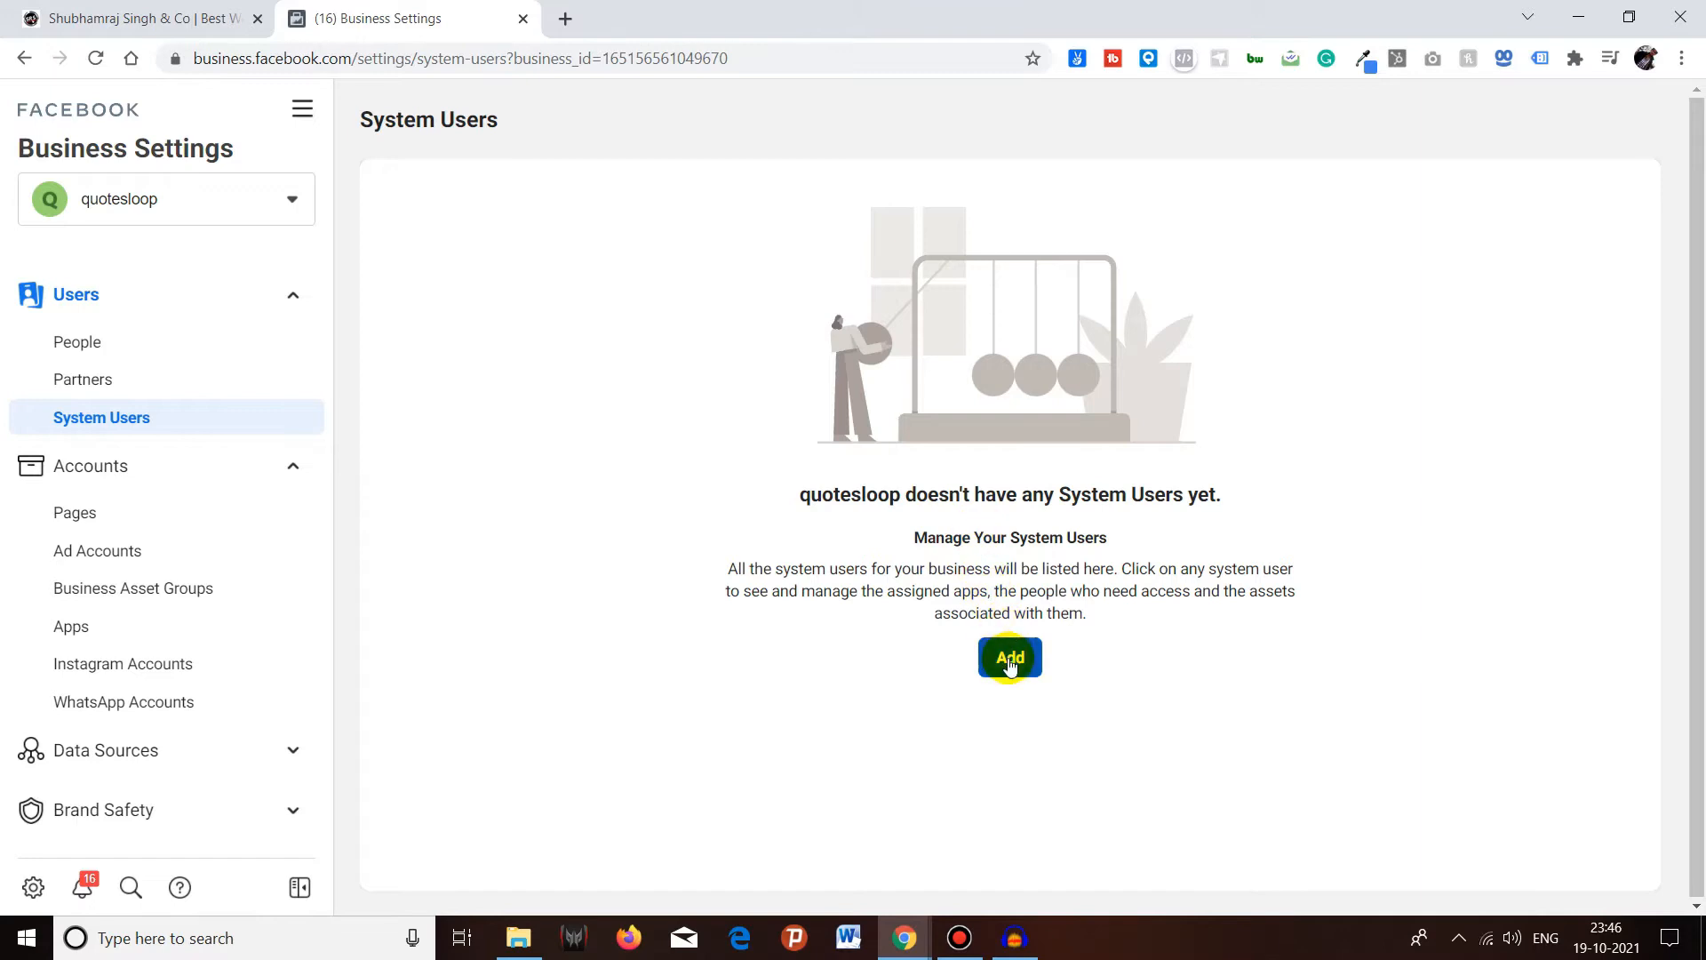
- Start adding a system user and review the U.S. Housing, Employment and Credit policy section
{"action": "left_click", "coordinate": [1008, 657]}
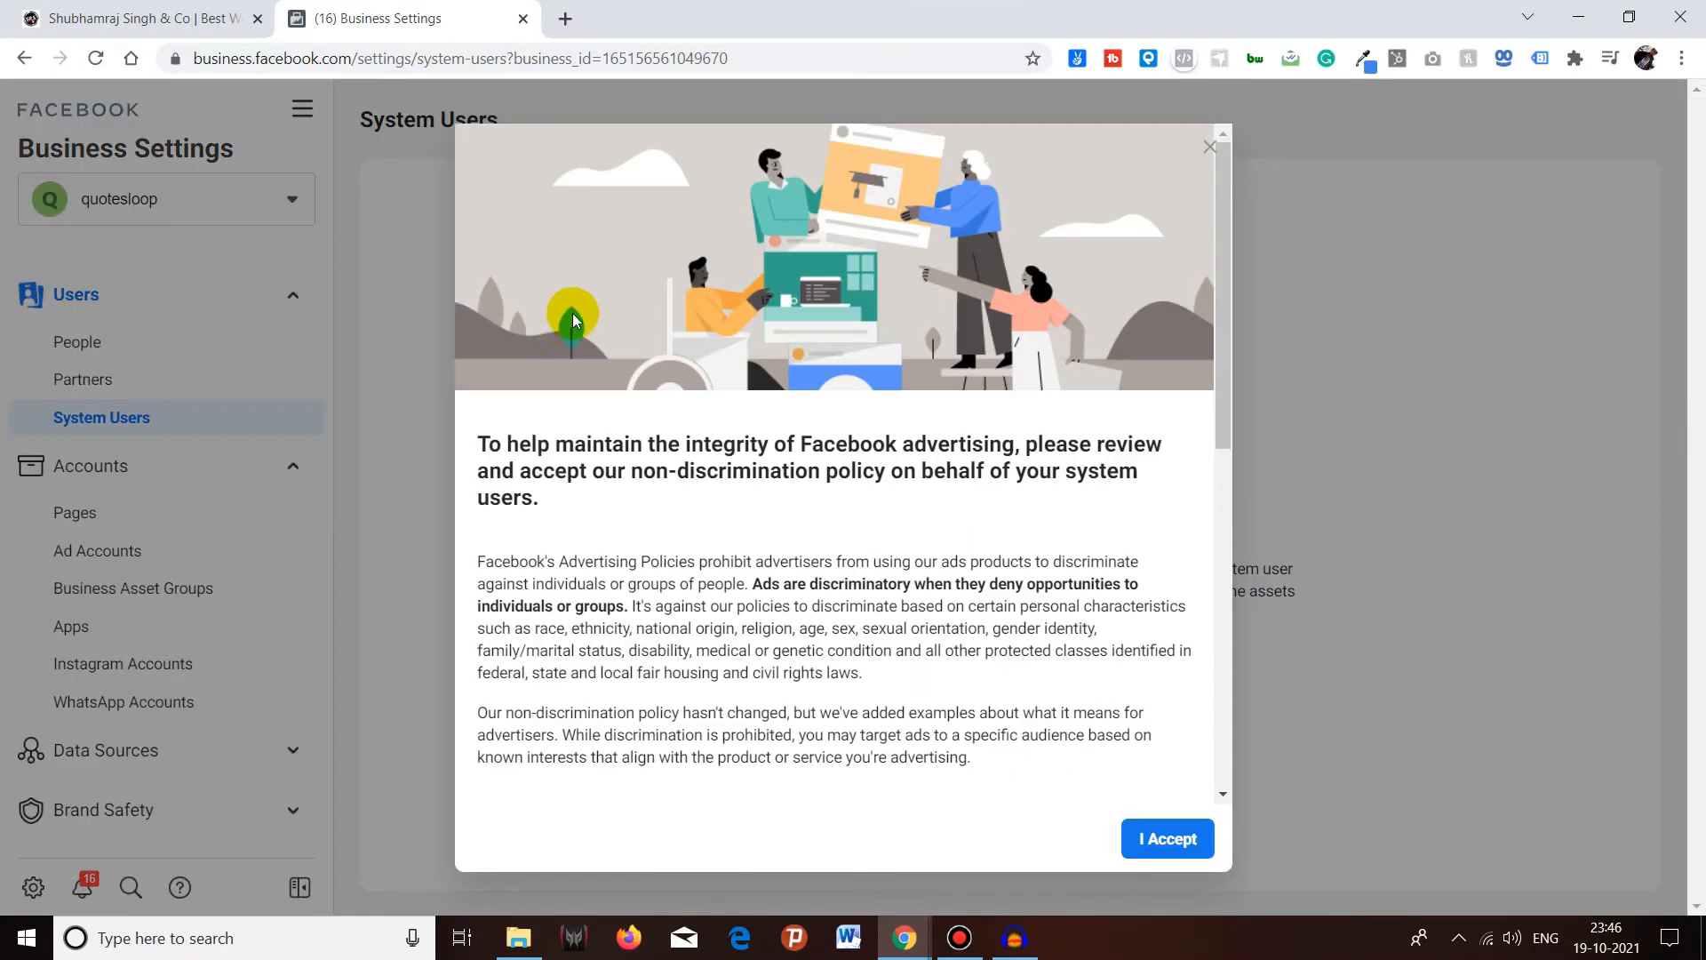
{"action": "scroll", "scroll_direction": "down", "scroll_amount": 3}
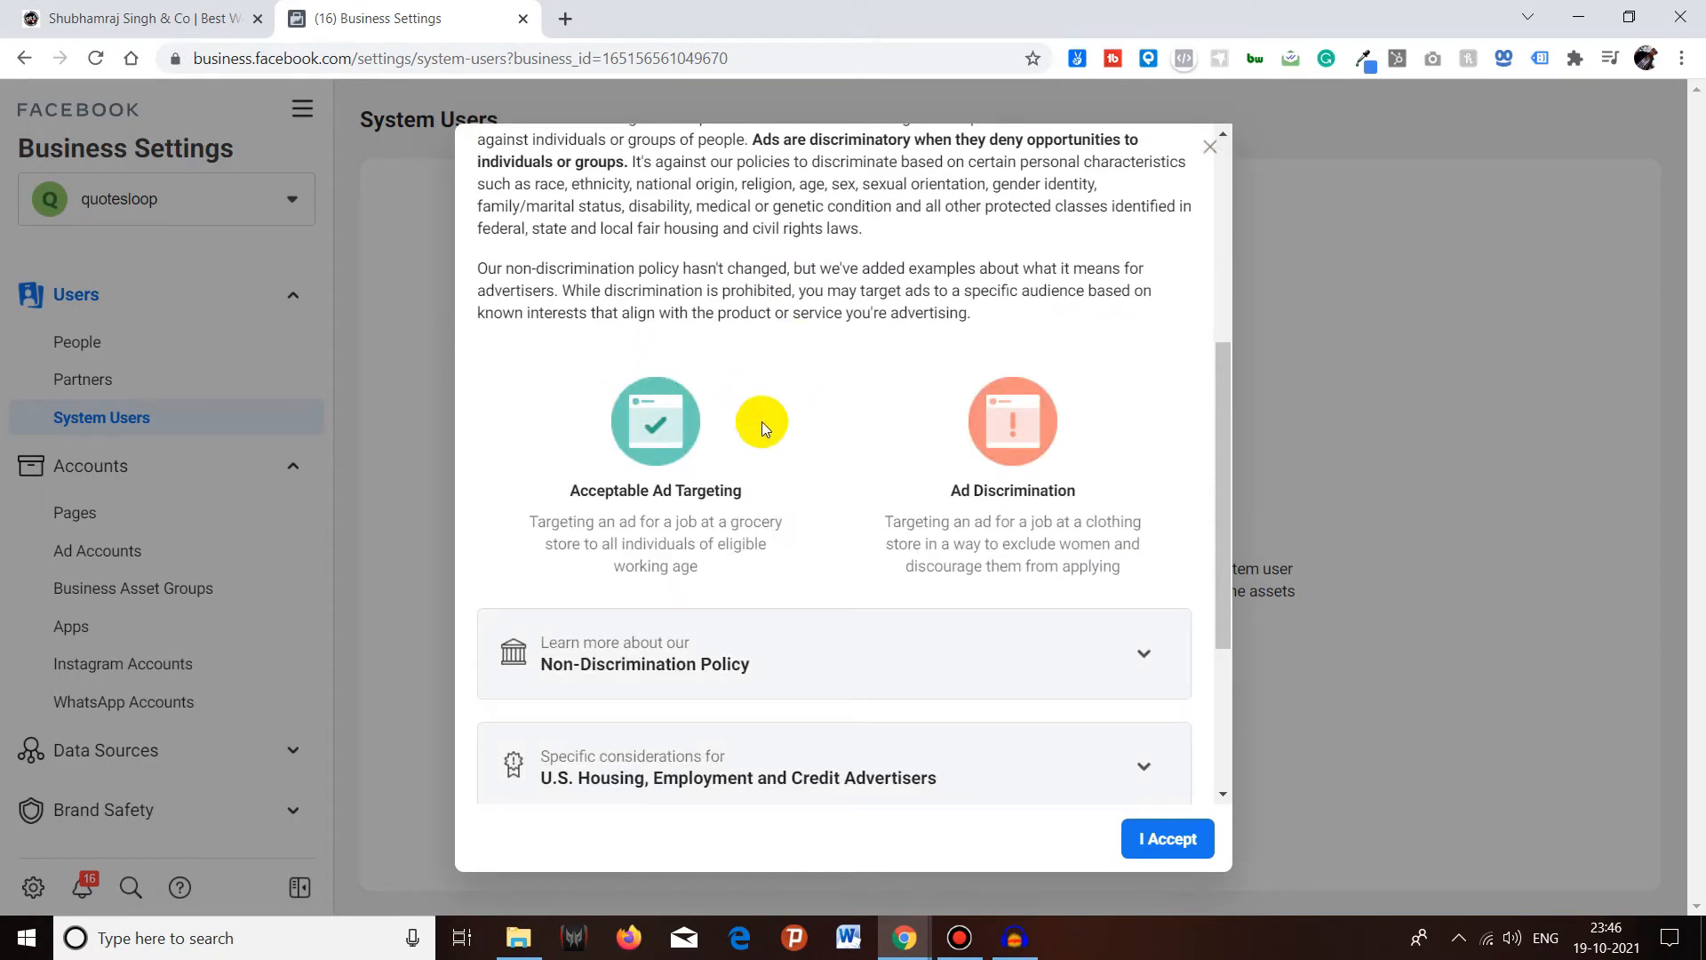
{"action": "scroll", "scroll_direction": "up", "scroll_amount": 3}
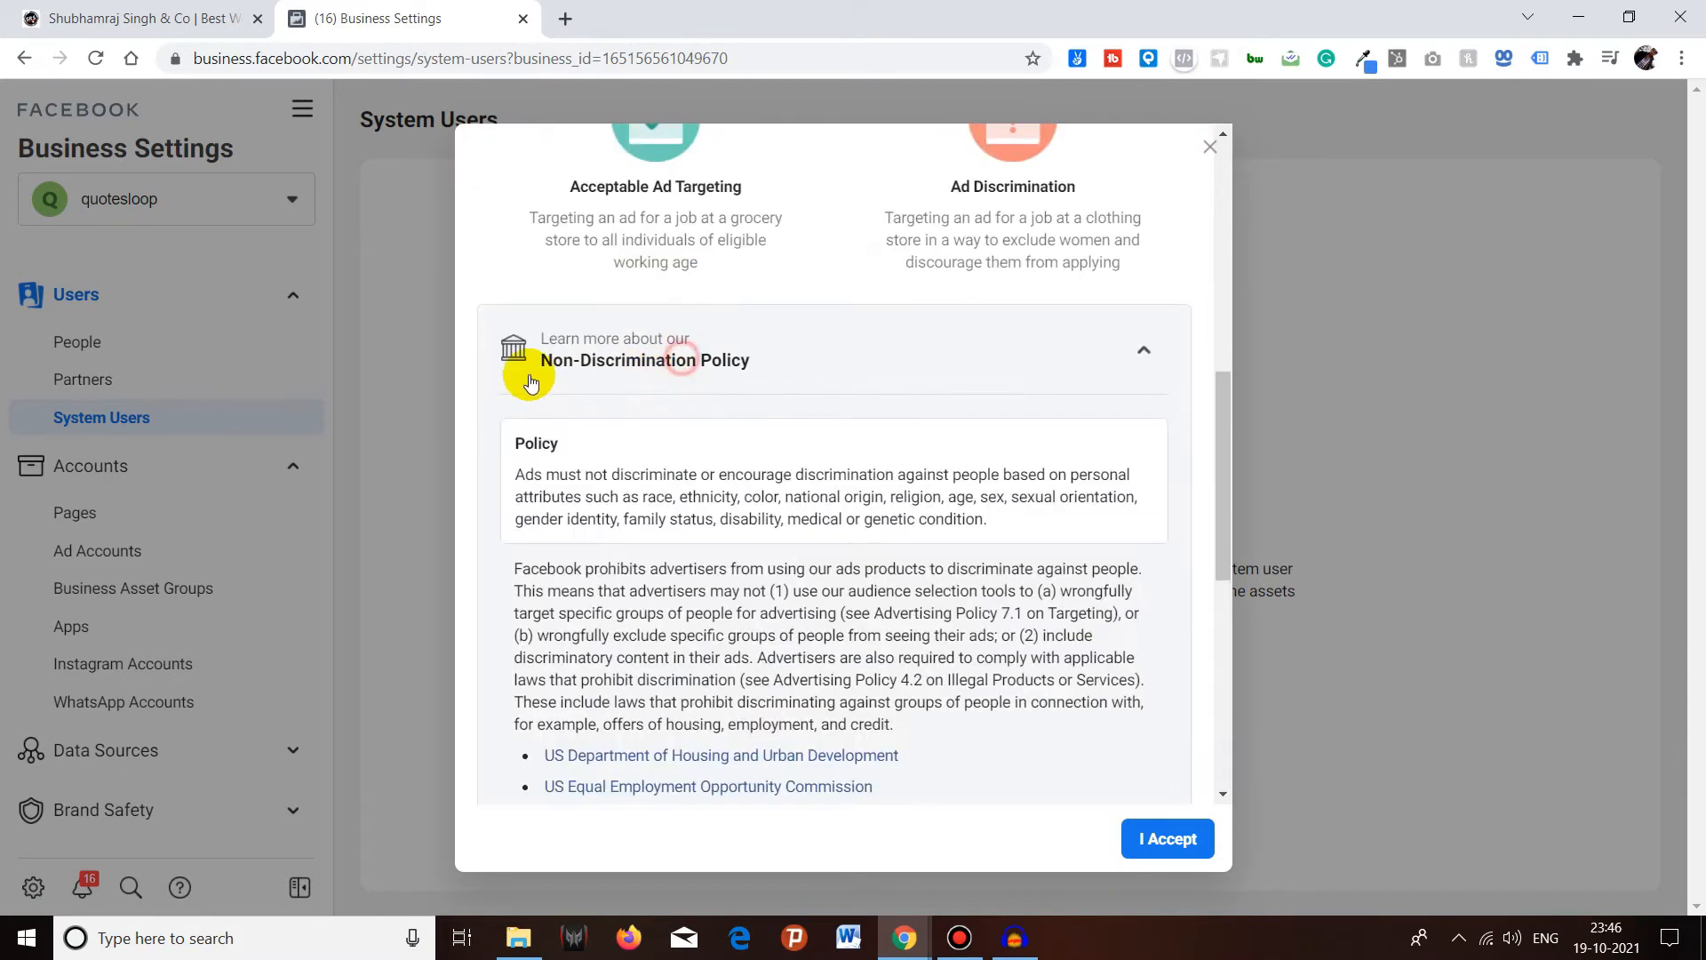
{"action": "left_click", "coordinate": [1143, 350]}
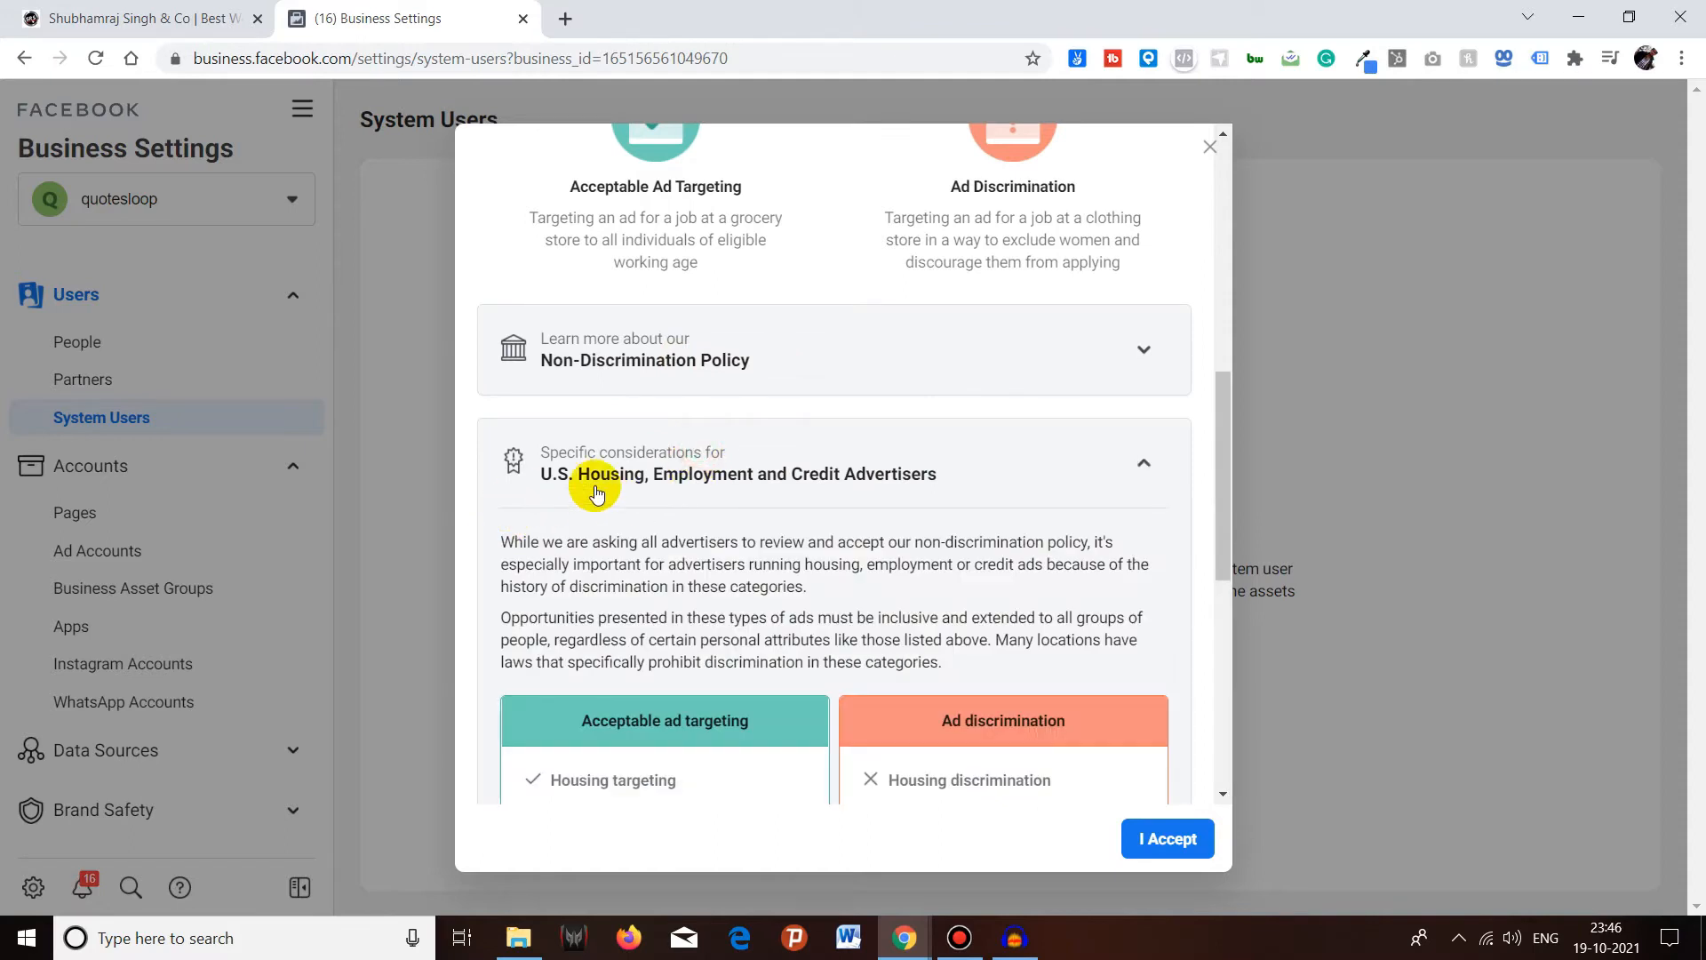
{"action": "scroll", "scroll_direction": "down", "scroll_amount": 3}
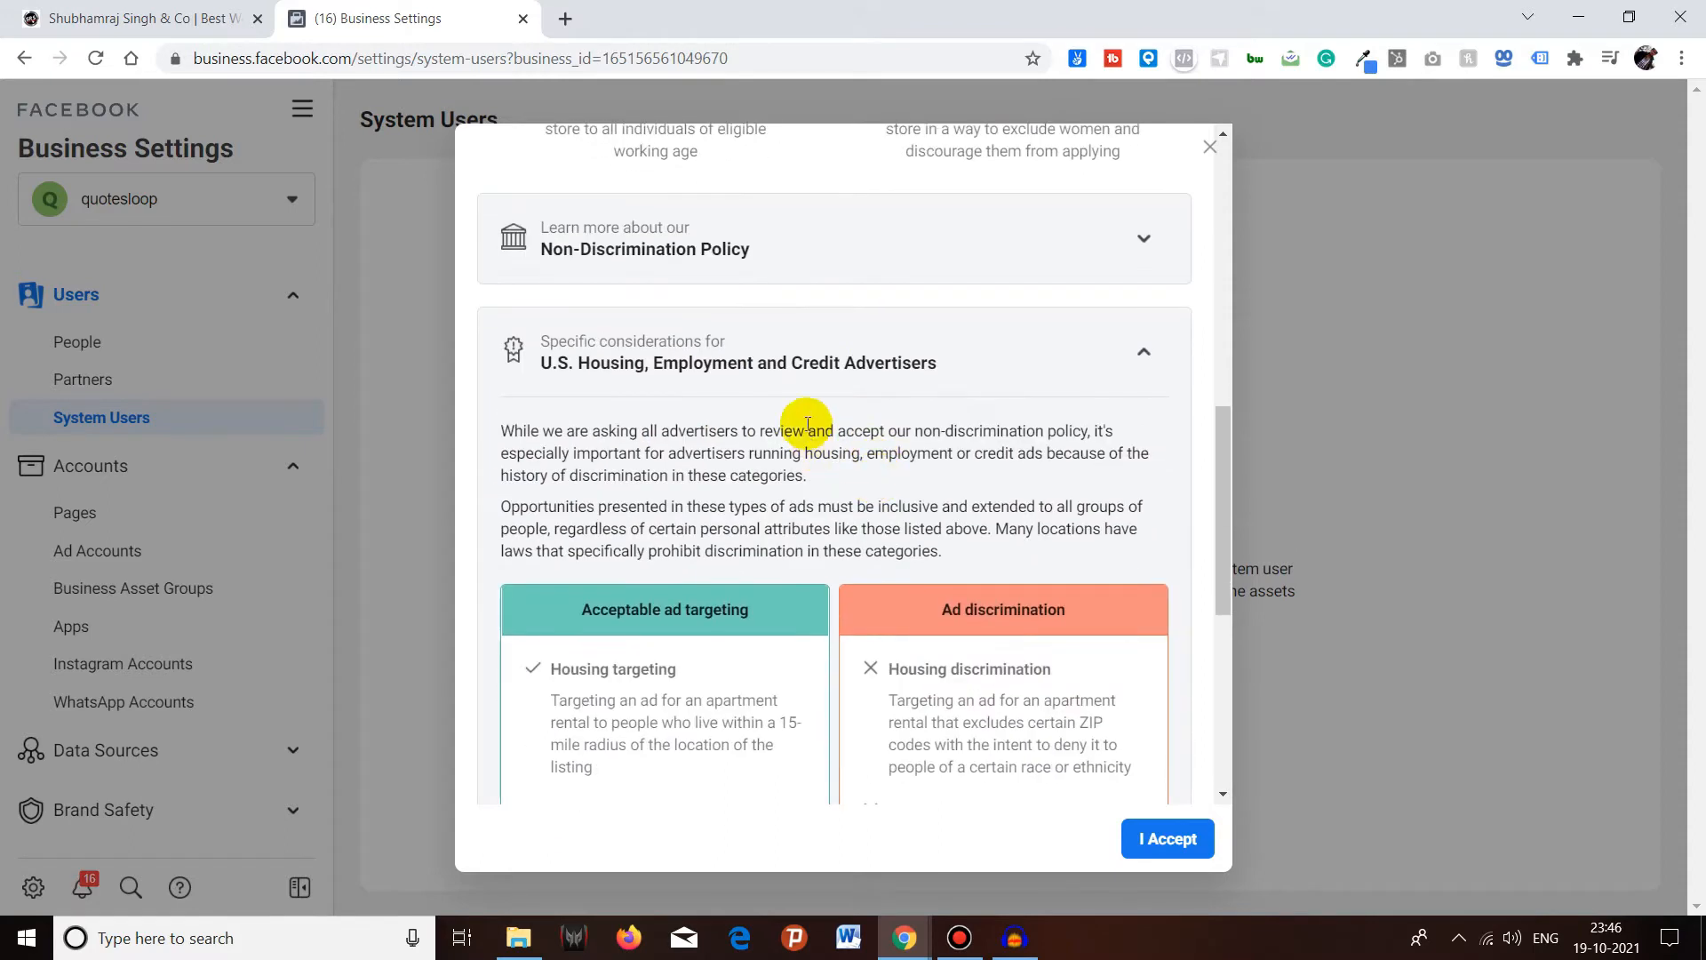
{"action": "scroll", "scroll_direction": "down", "scroll_amount": 3}
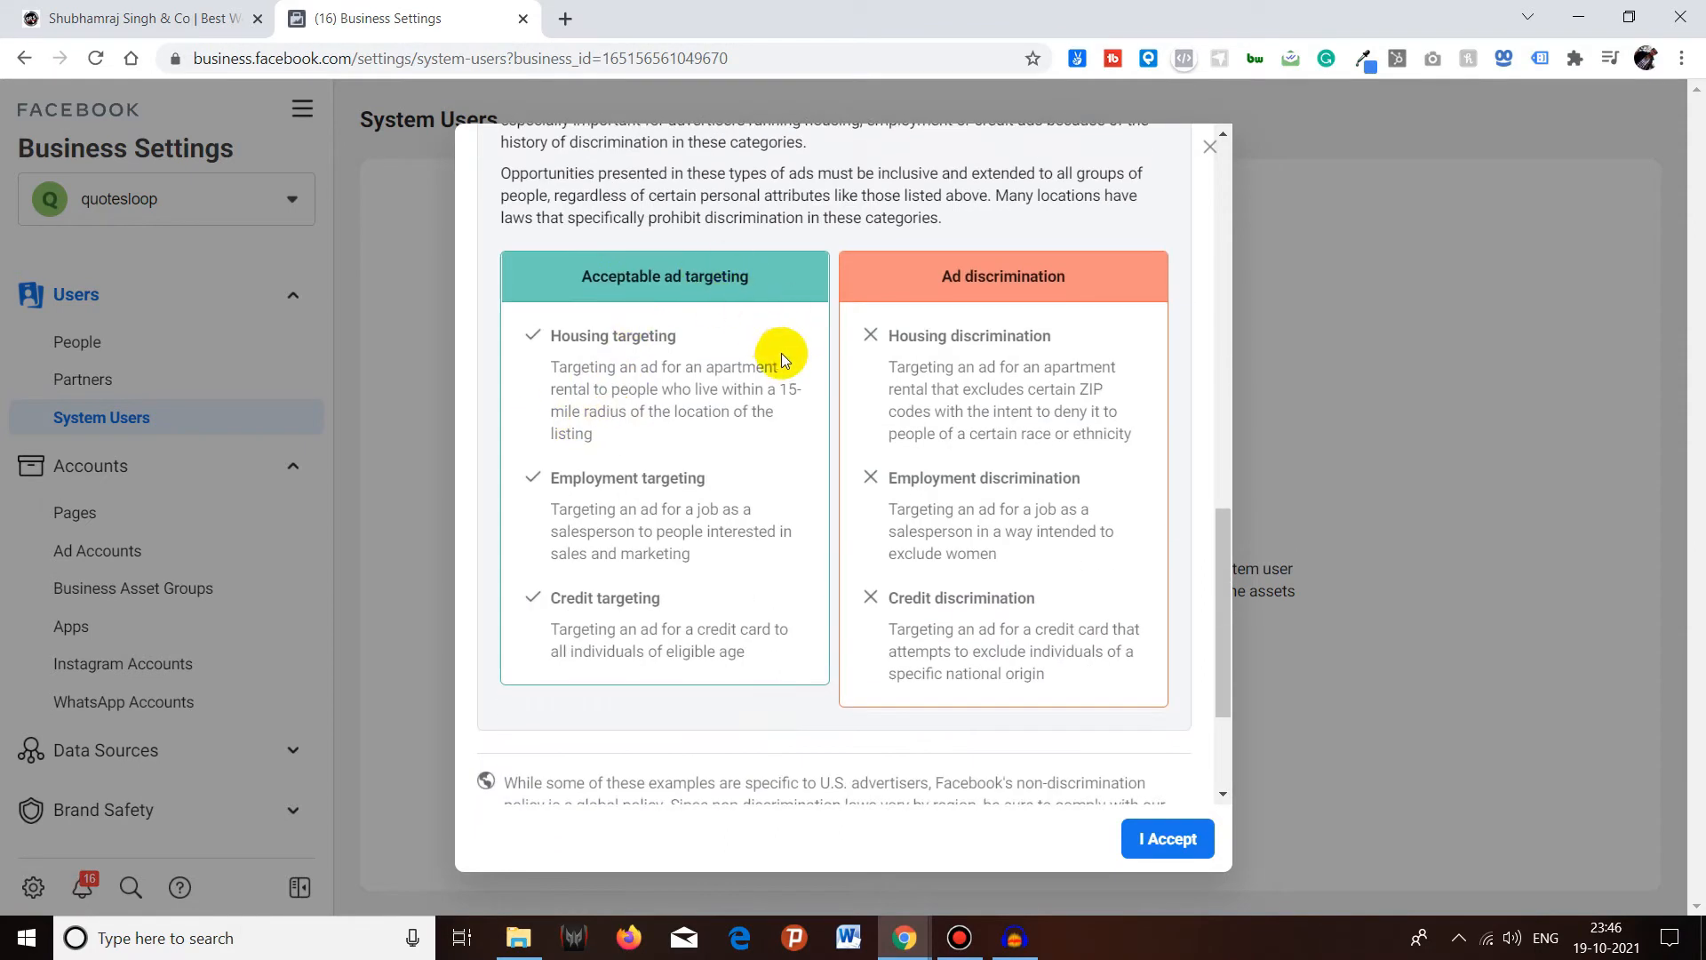
{"action": "mouse_move", "coordinate": [958, 276]}
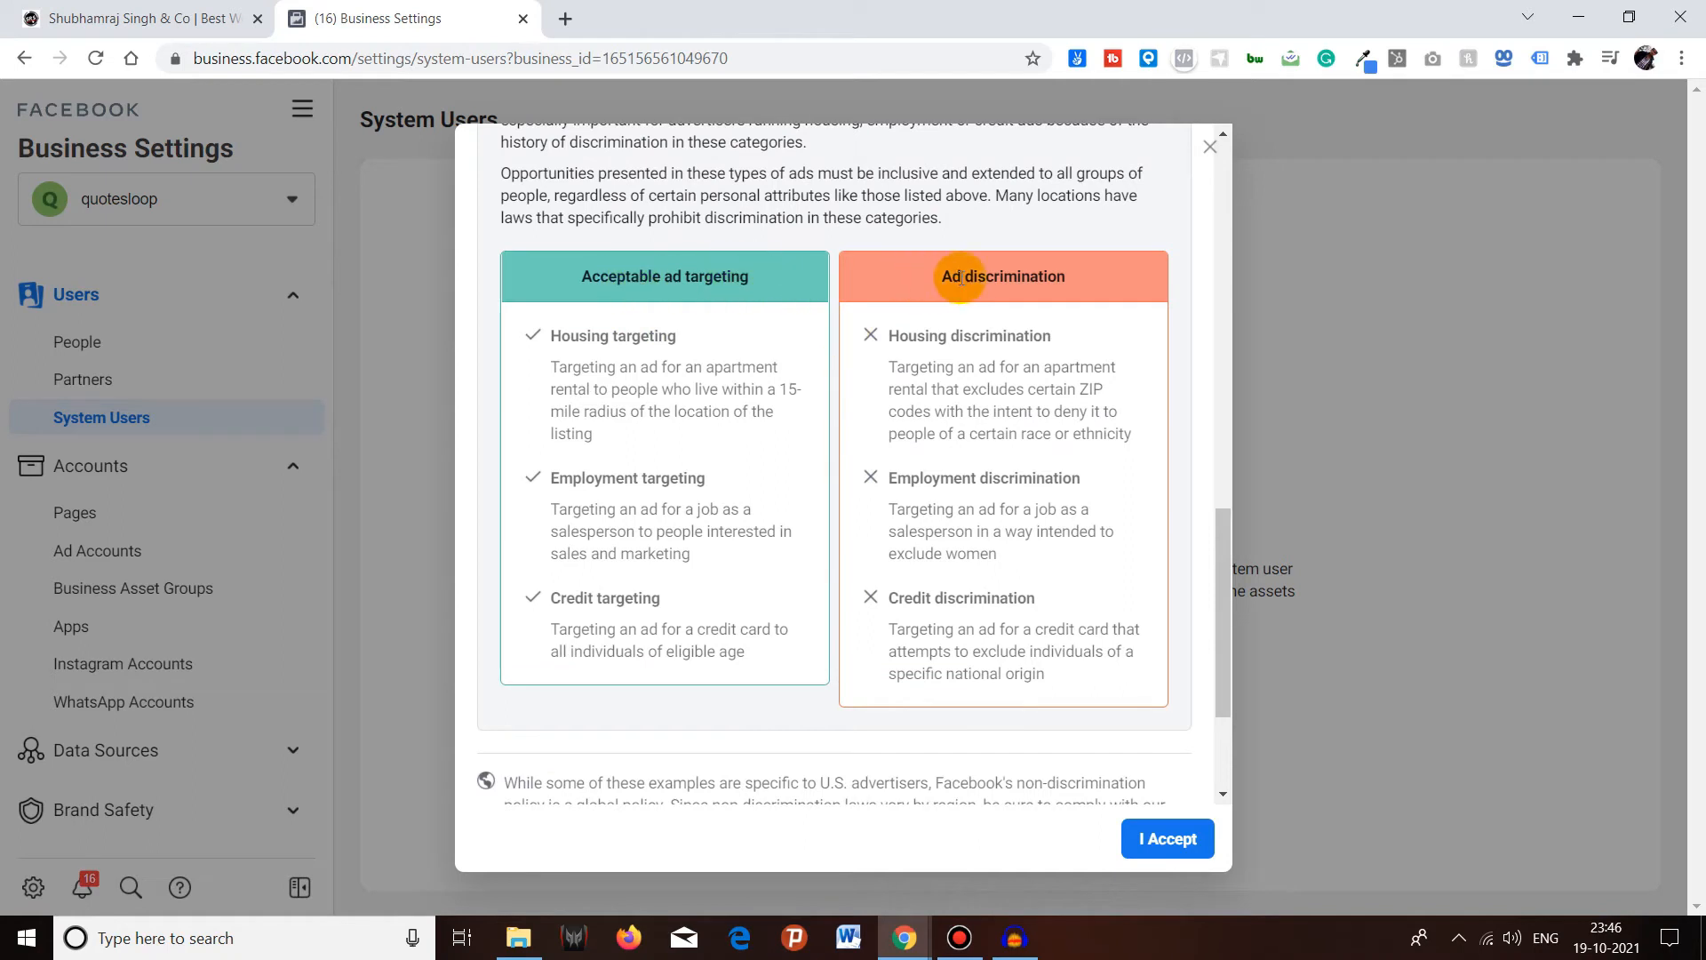
- Read through the rest of the non-discrimination policy and accept it
{"action": "scroll", "scroll_direction": "down", "scroll_amount": 3}
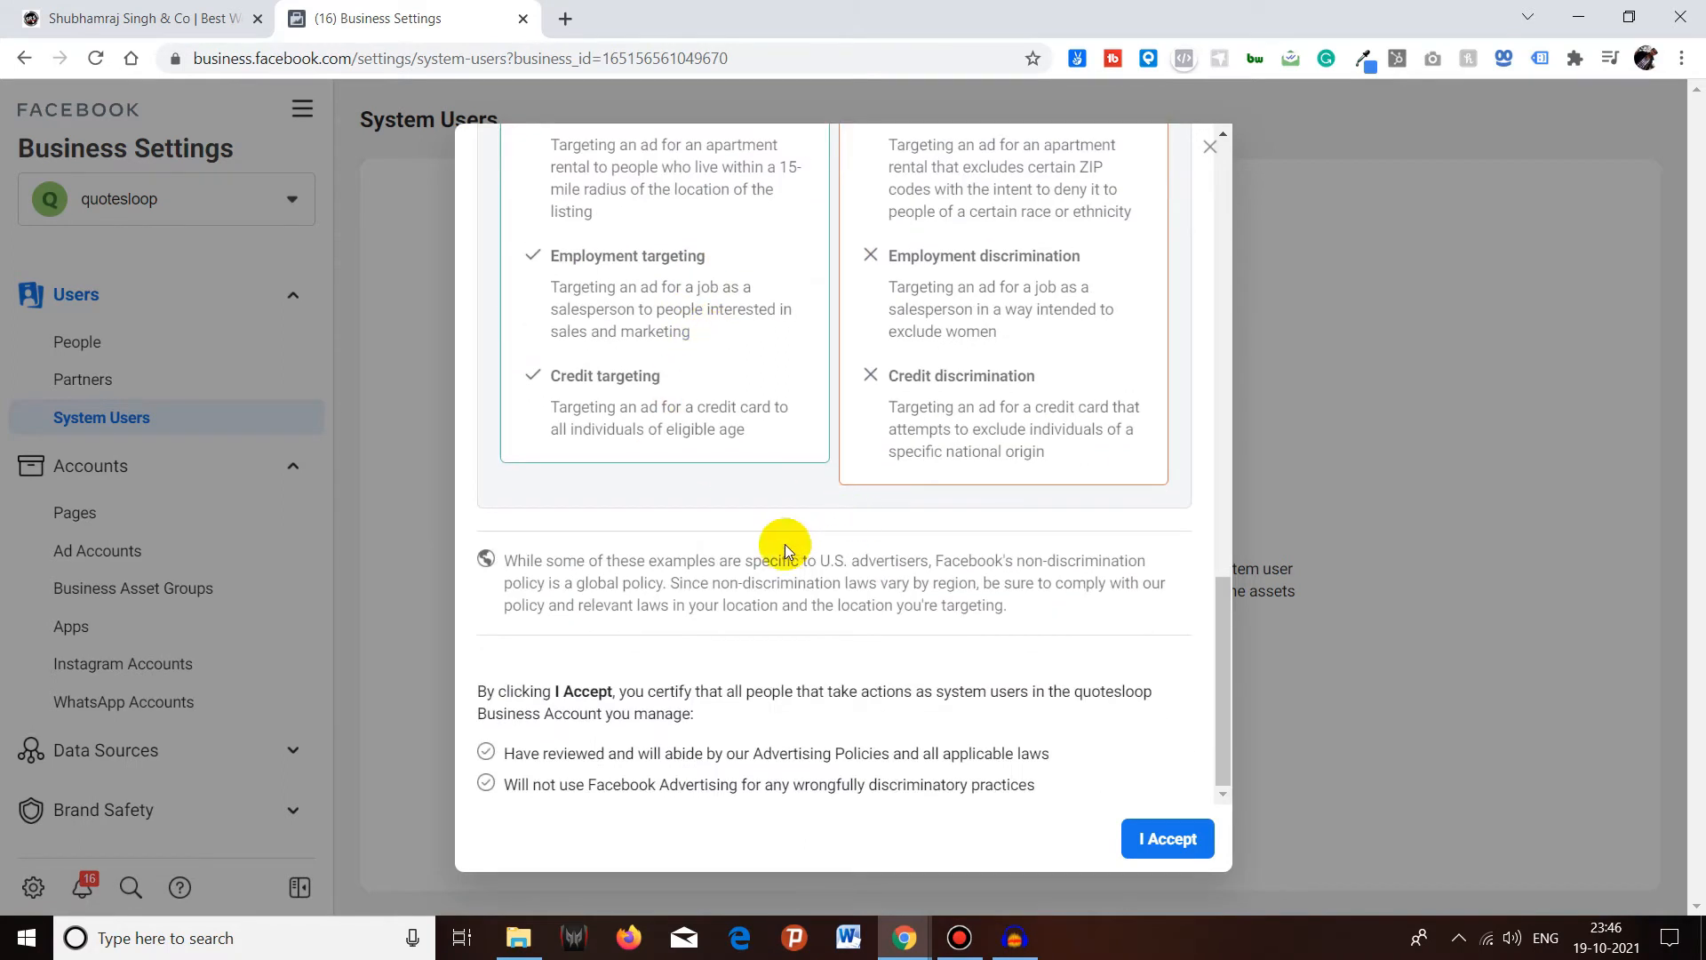
{"action": "scroll", "scroll_direction": "up", "scroll_amount": 3}
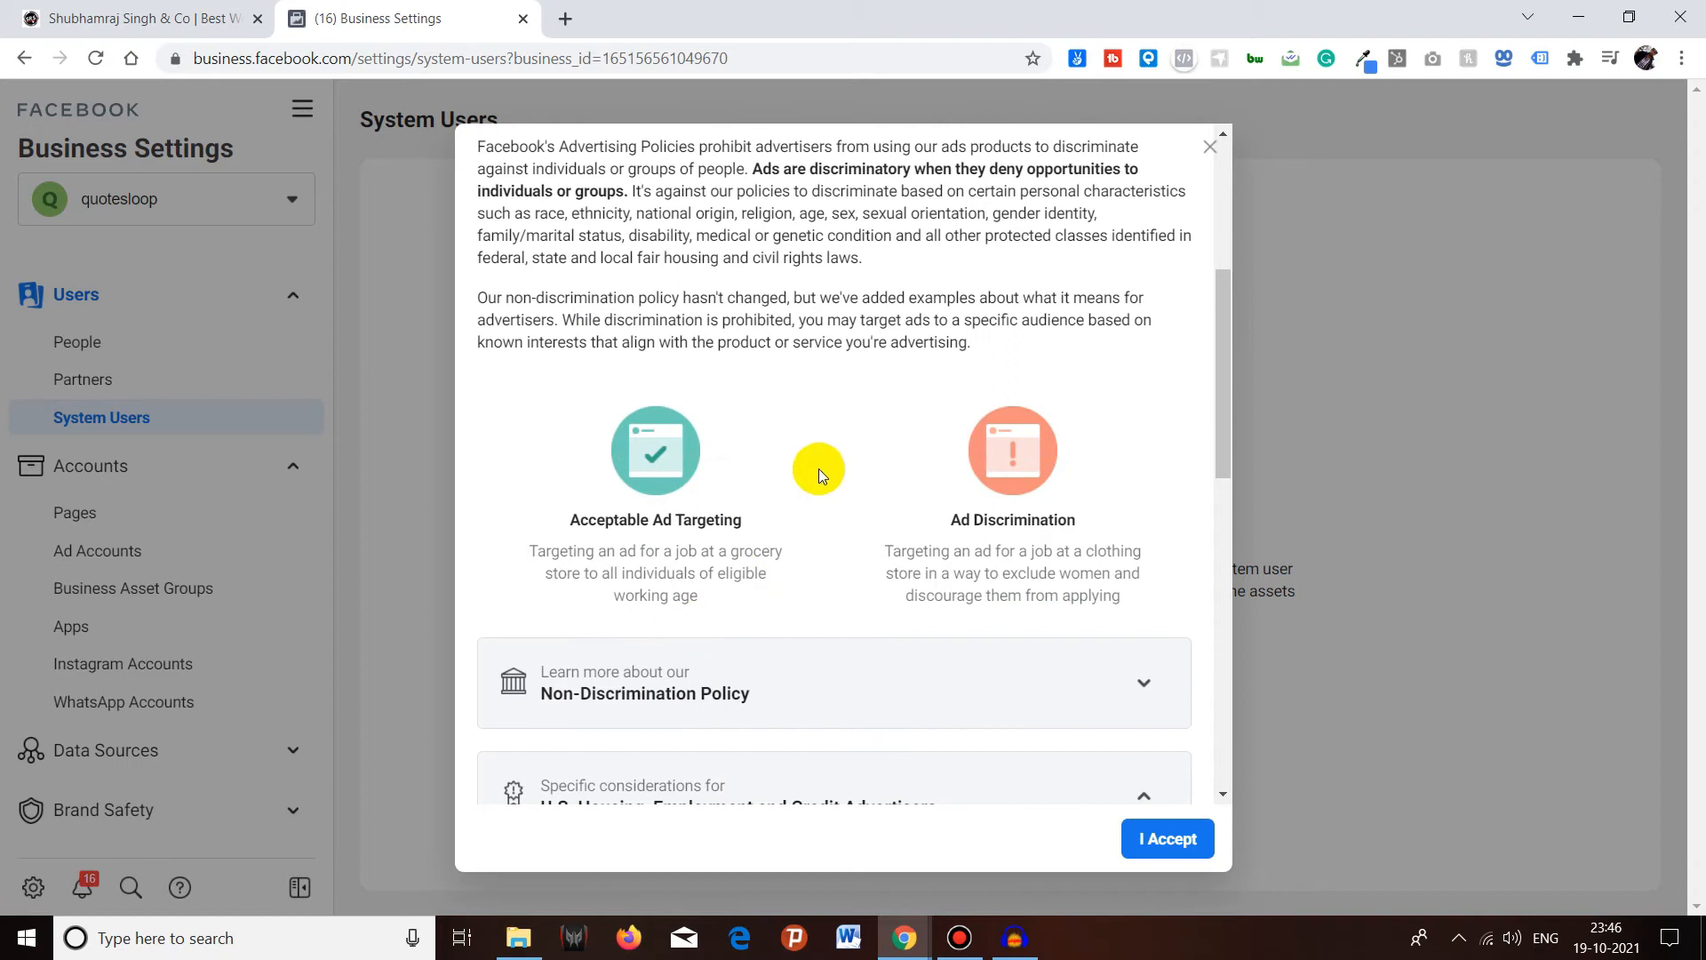
{"action": "scroll", "scroll_direction": "down", "scroll_amount": 3}
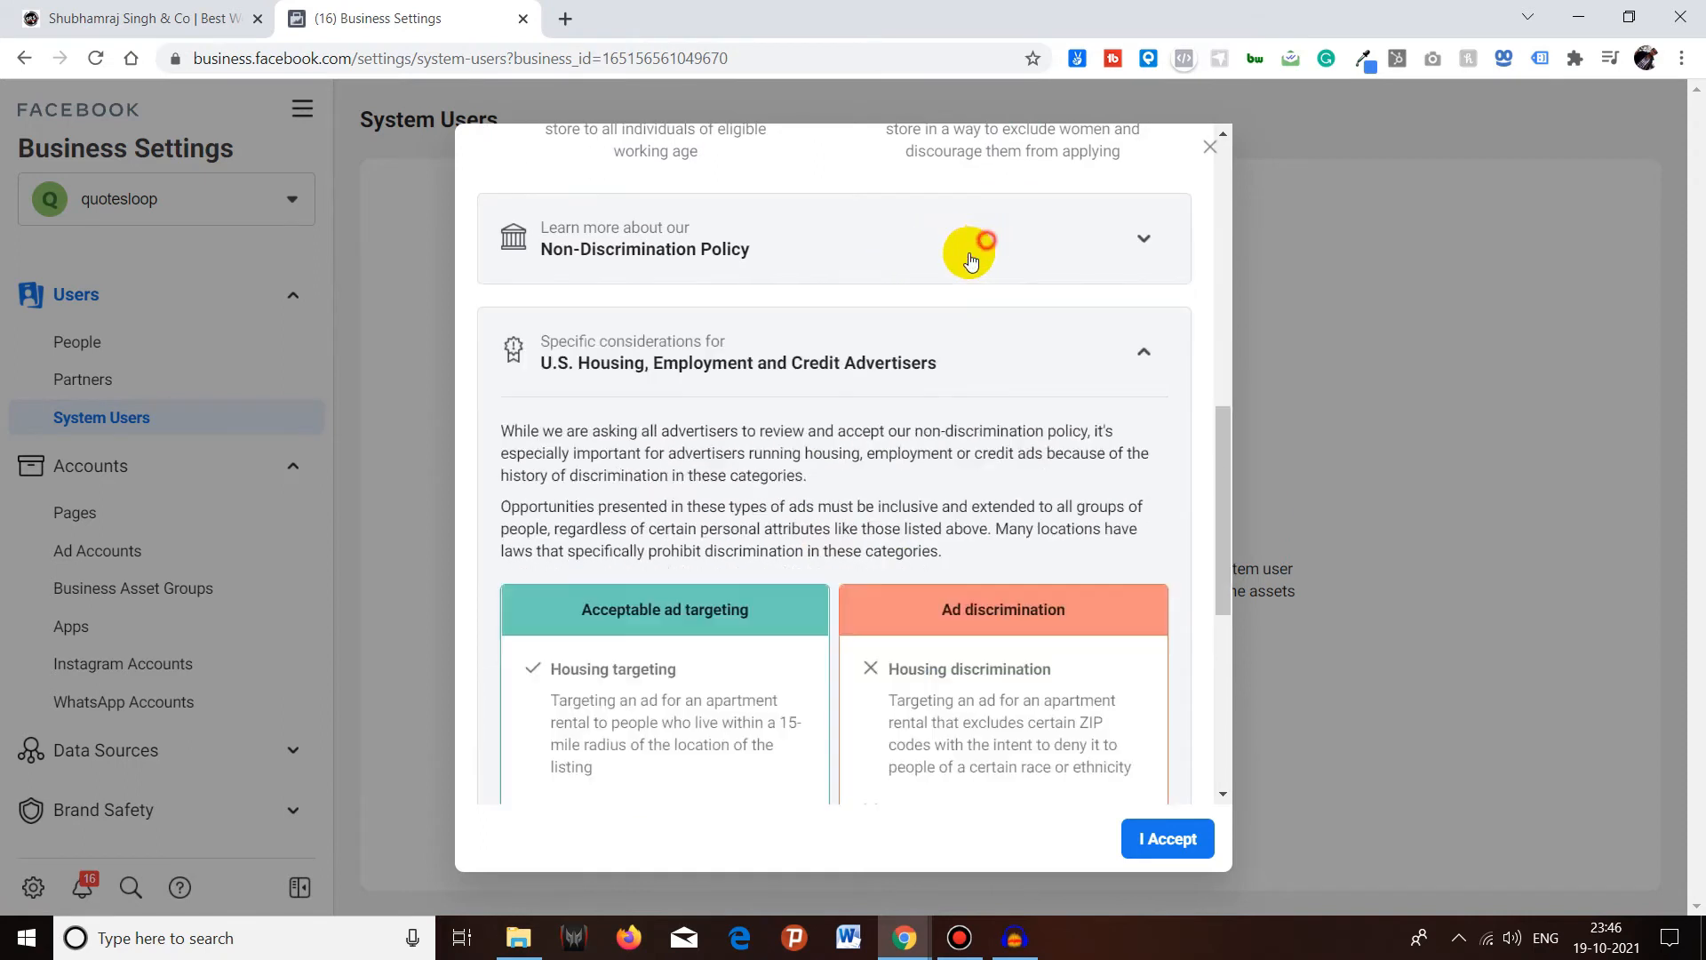
{"action": "scroll", "scroll_direction": "up", "scroll_amount": 3}
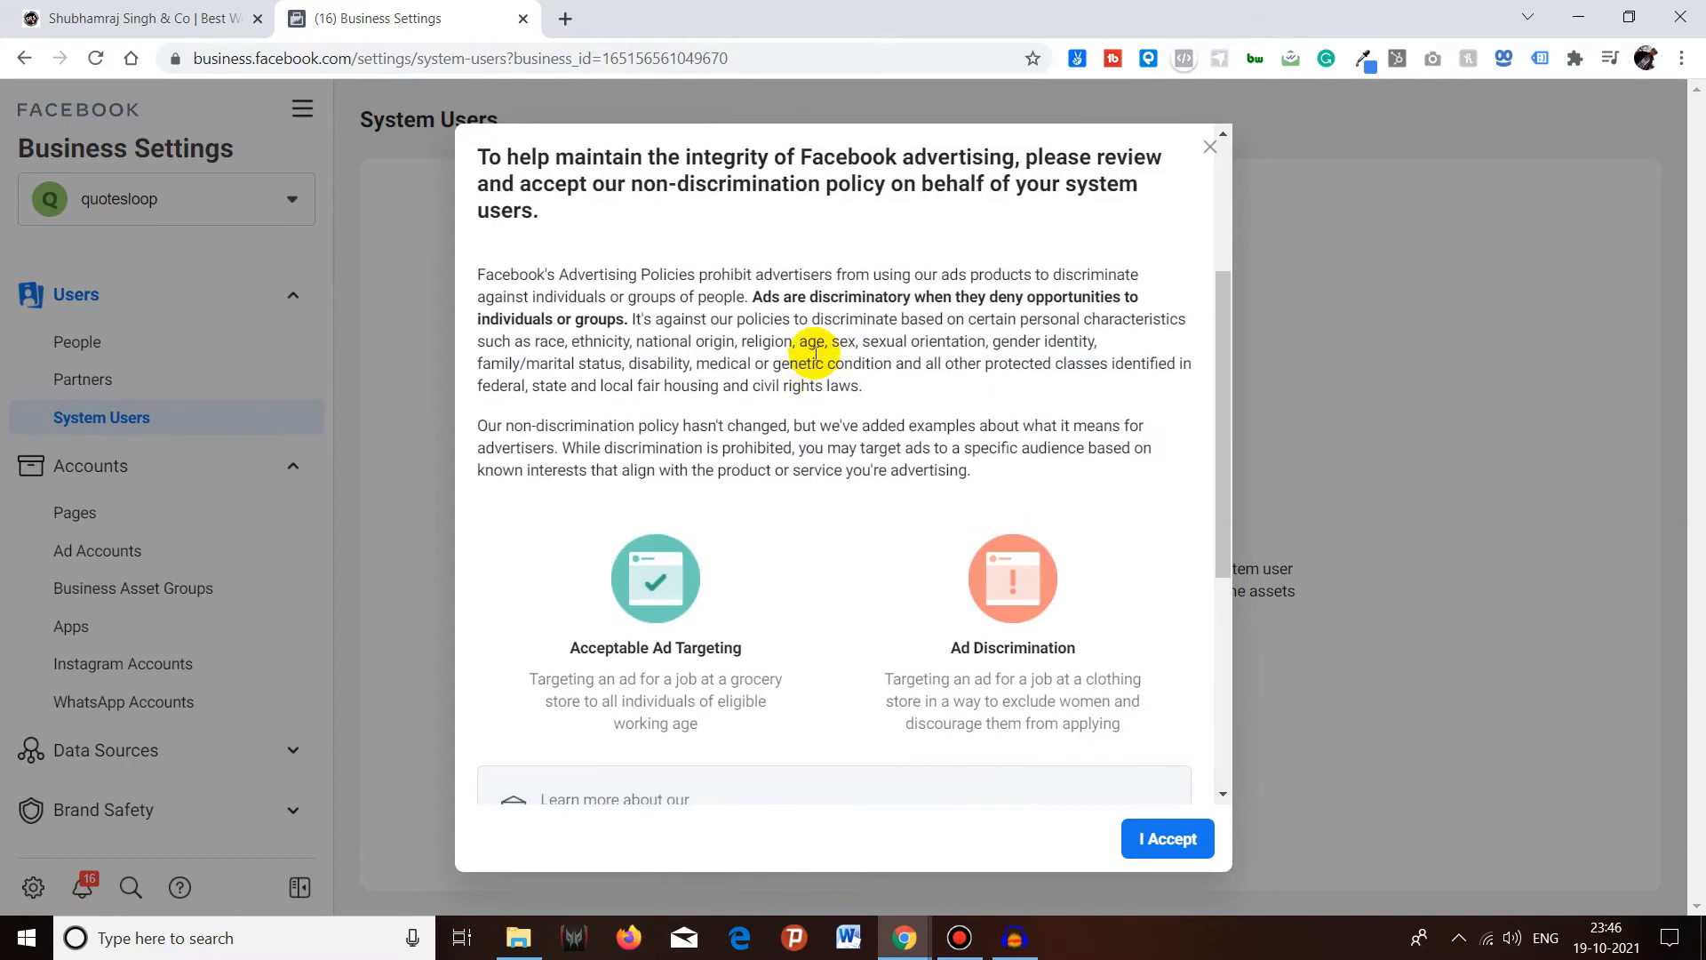
{"action": "scroll", "scroll_direction": "down", "scroll_amount": 3}
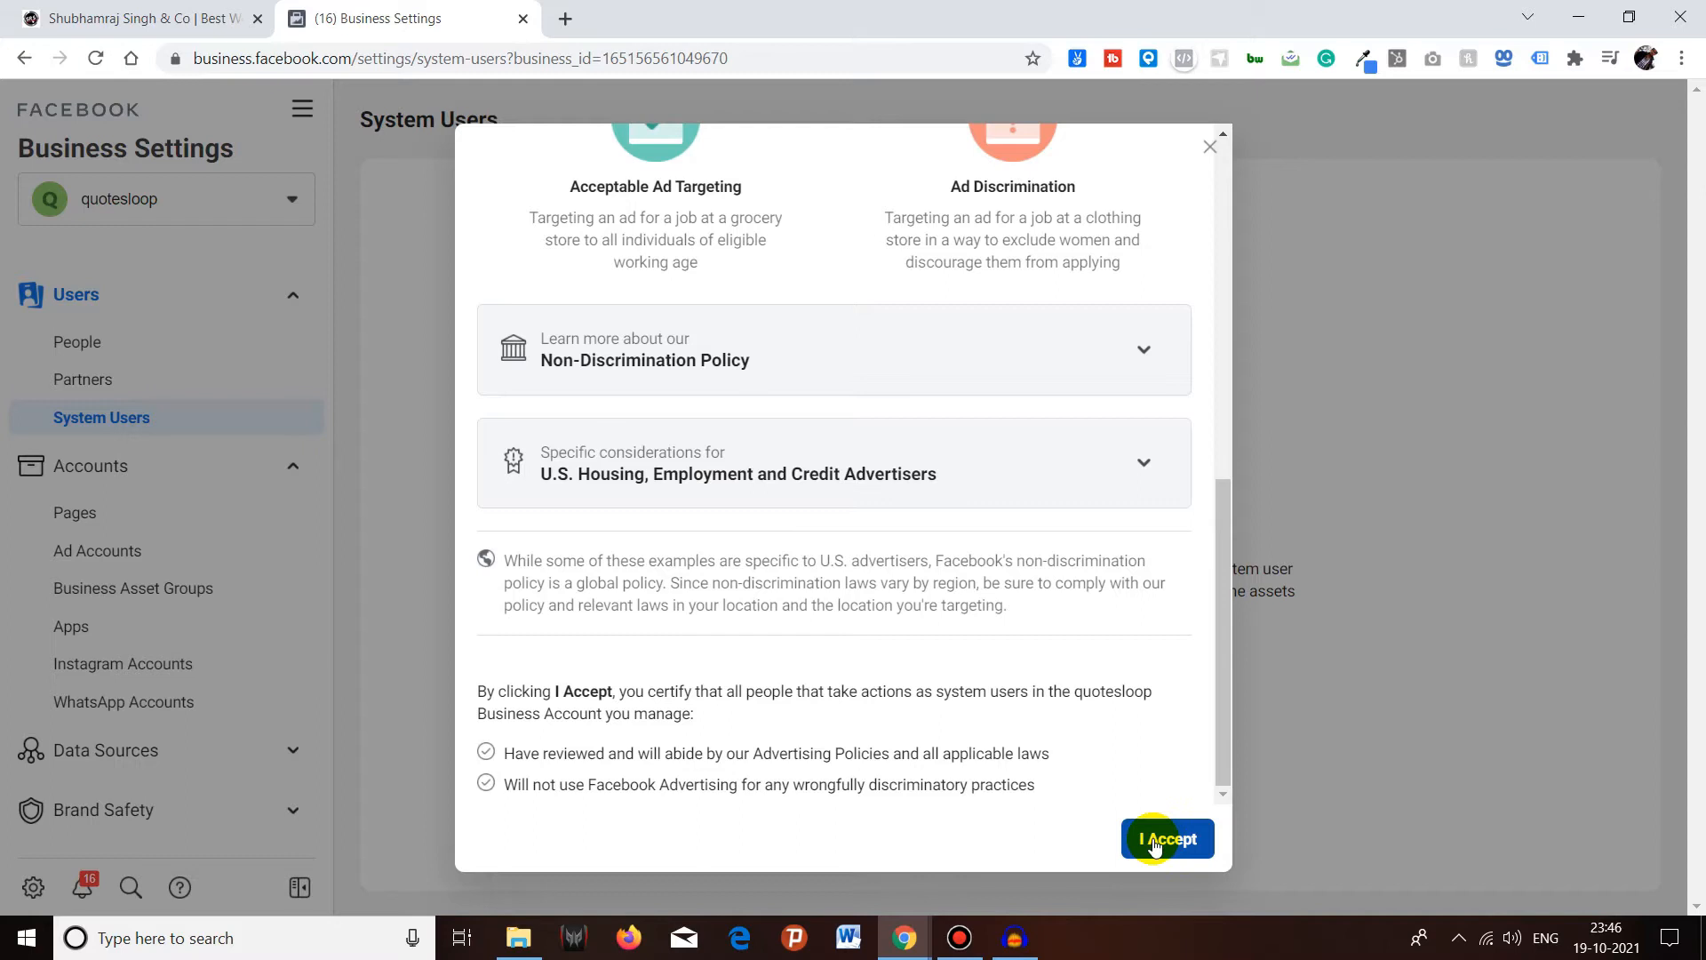
{"action": "left_click", "coordinate": [1166, 837]}
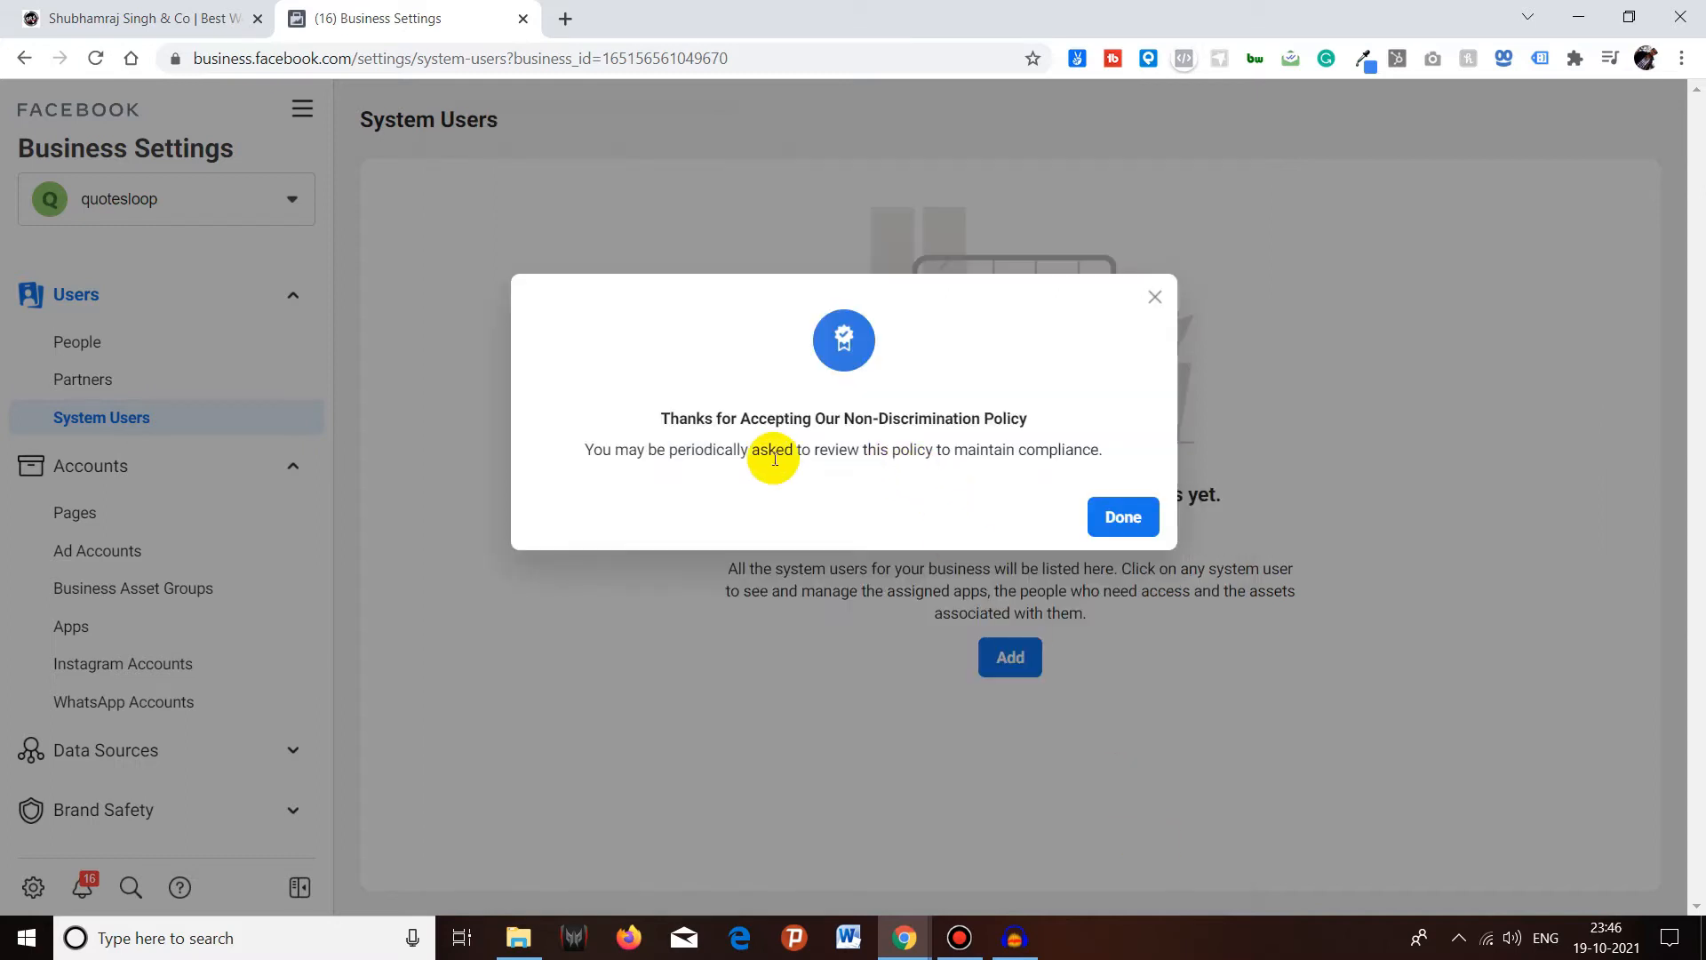
{"action": "mouse_move", "coordinate": [753, 423]}
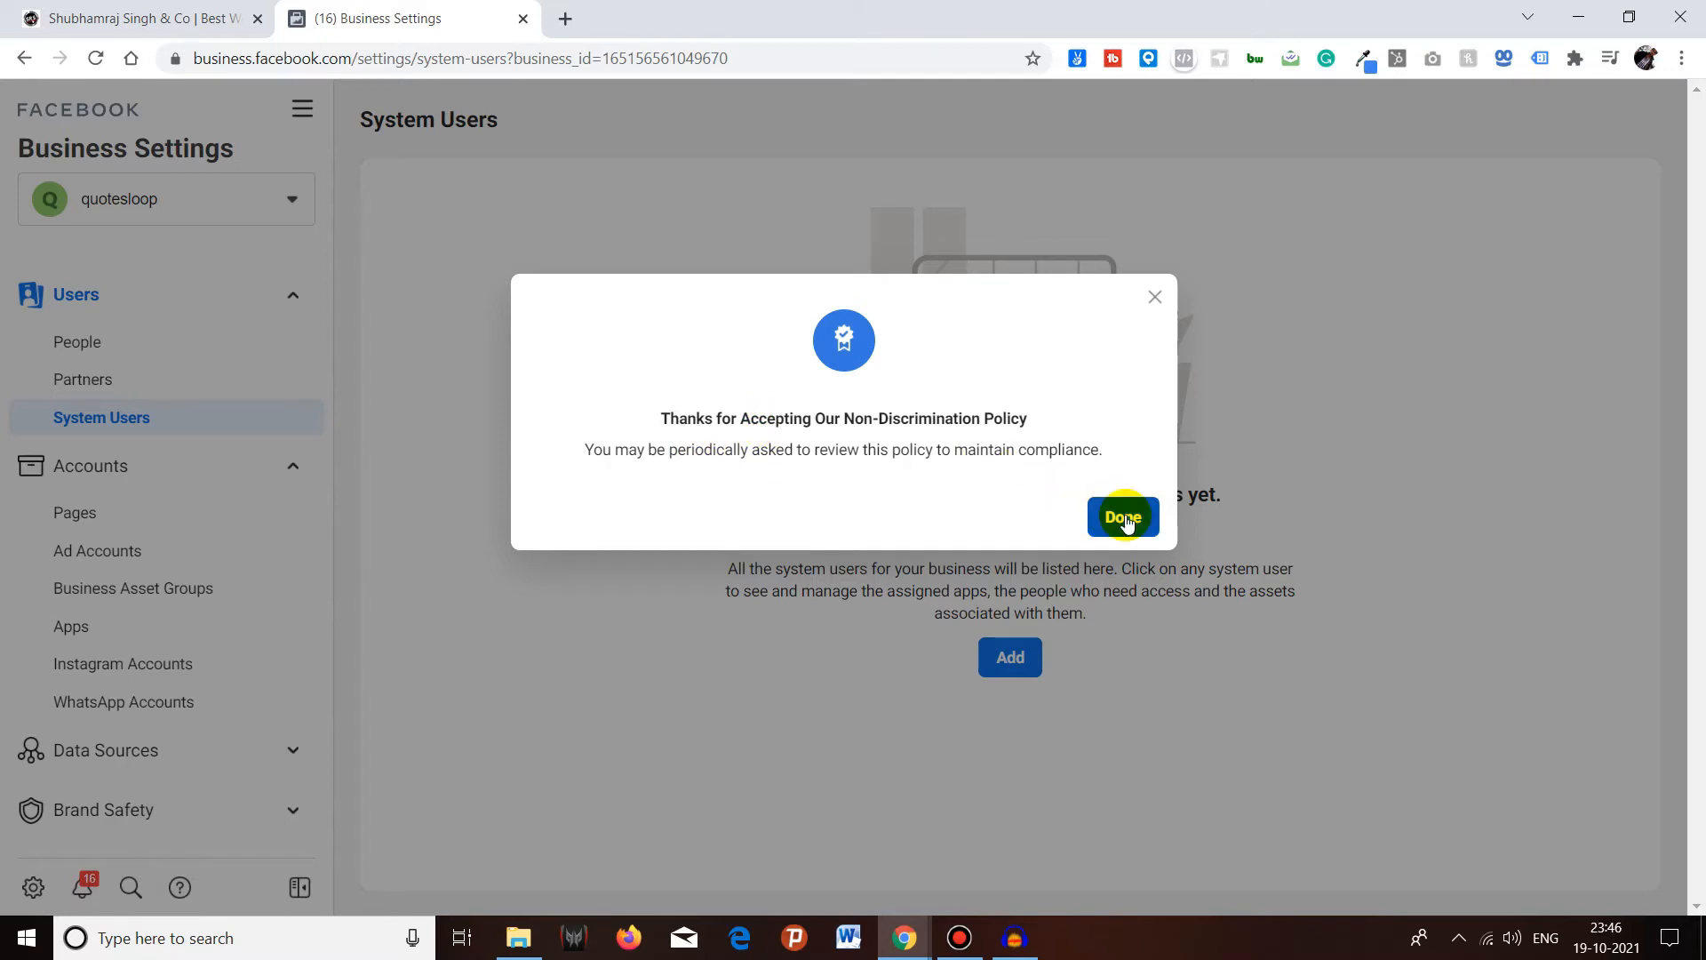
- Name the new system user 'Shubhamraj' and set its role to Admin
{"action": "left_click", "coordinate": [1121, 516]}
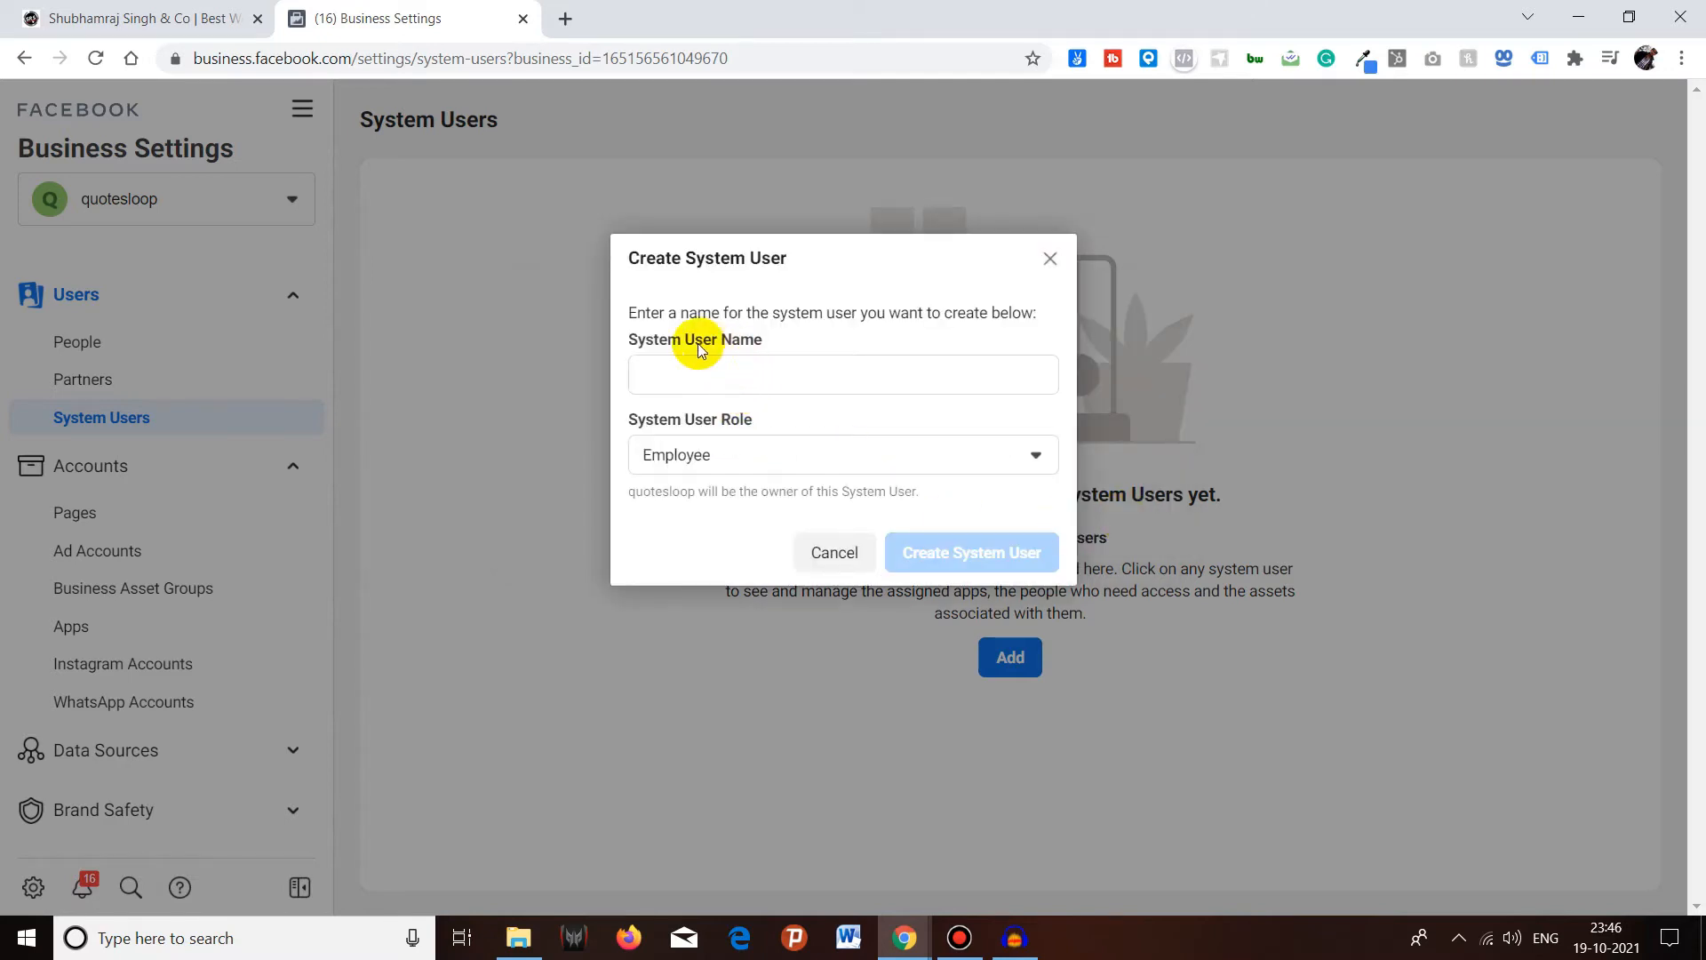
{"action": "mouse_move", "coordinate": [777, 375]}
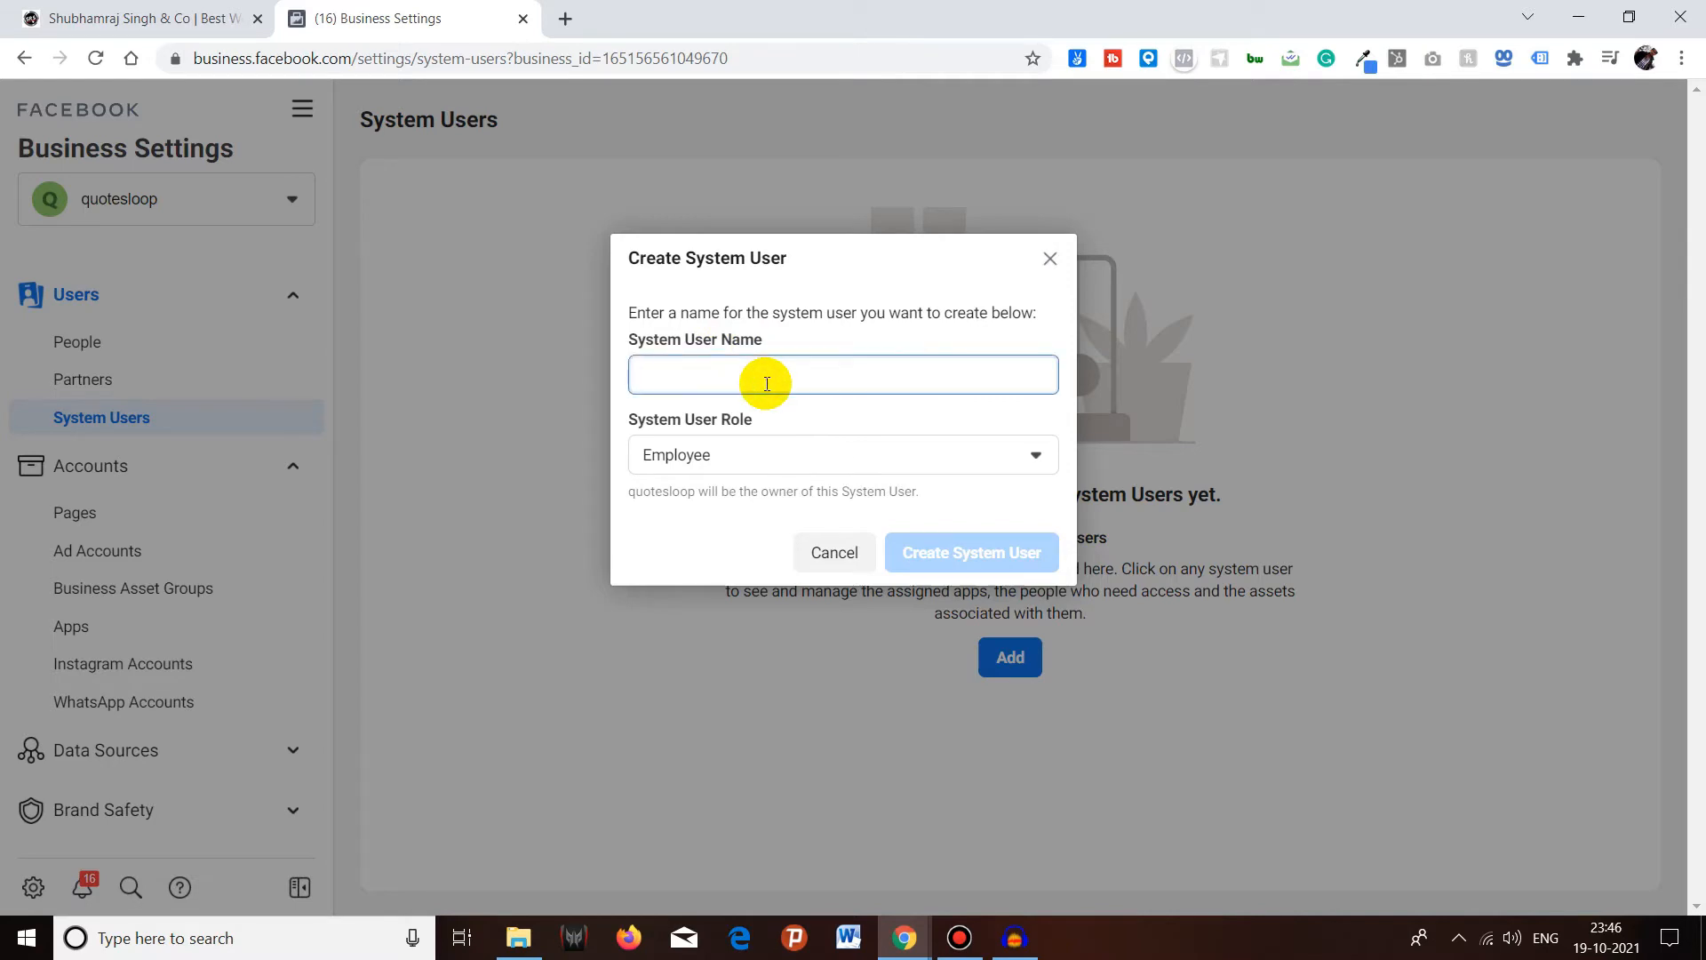
{"action": "type", "text": "Shubham"}
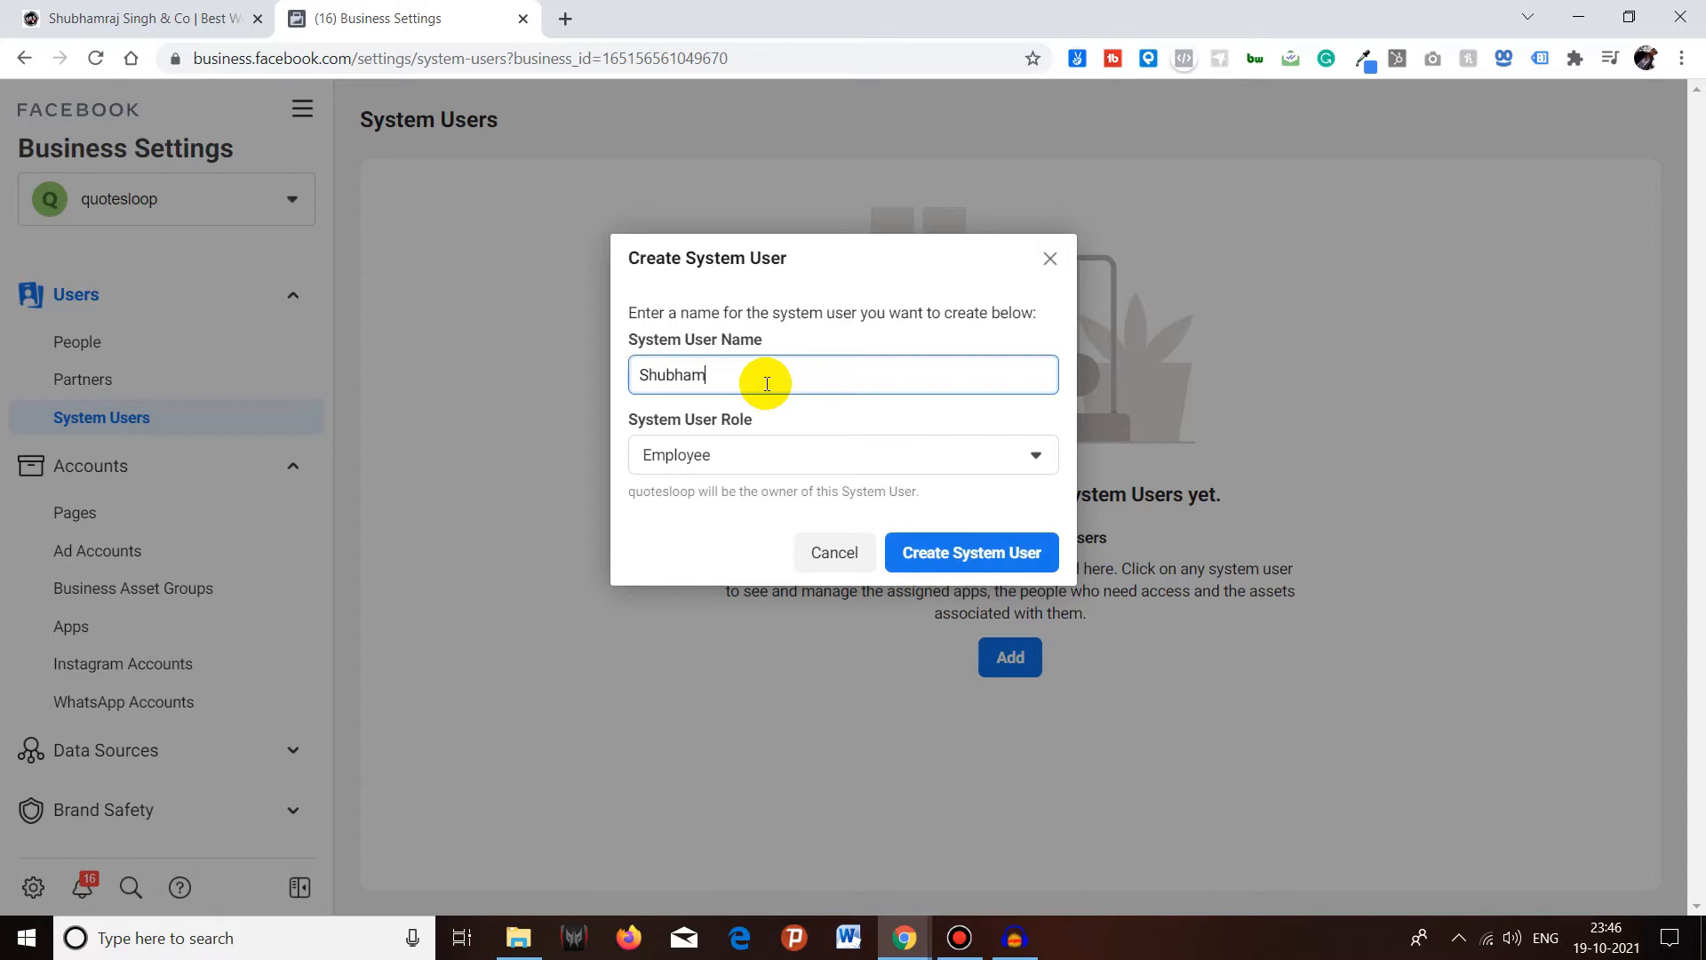
{"action": "type", "text": "raj"}
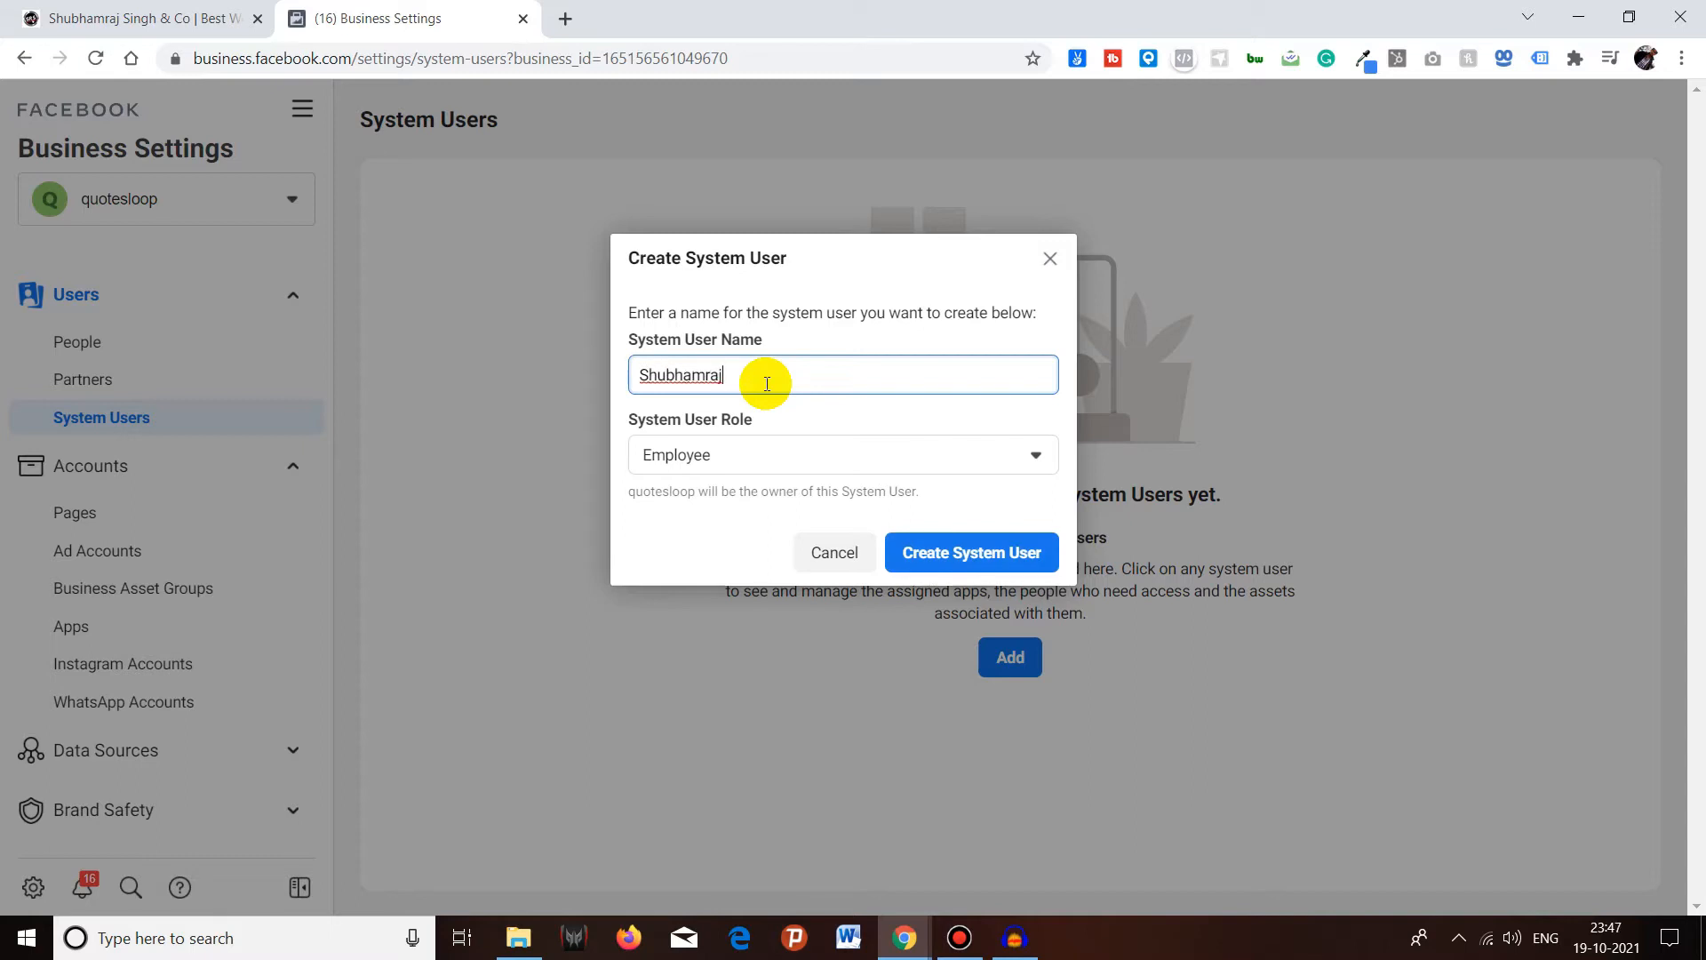
{"action": "mouse_move", "coordinate": [755, 423]}
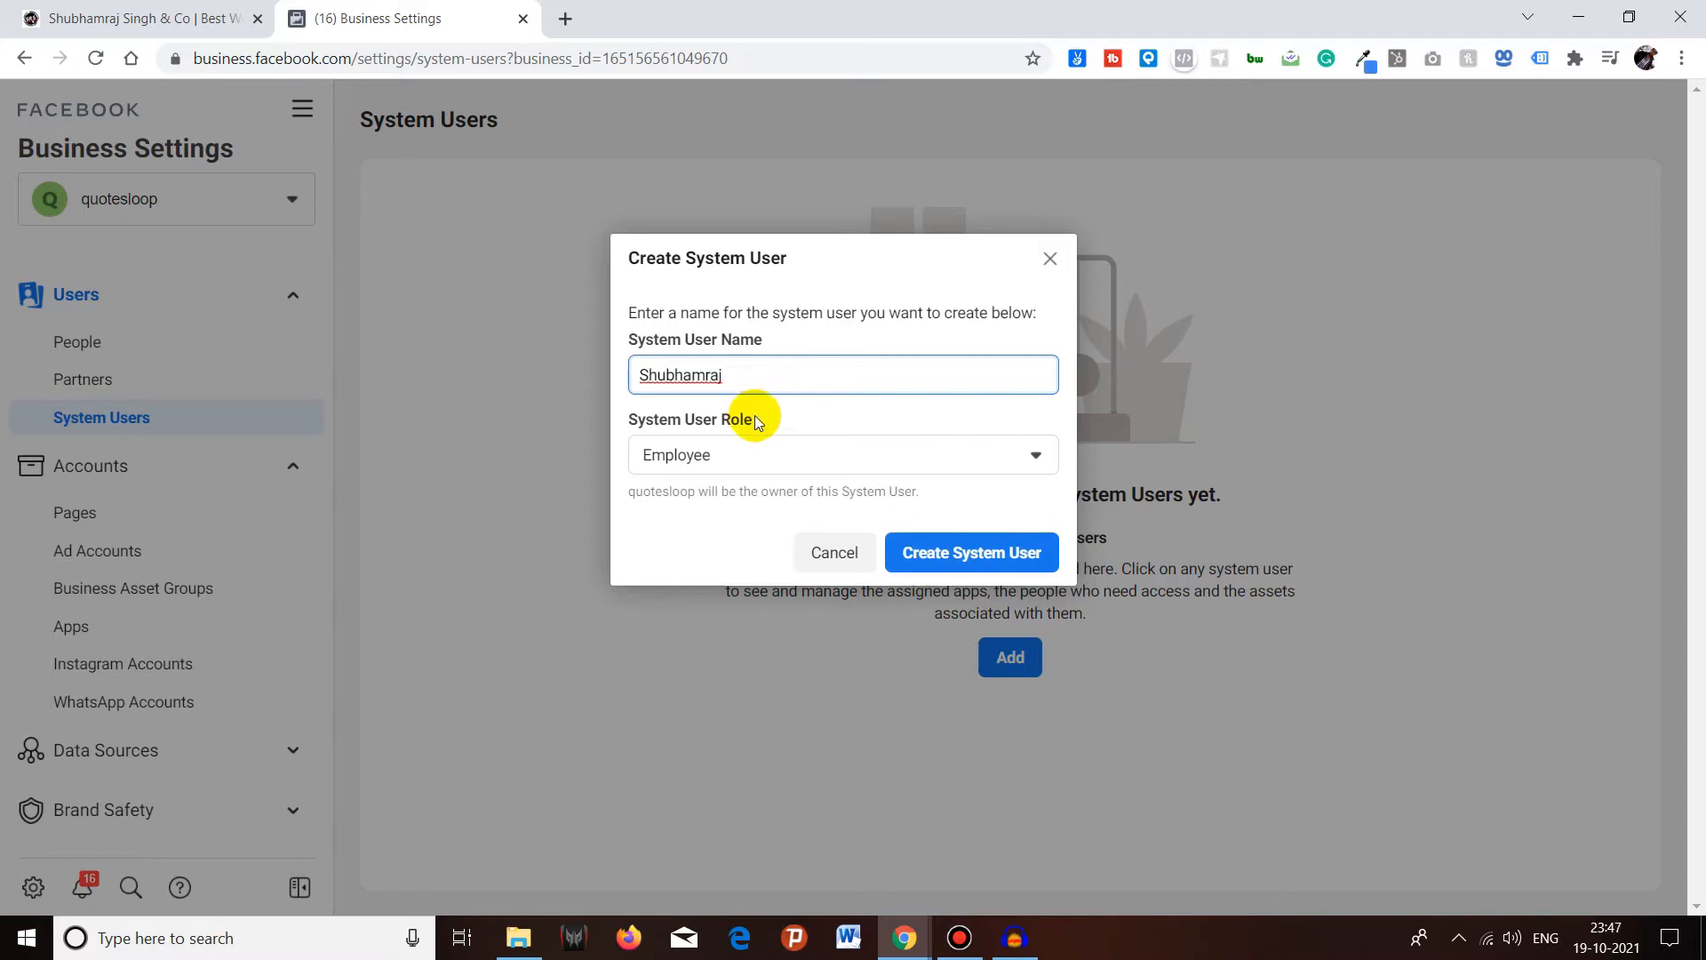
{"action": "mouse_move", "coordinate": [768, 439]}
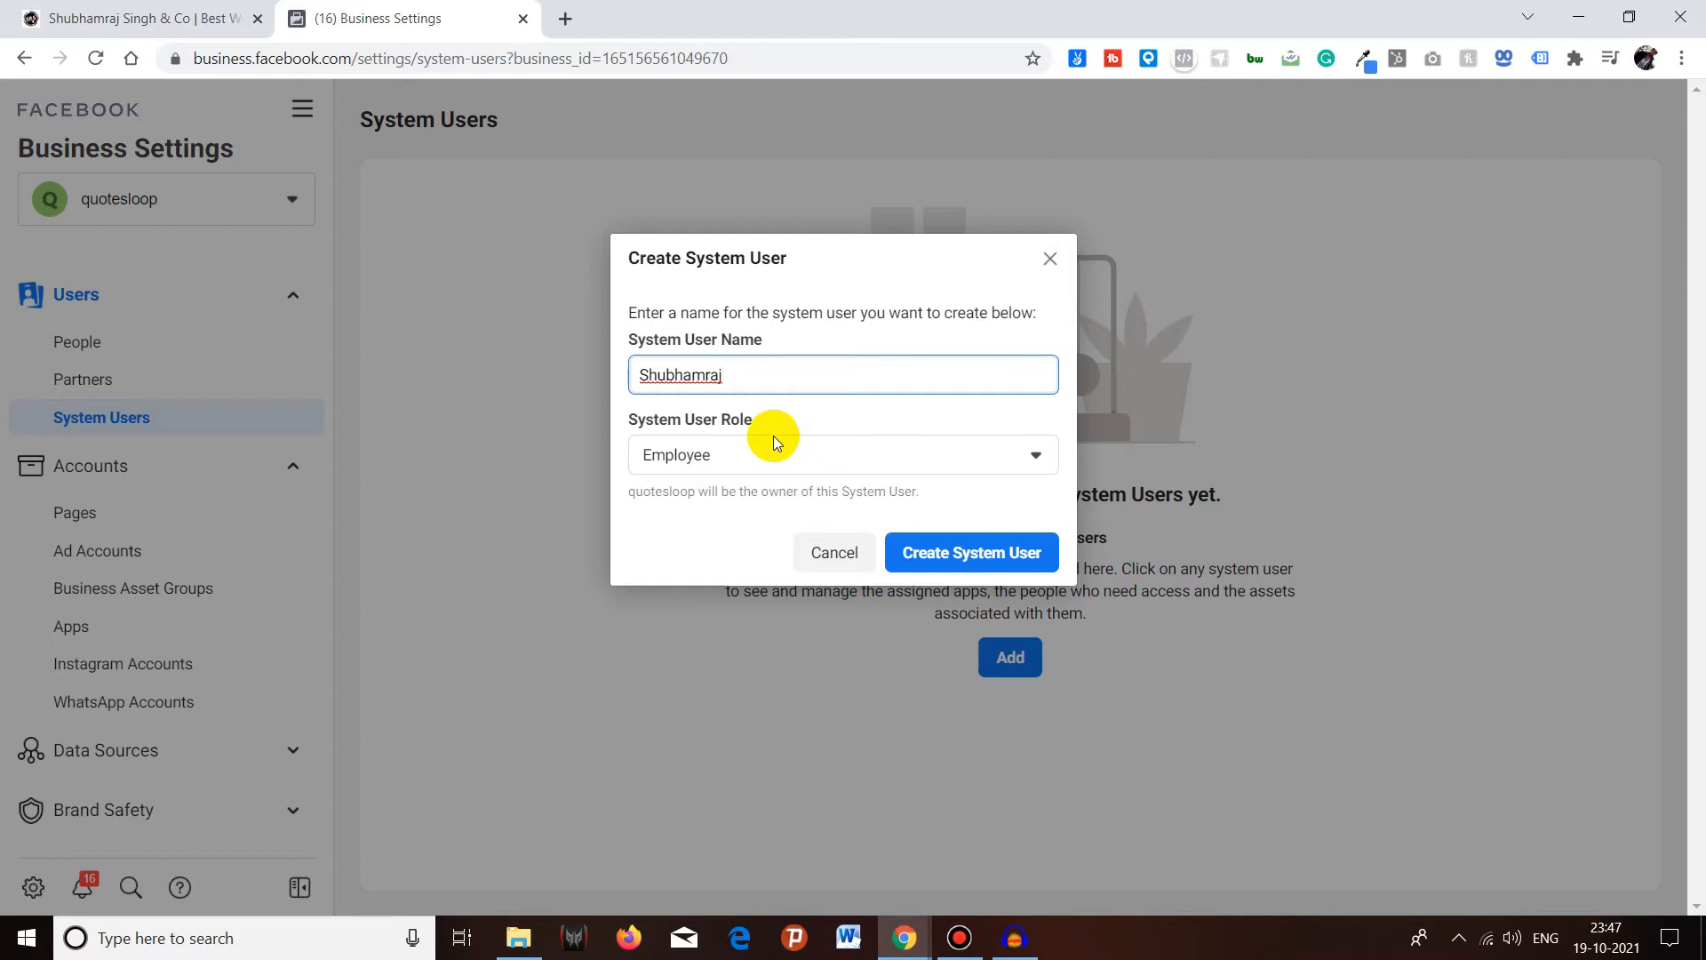
{"action": "left_click", "coordinate": [840, 455]}
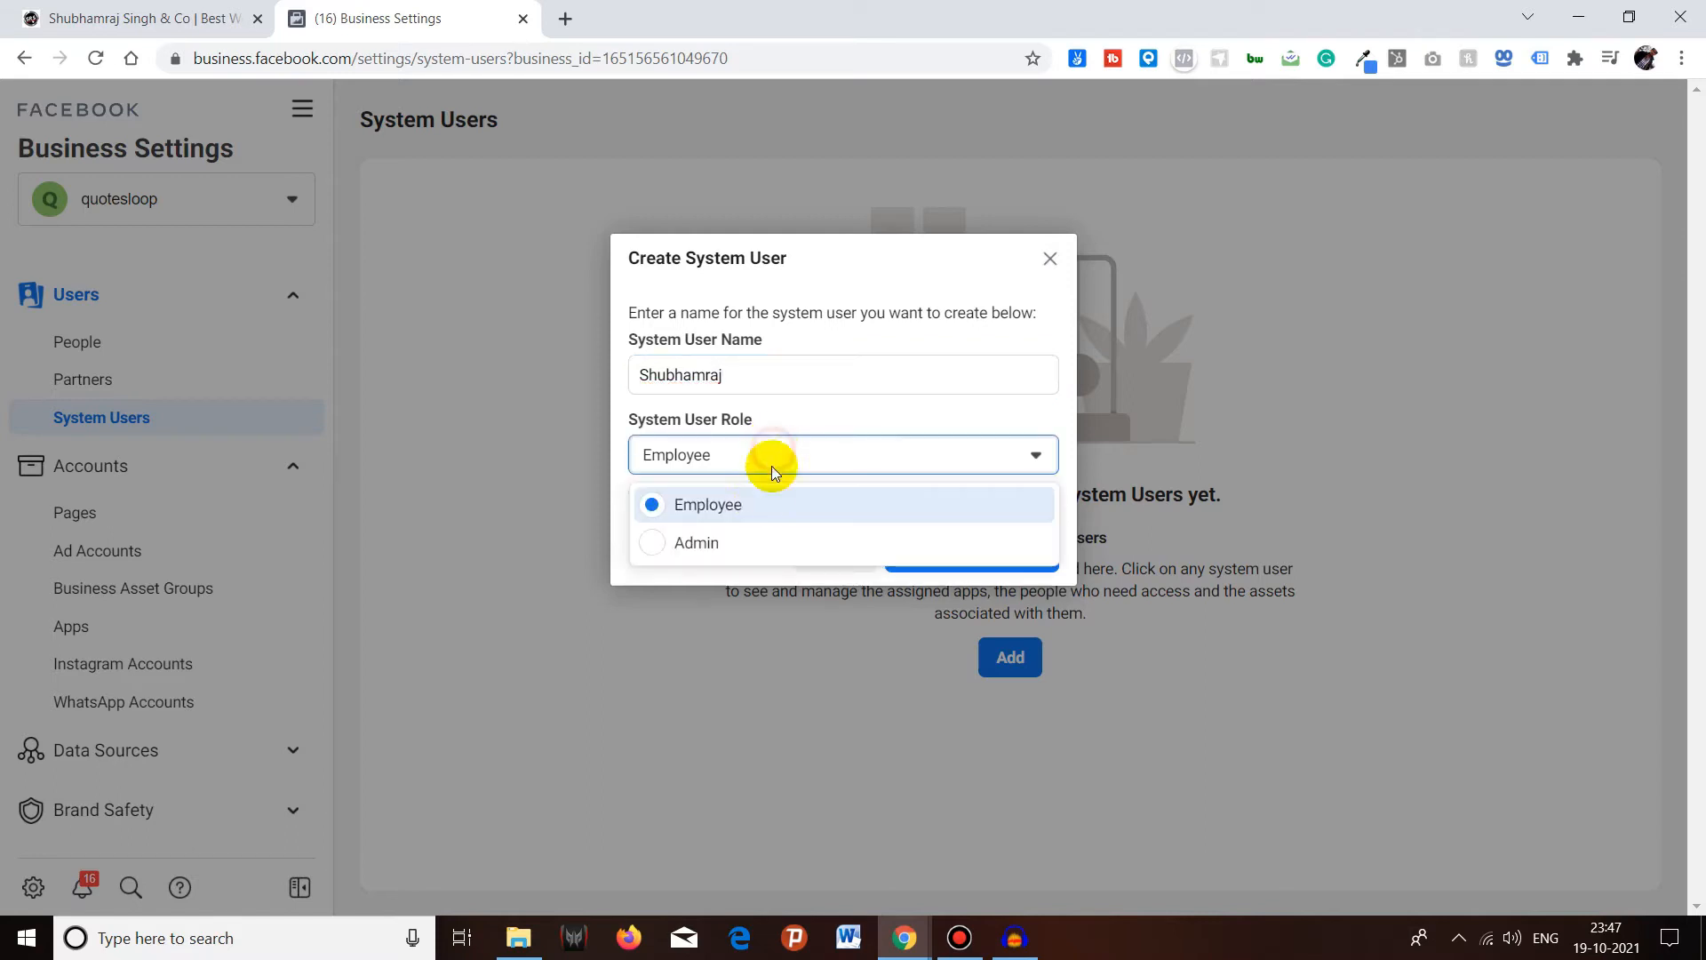
{"action": "mouse_move", "coordinate": [696, 542]}
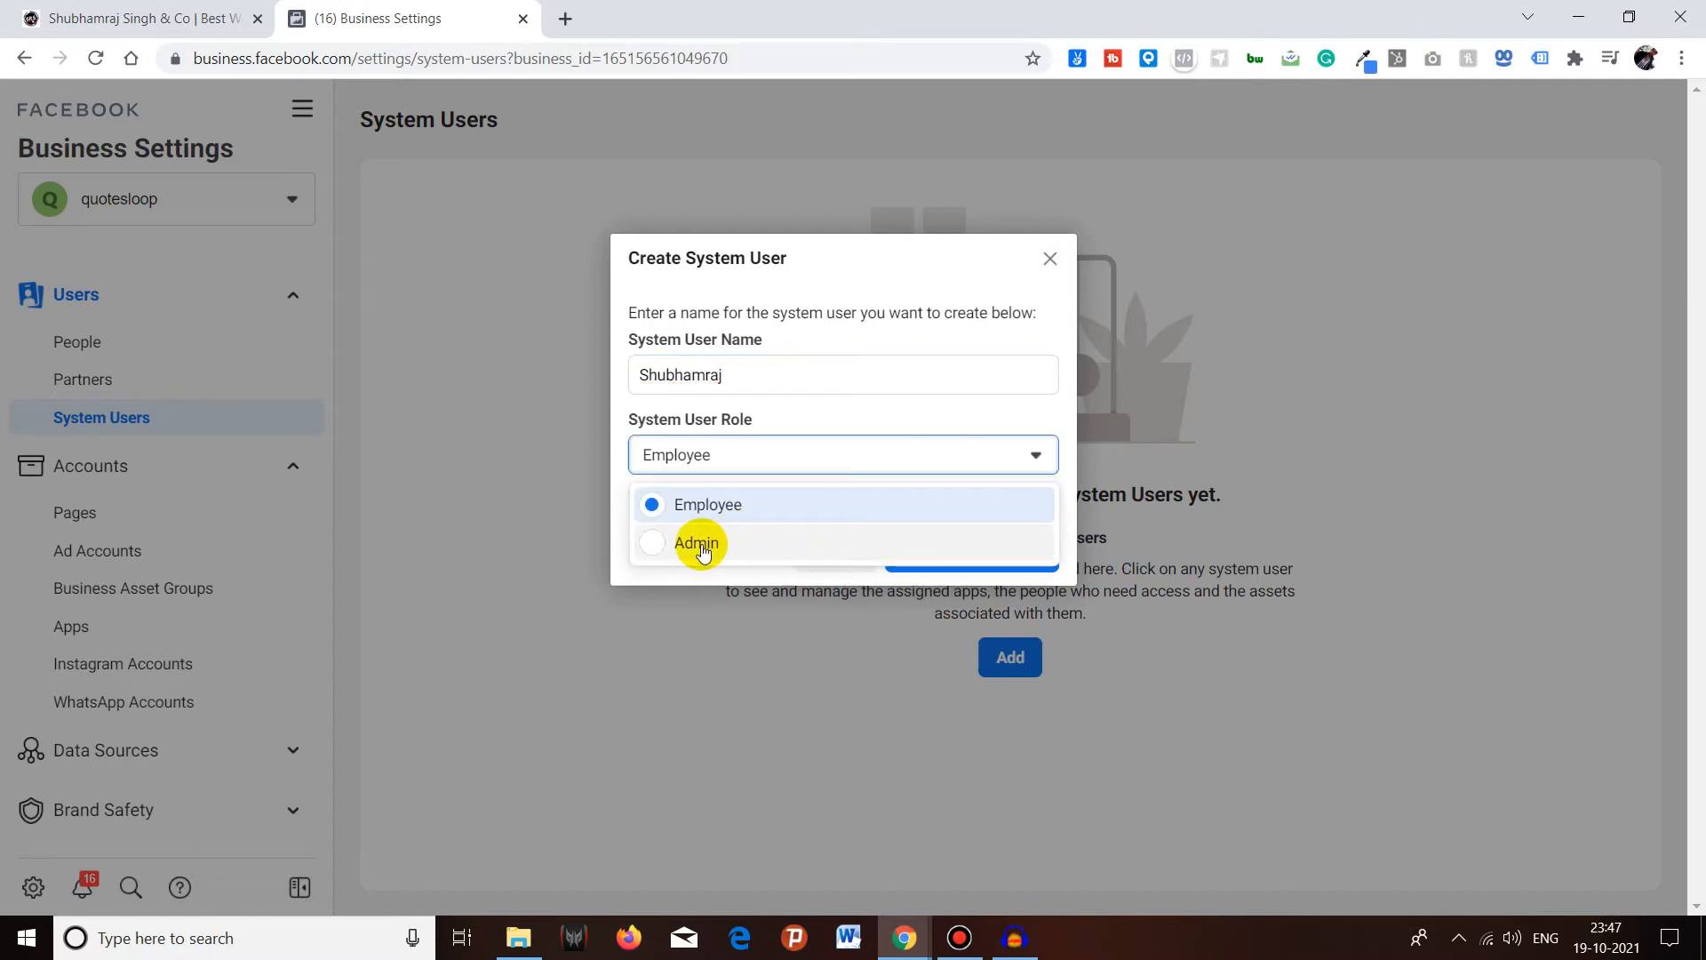
{"action": "left_click", "coordinate": [695, 544]}
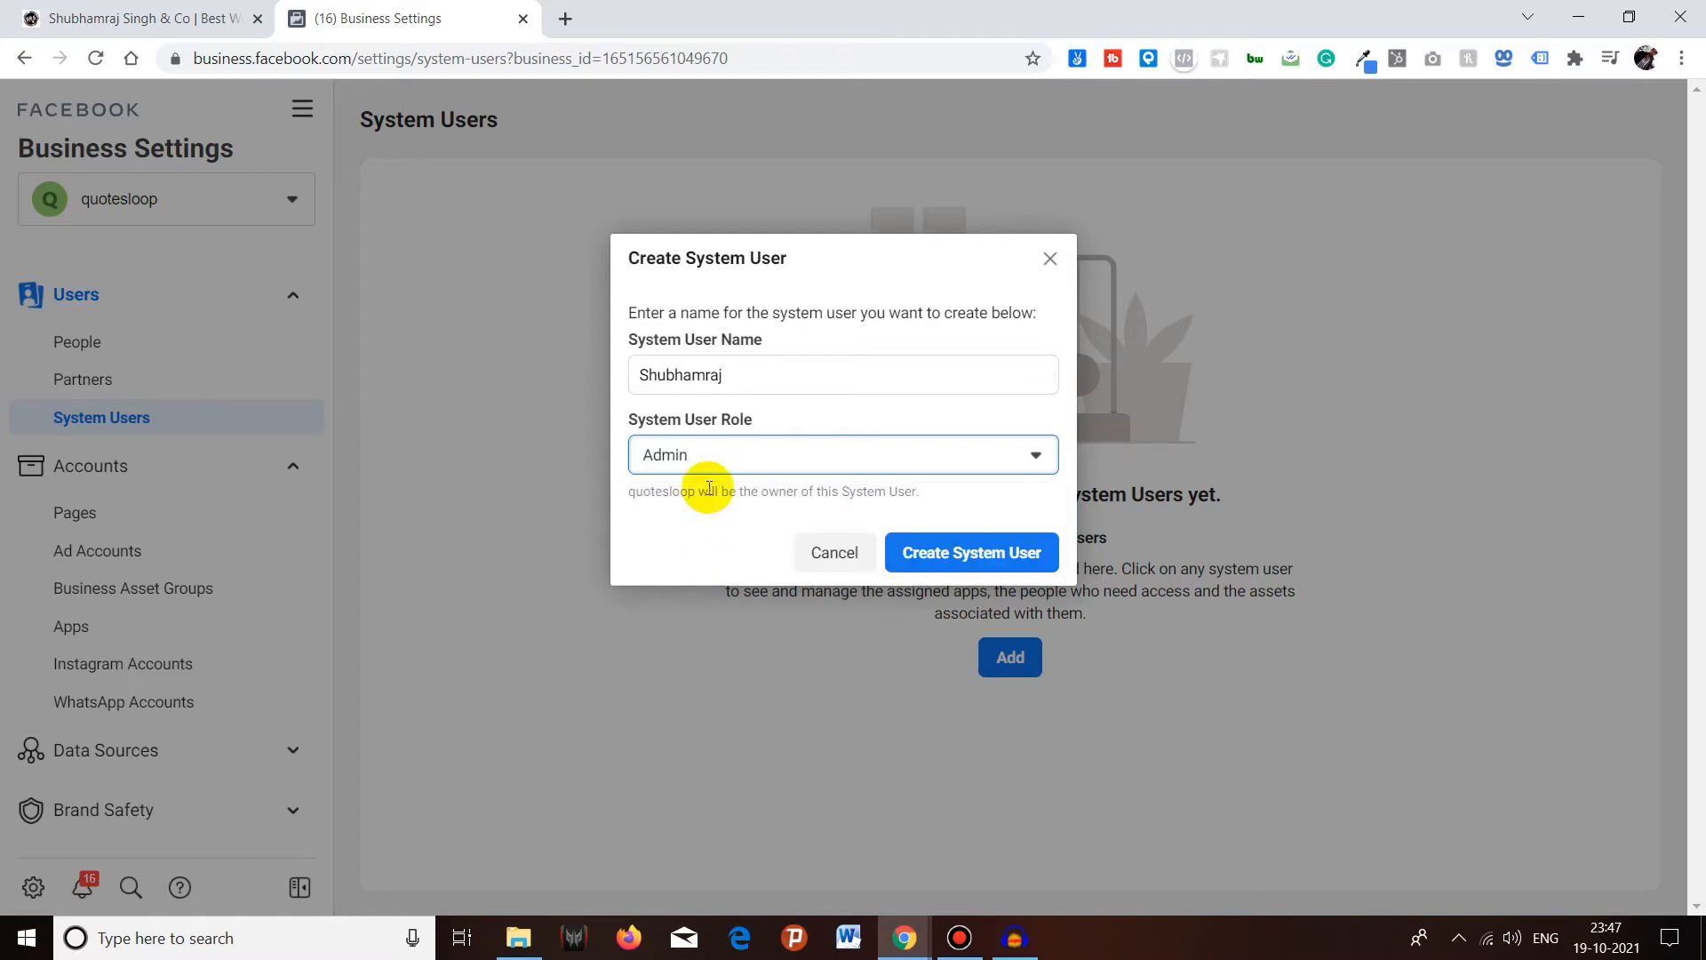
{"action": "mouse_move", "coordinate": [986, 542]}
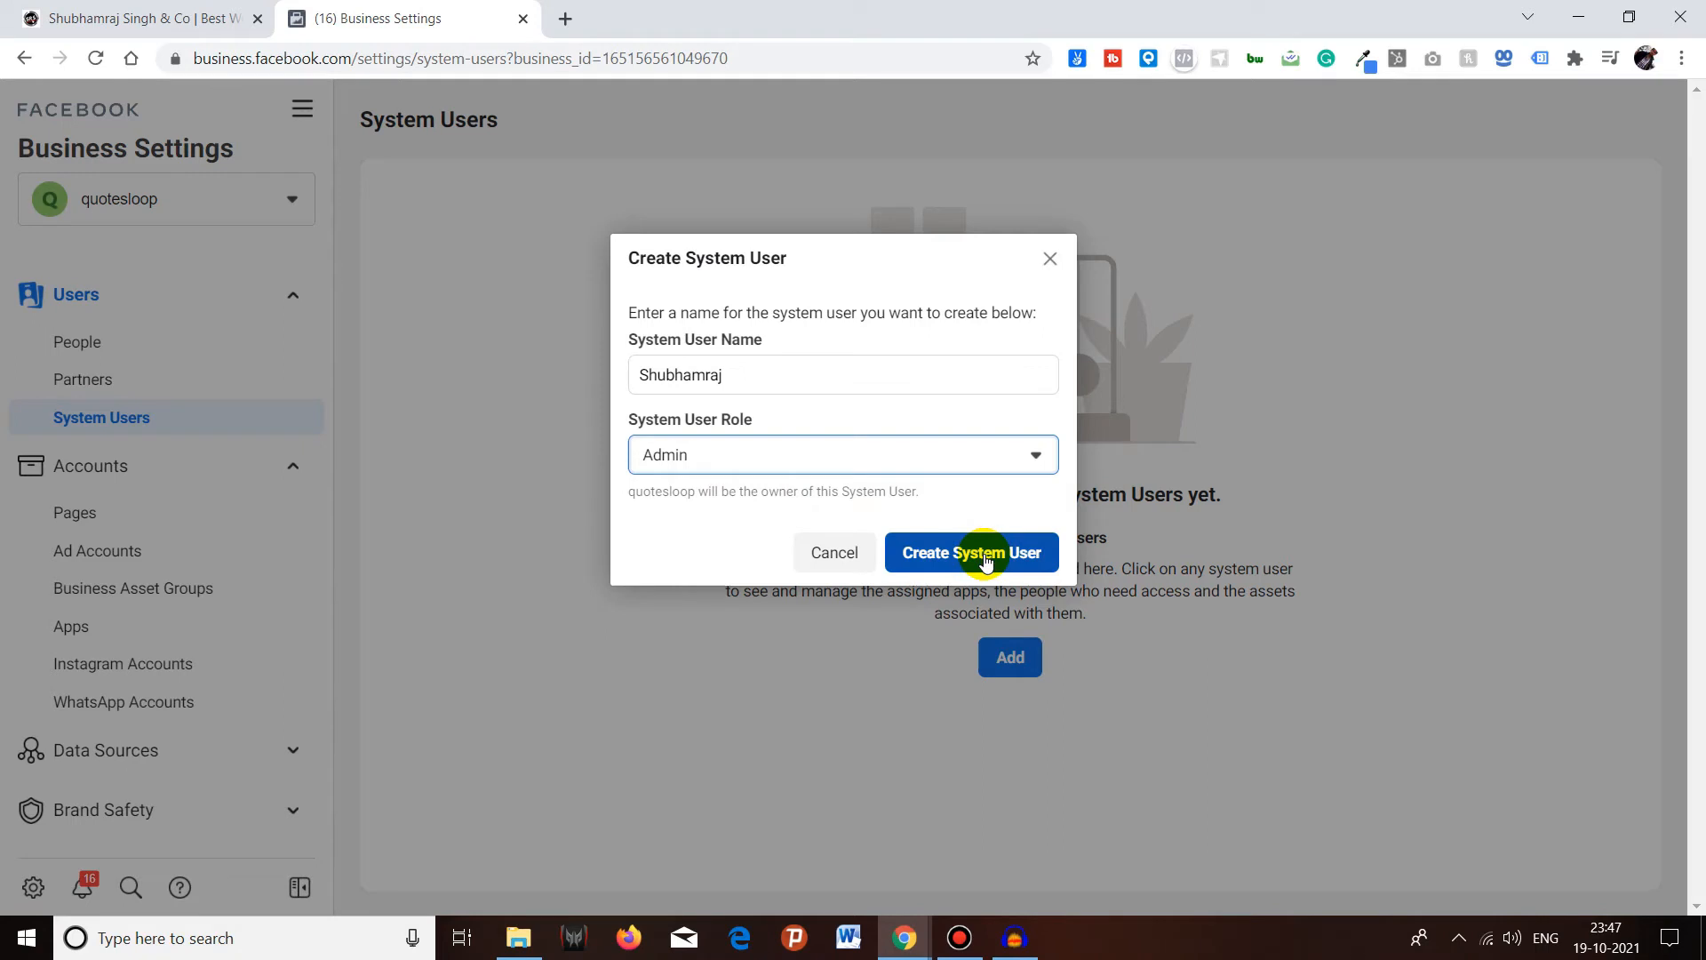
- Create the Shubhamraj admin system user and scroll the policy prompt that follows
{"action": "left_click", "coordinate": [970, 550]}
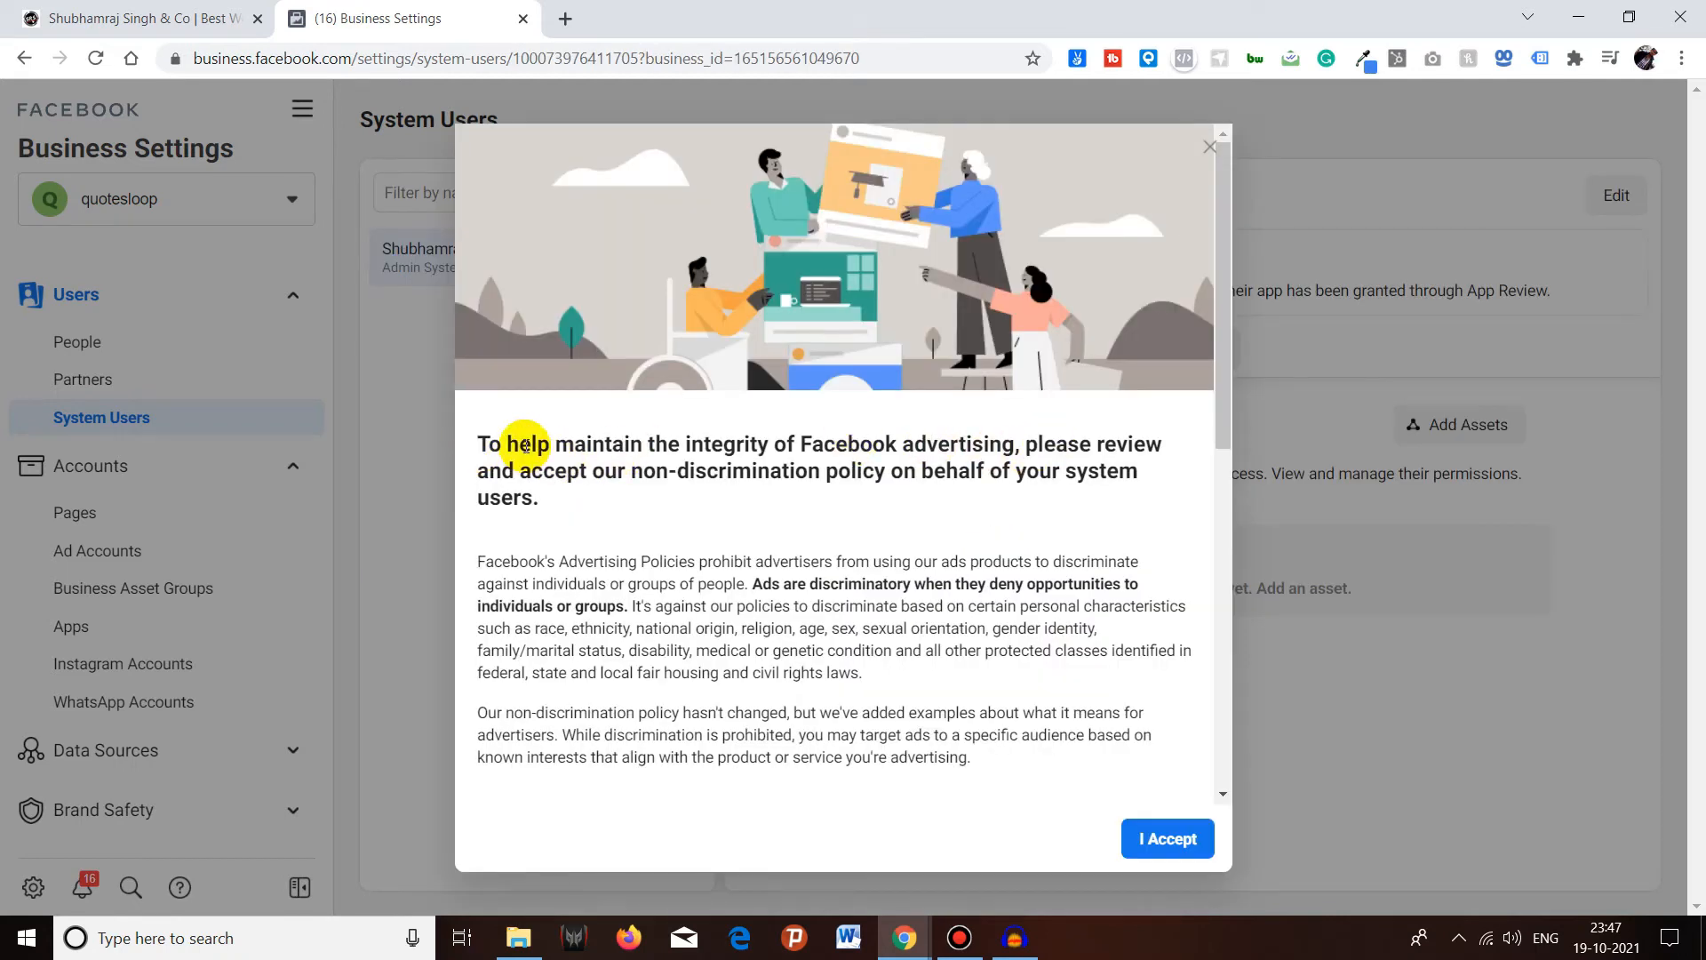
{"action": "mouse_move", "coordinate": [949, 446]}
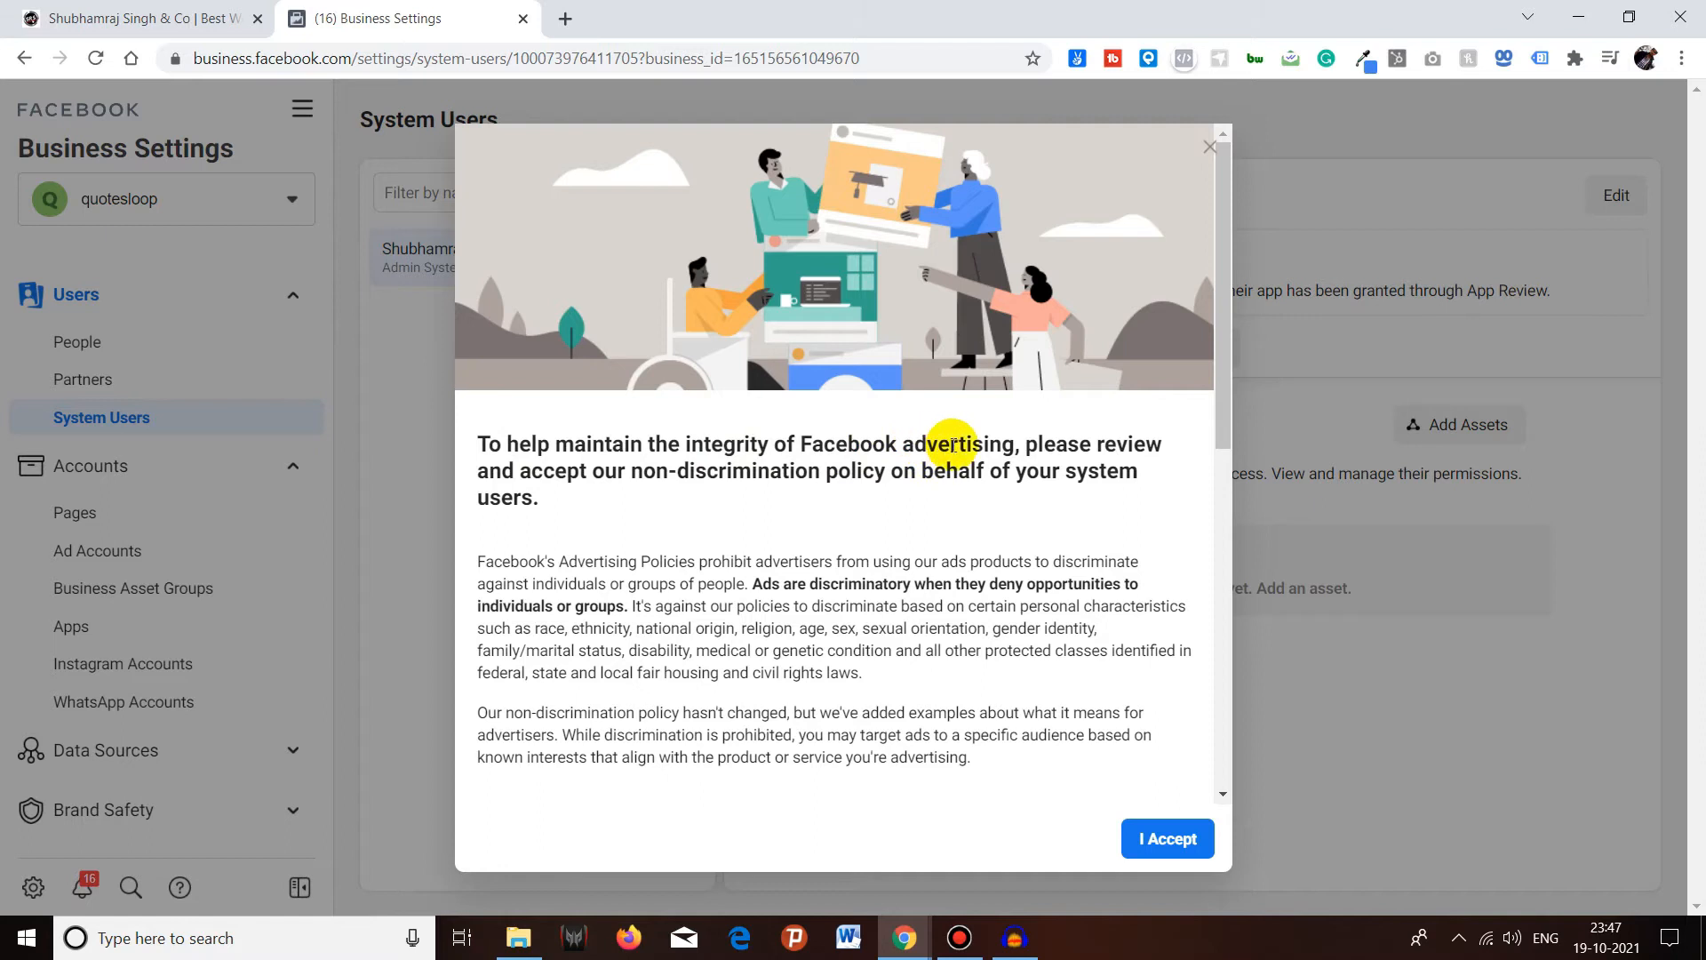
{"action": "mouse_move", "coordinate": [578, 495]}
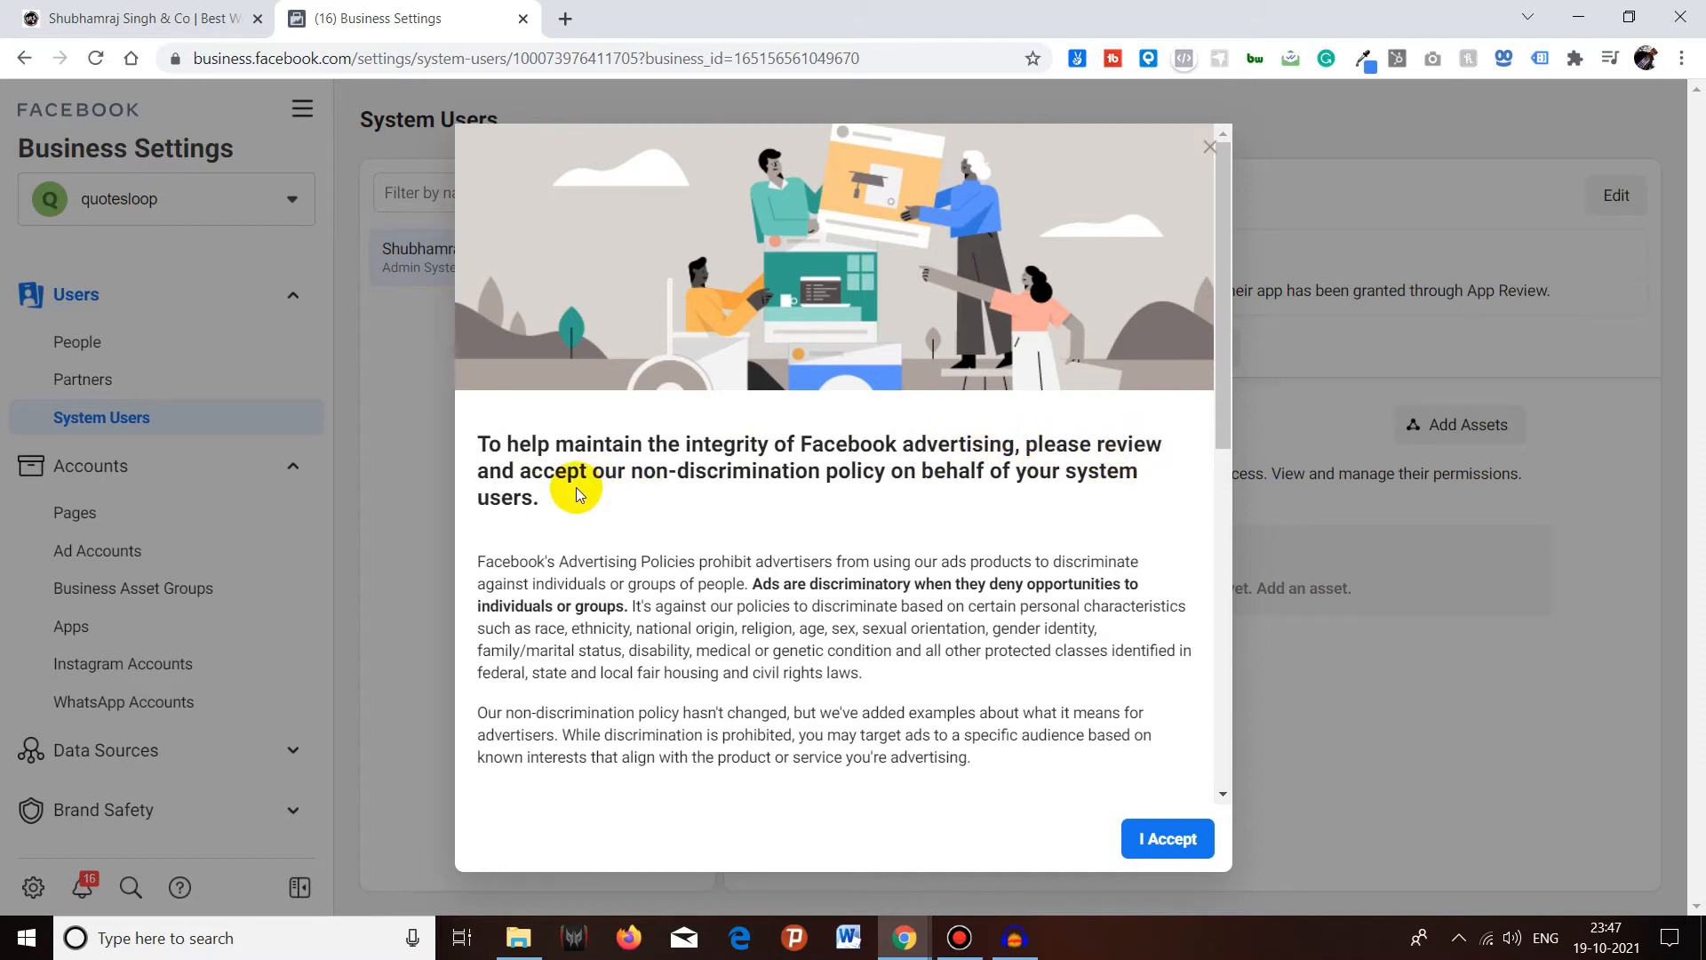
{"action": "mouse_move", "coordinate": [583, 467]}
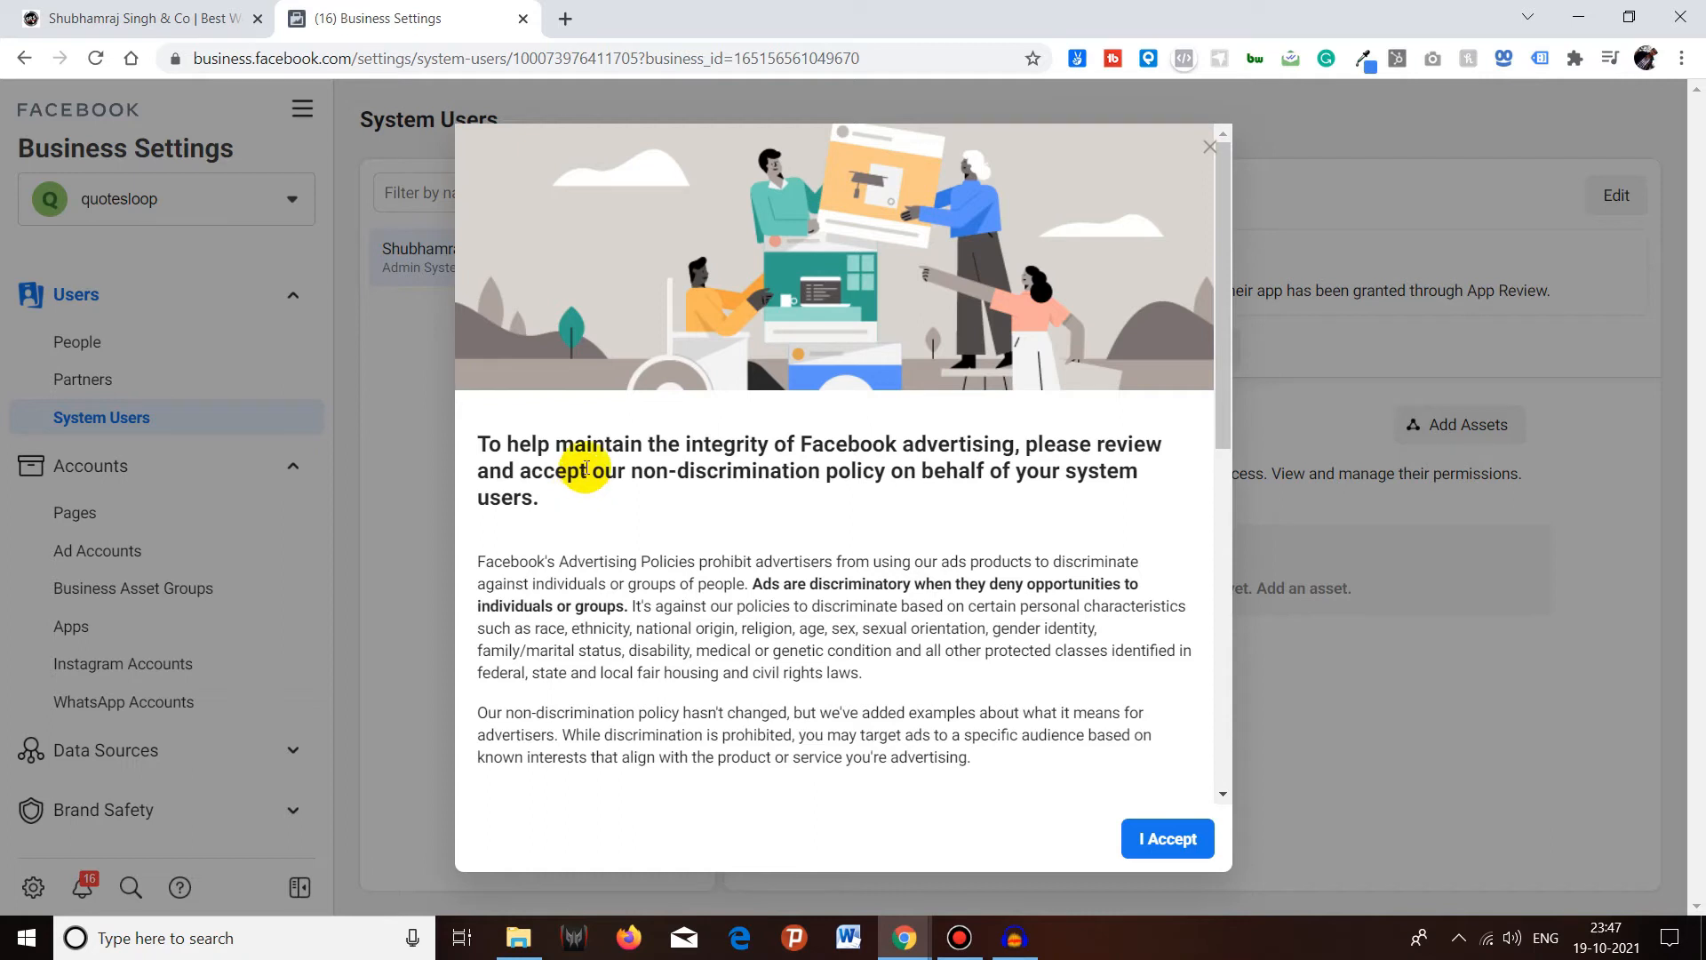
{"action": "scroll", "scroll_direction": "down", "scroll_amount": 3}
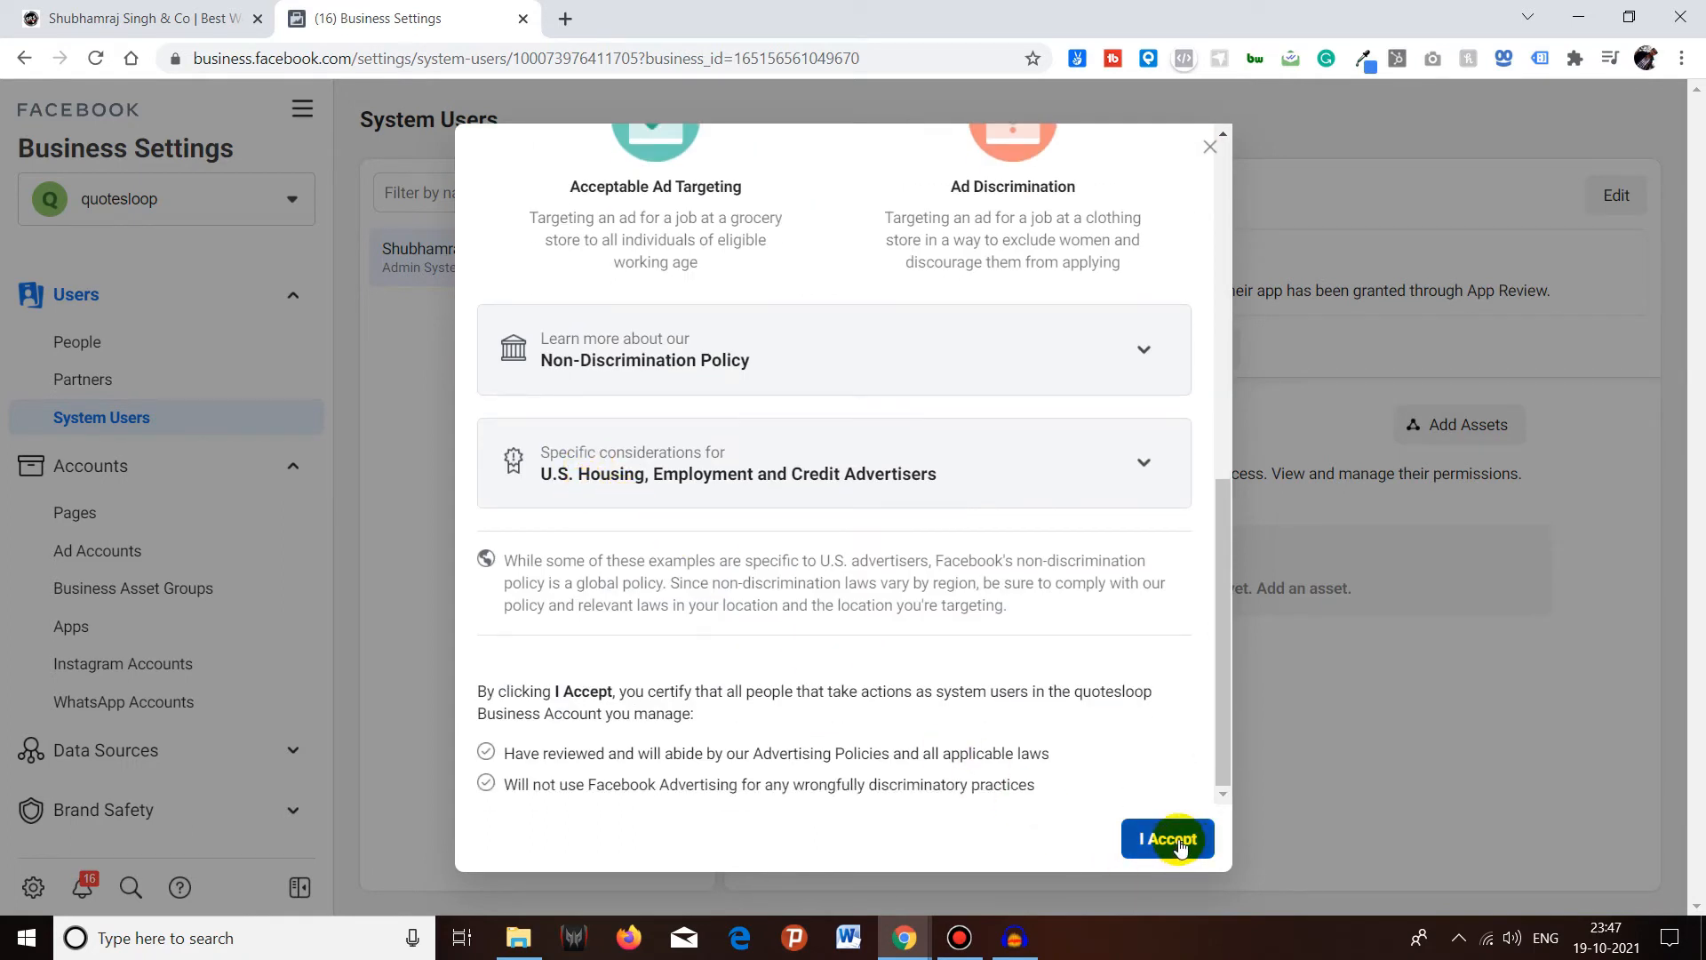
{"action": "left_click", "coordinate": [1168, 839]}
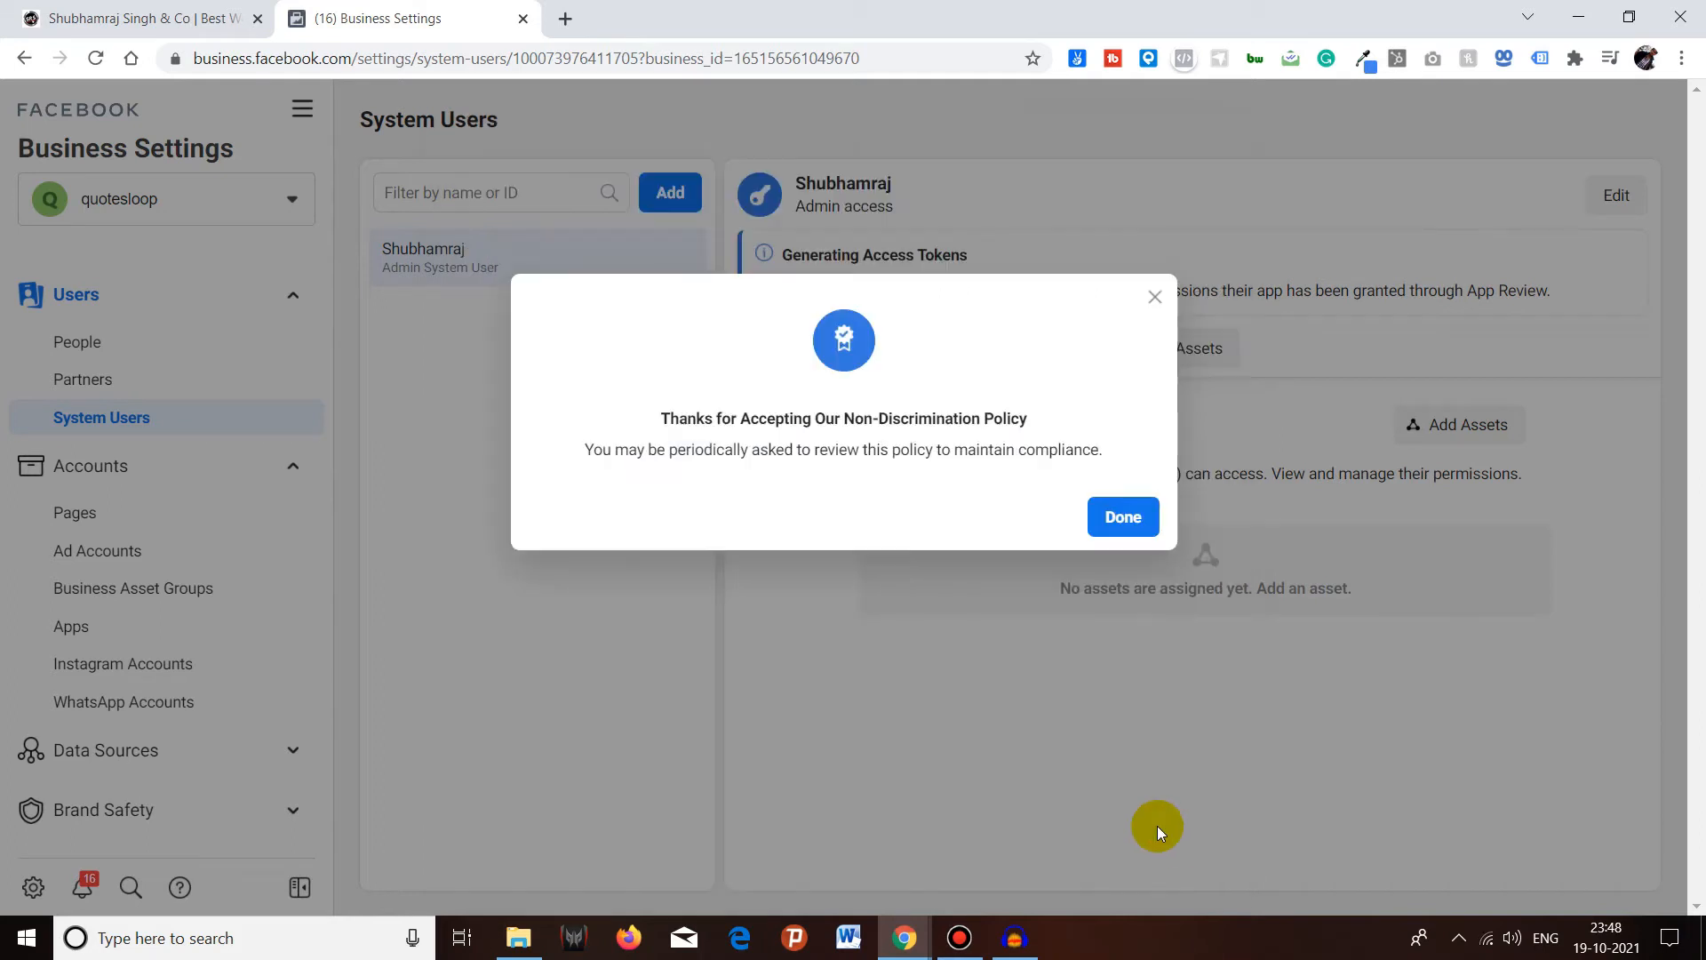
{"action": "left_click", "coordinate": [1121, 516]}
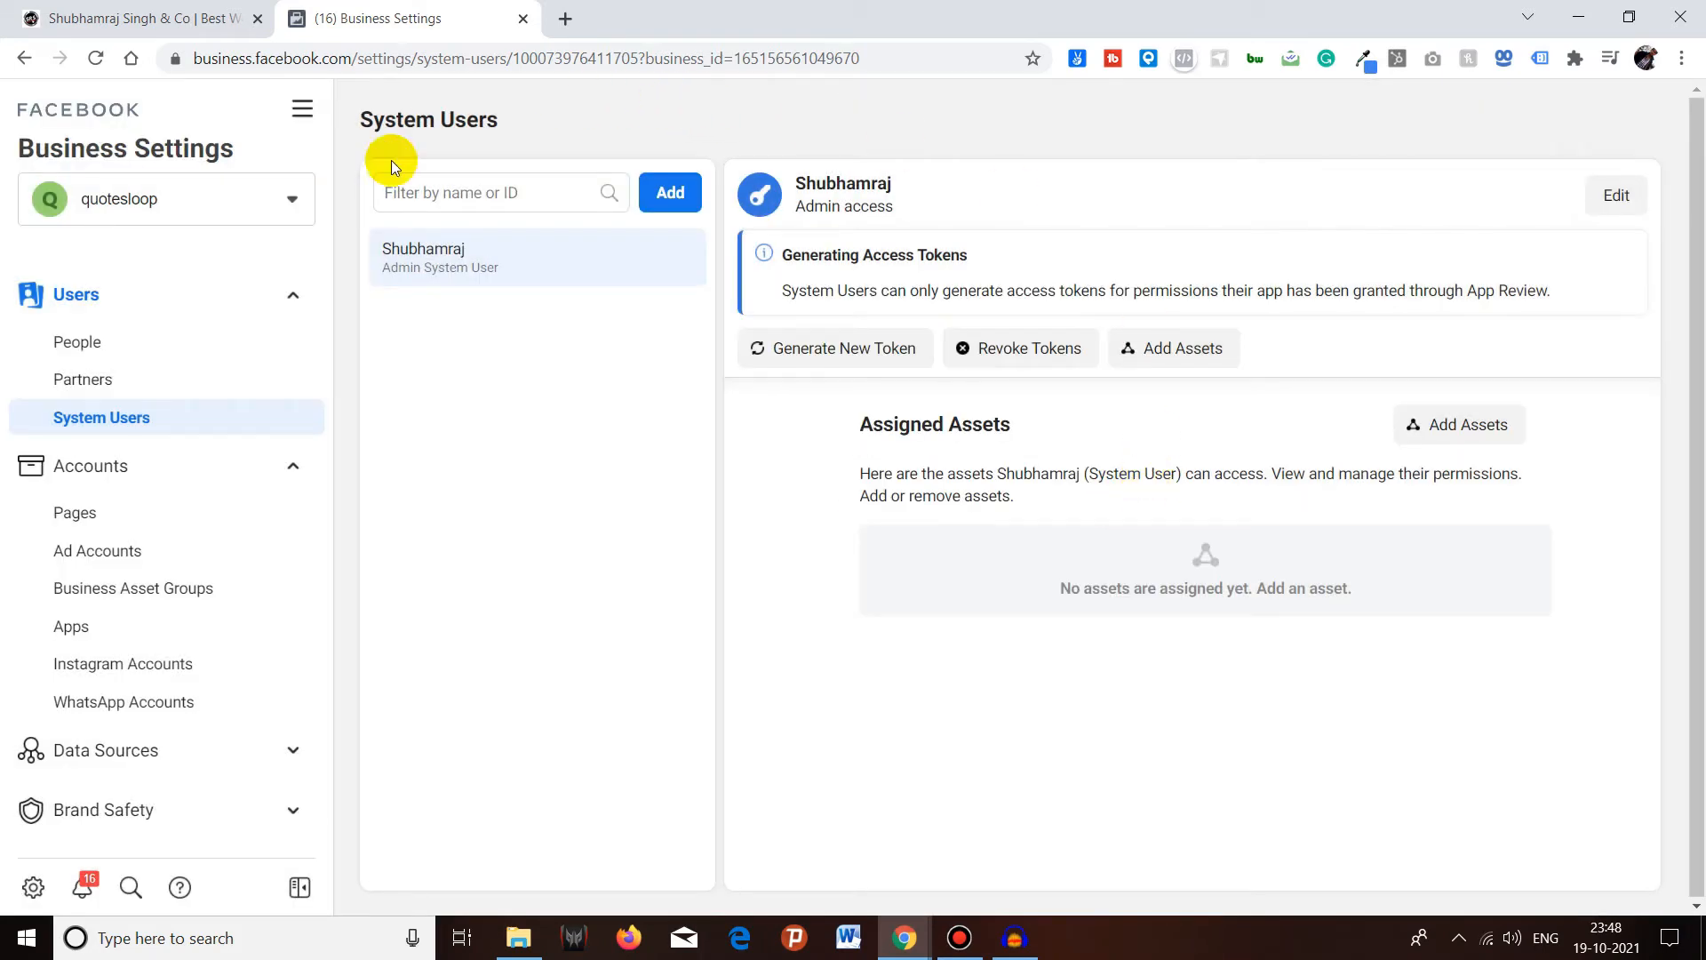
{"action": "mouse_move", "coordinate": [429, 258]}
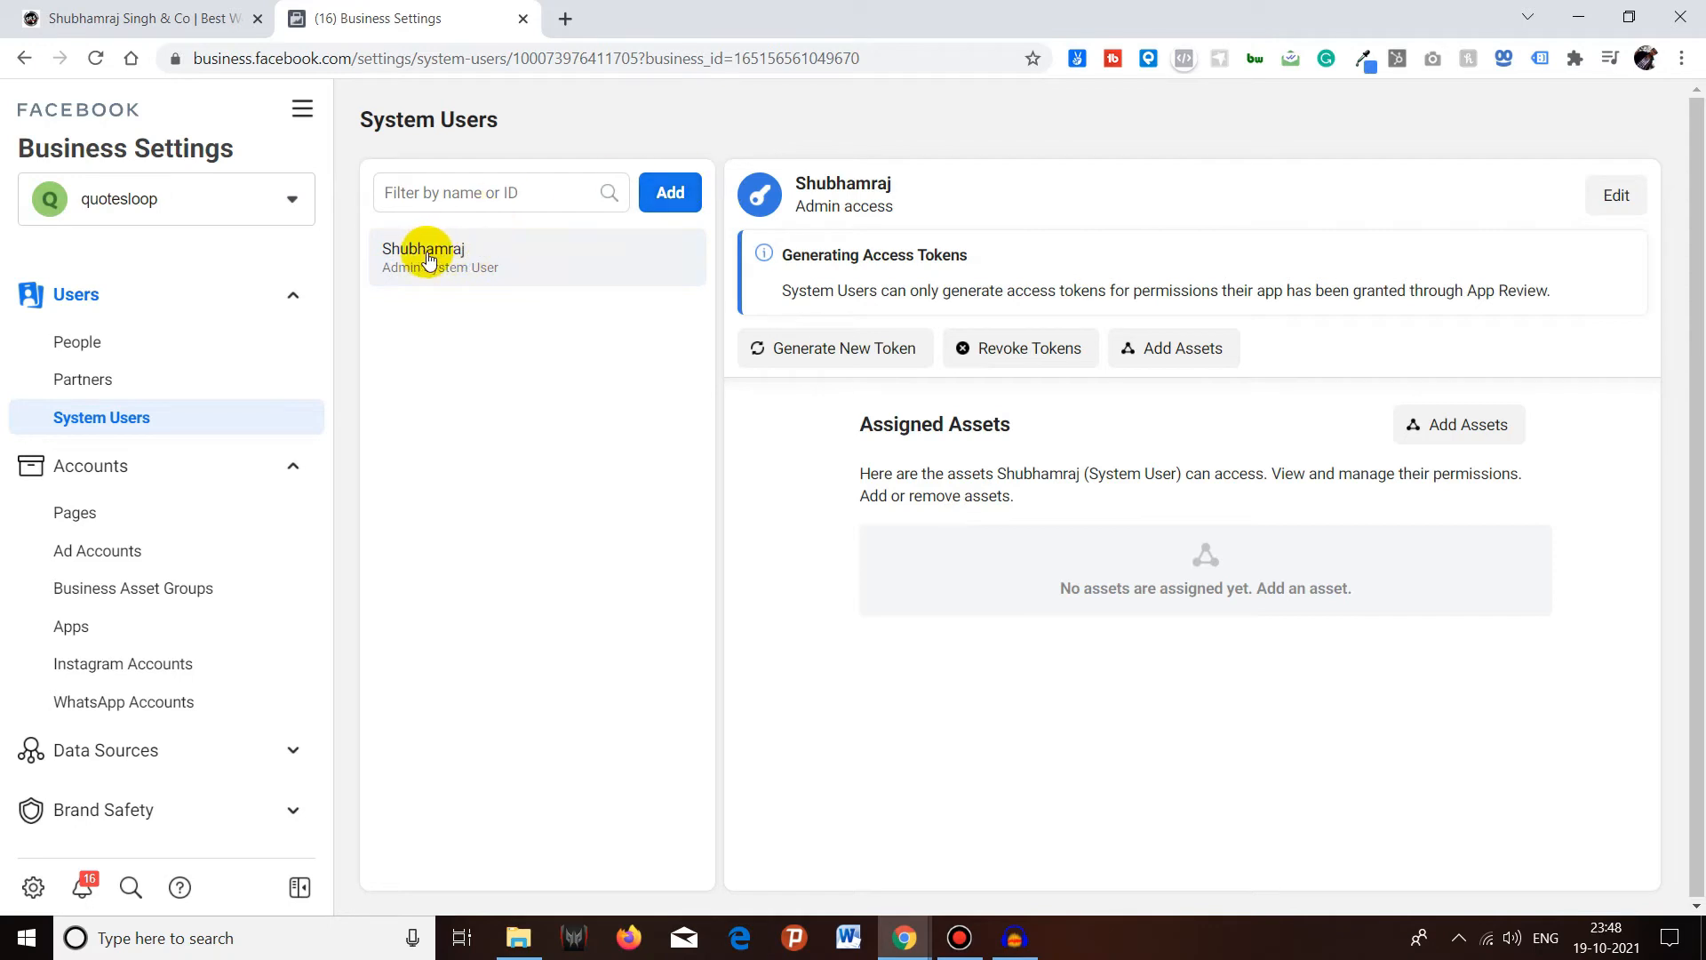
{"action": "mouse_move", "coordinate": [481, 283]}
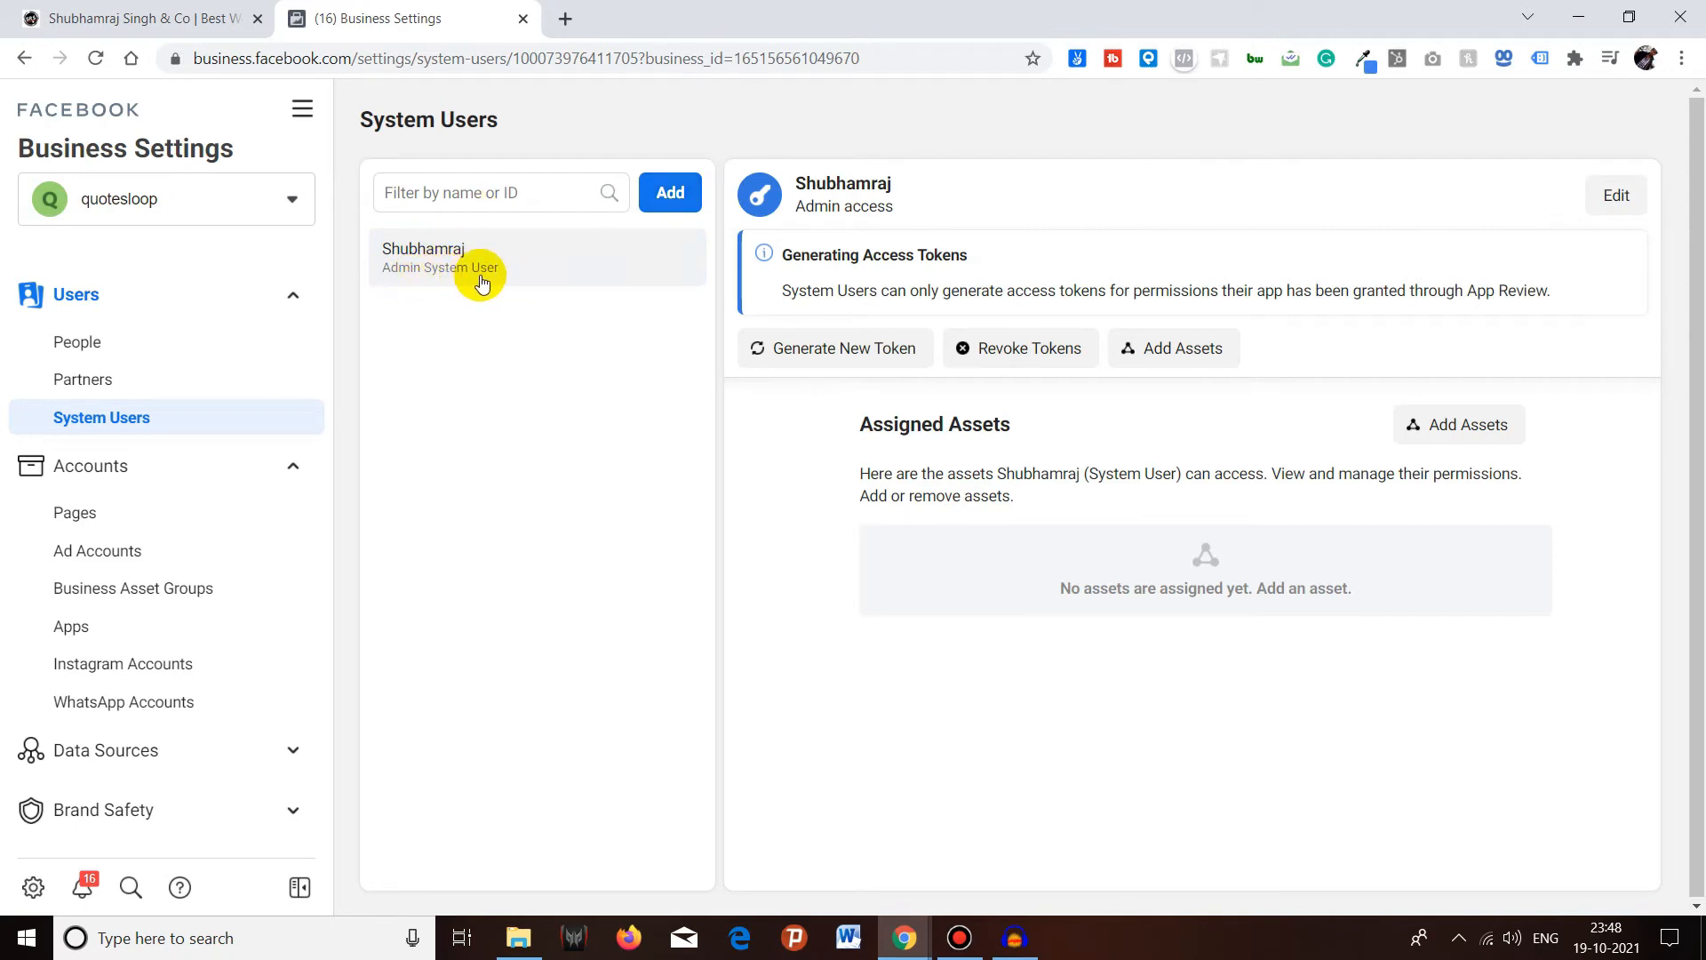
{"action": "mouse_move", "coordinate": [842, 274]}
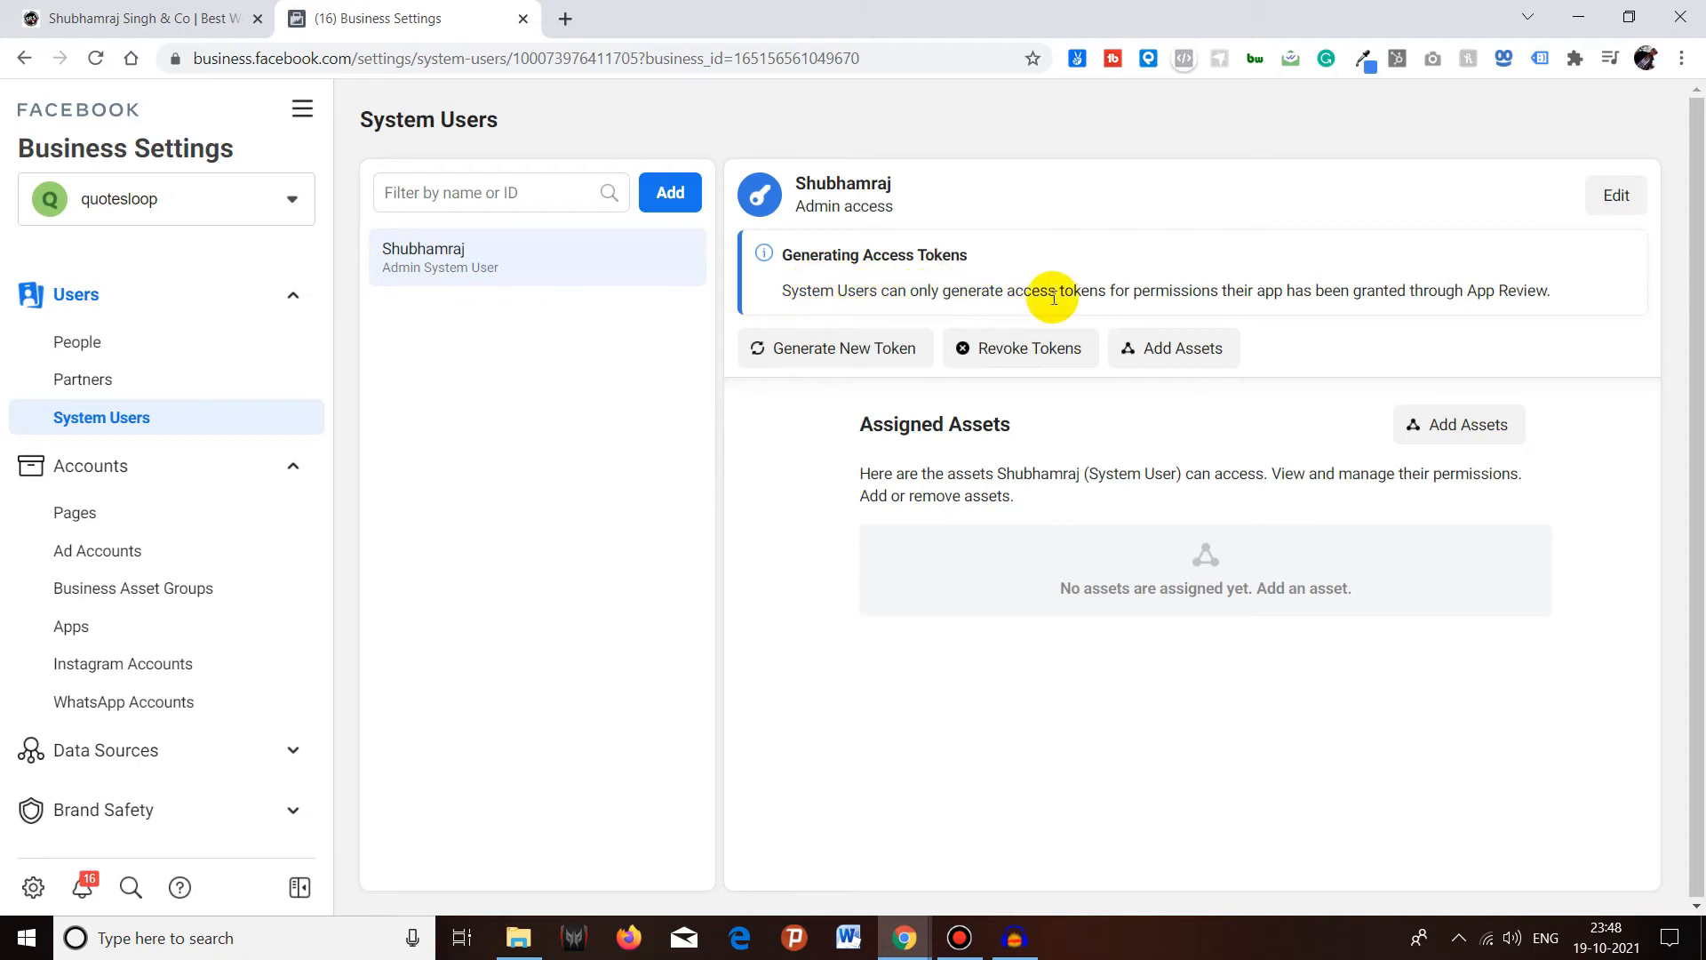
{"action": "mouse_move", "coordinate": [1184, 298]}
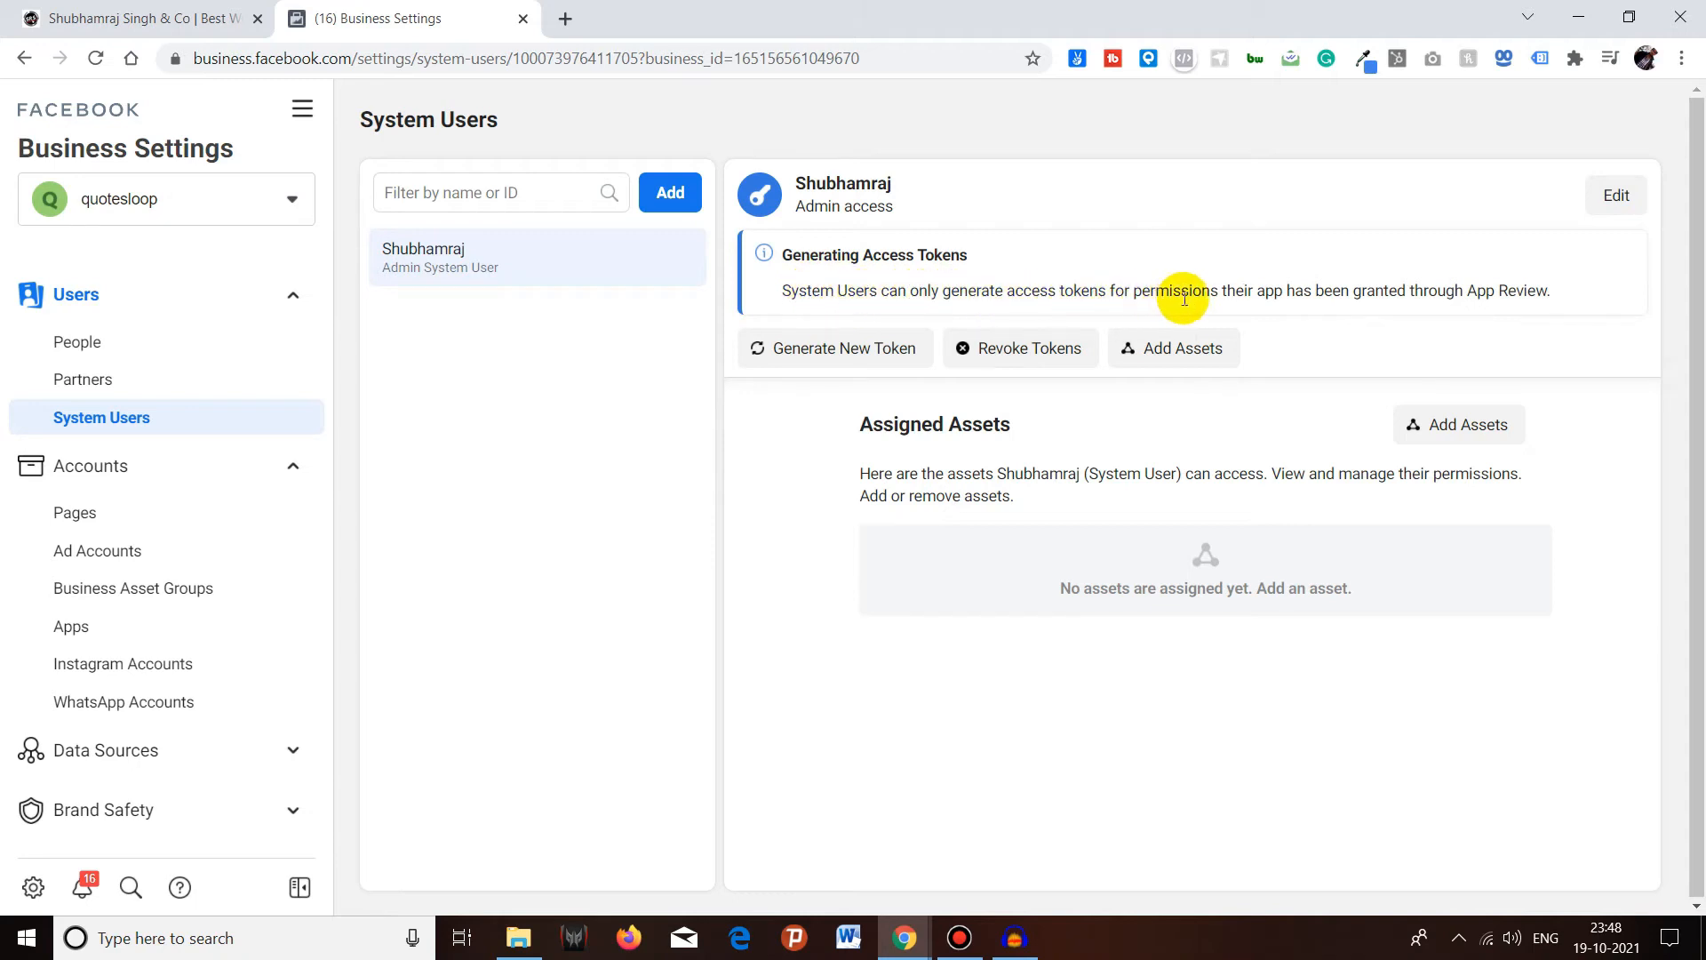
{"action": "mouse_move", "coordinate": [1262, 293]}
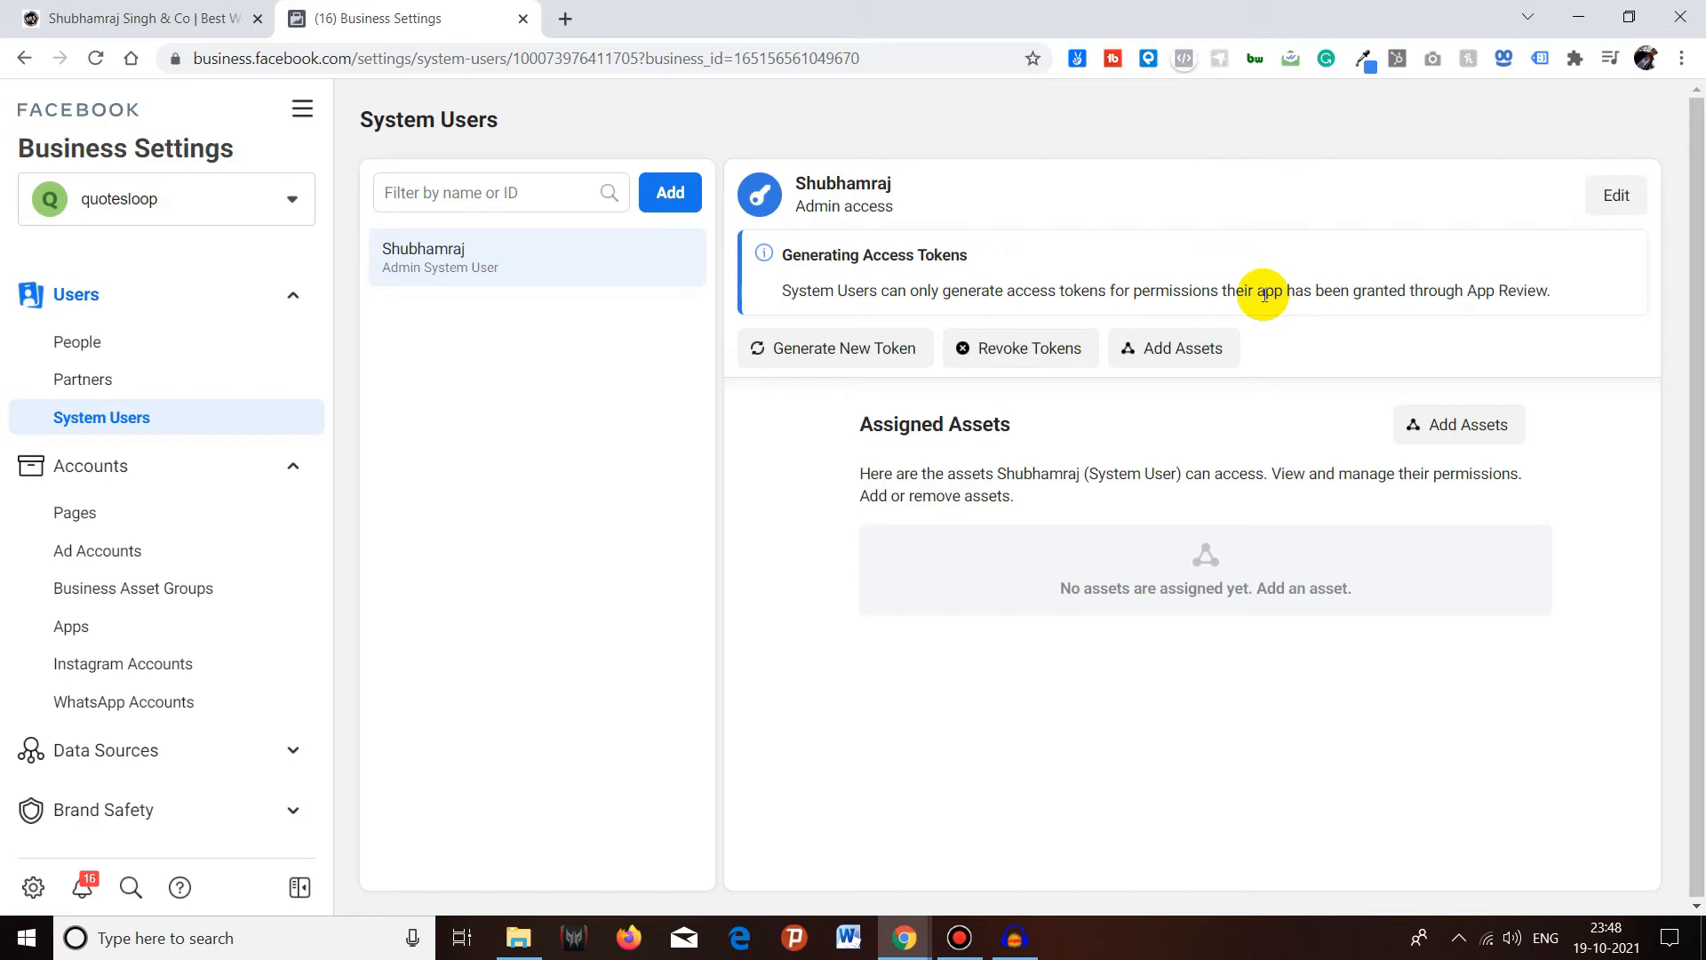
{"action": "mouse_move", "coordinate": [1408, 294]}
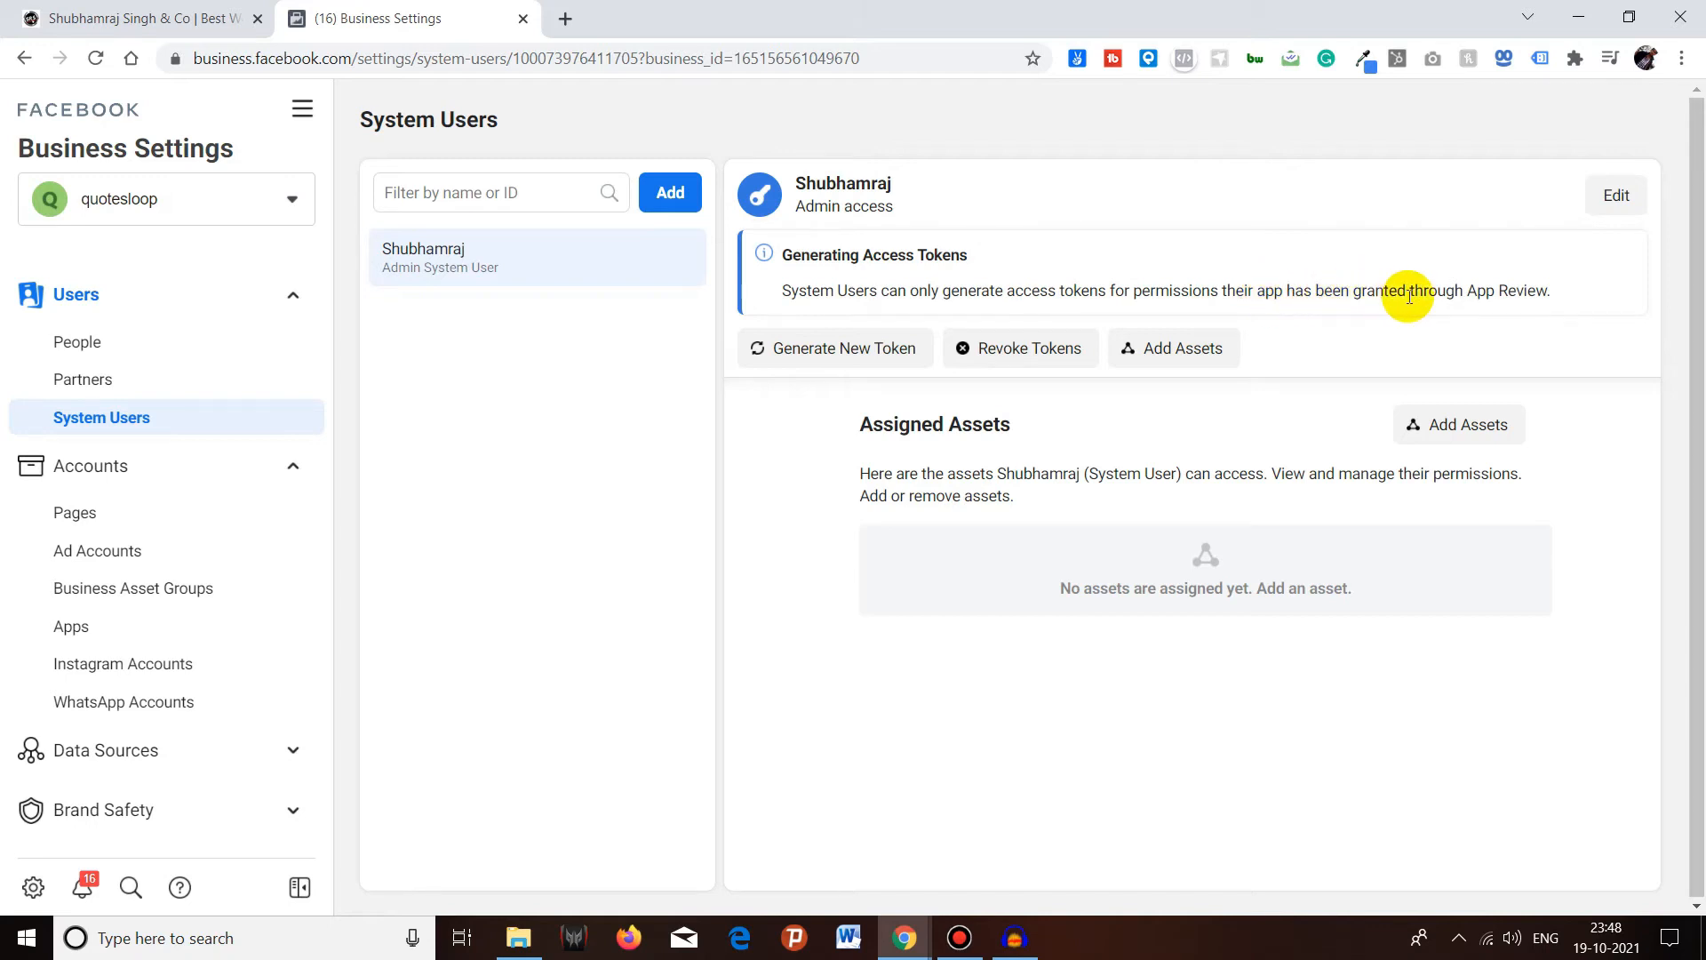
{"action": "mouse_move", "coordinate": [1539, 299]}
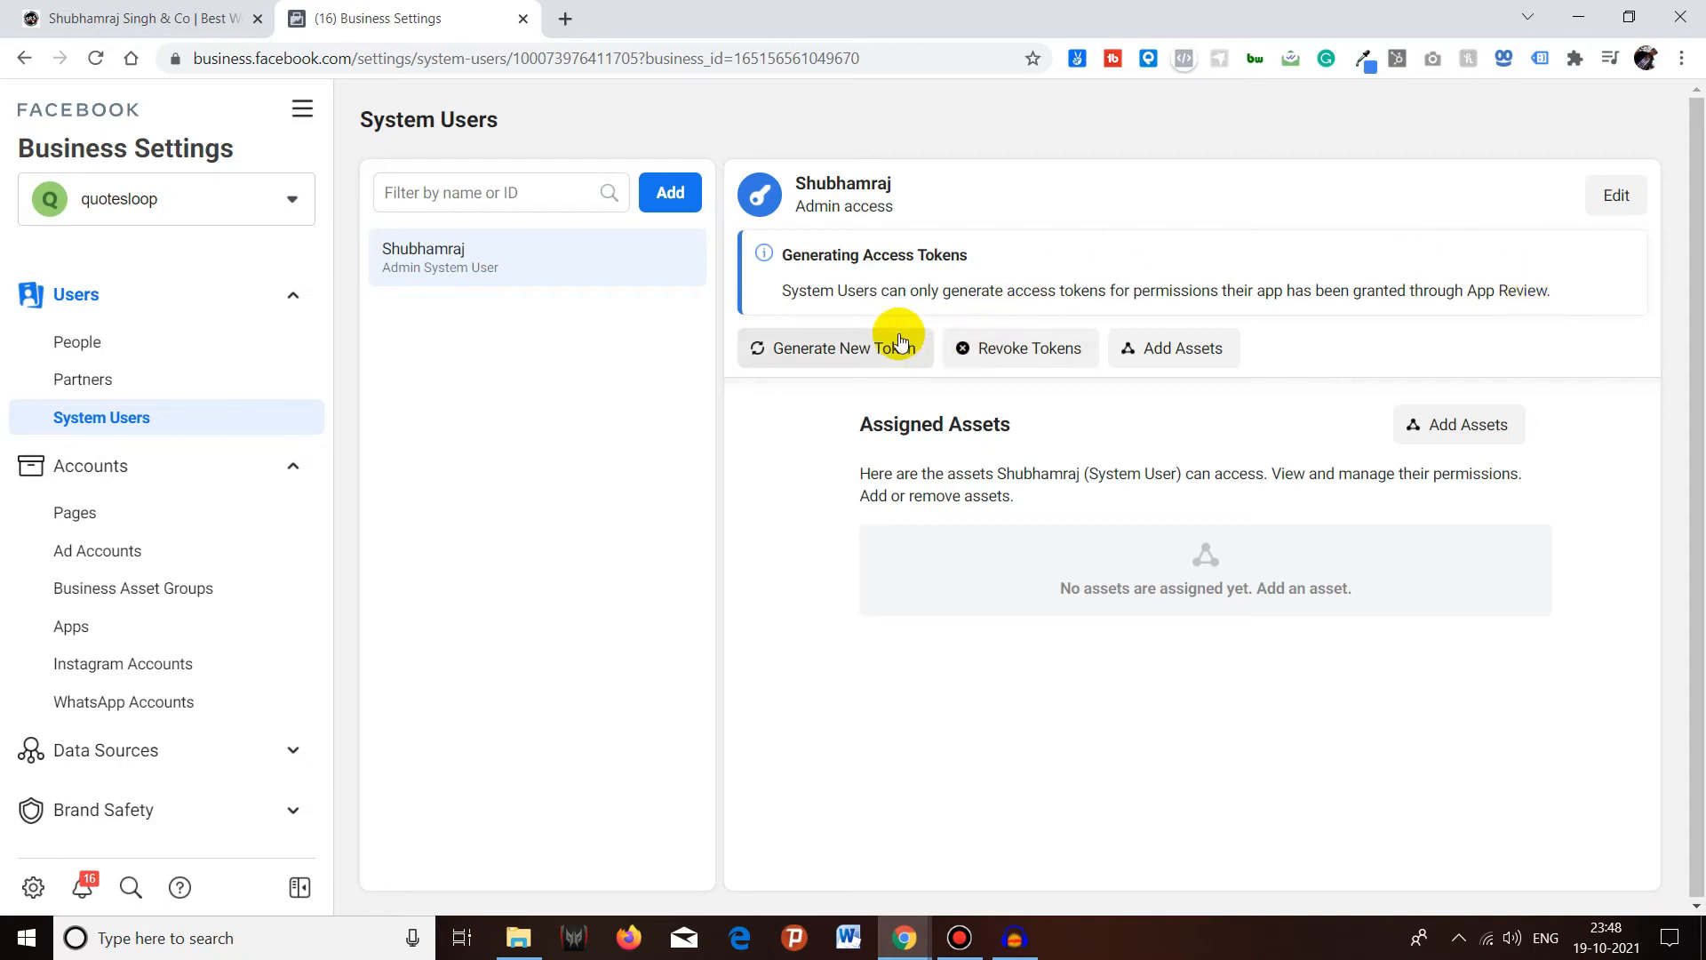
{"action": "mouse_move", "coordinate": [1054, 359]}
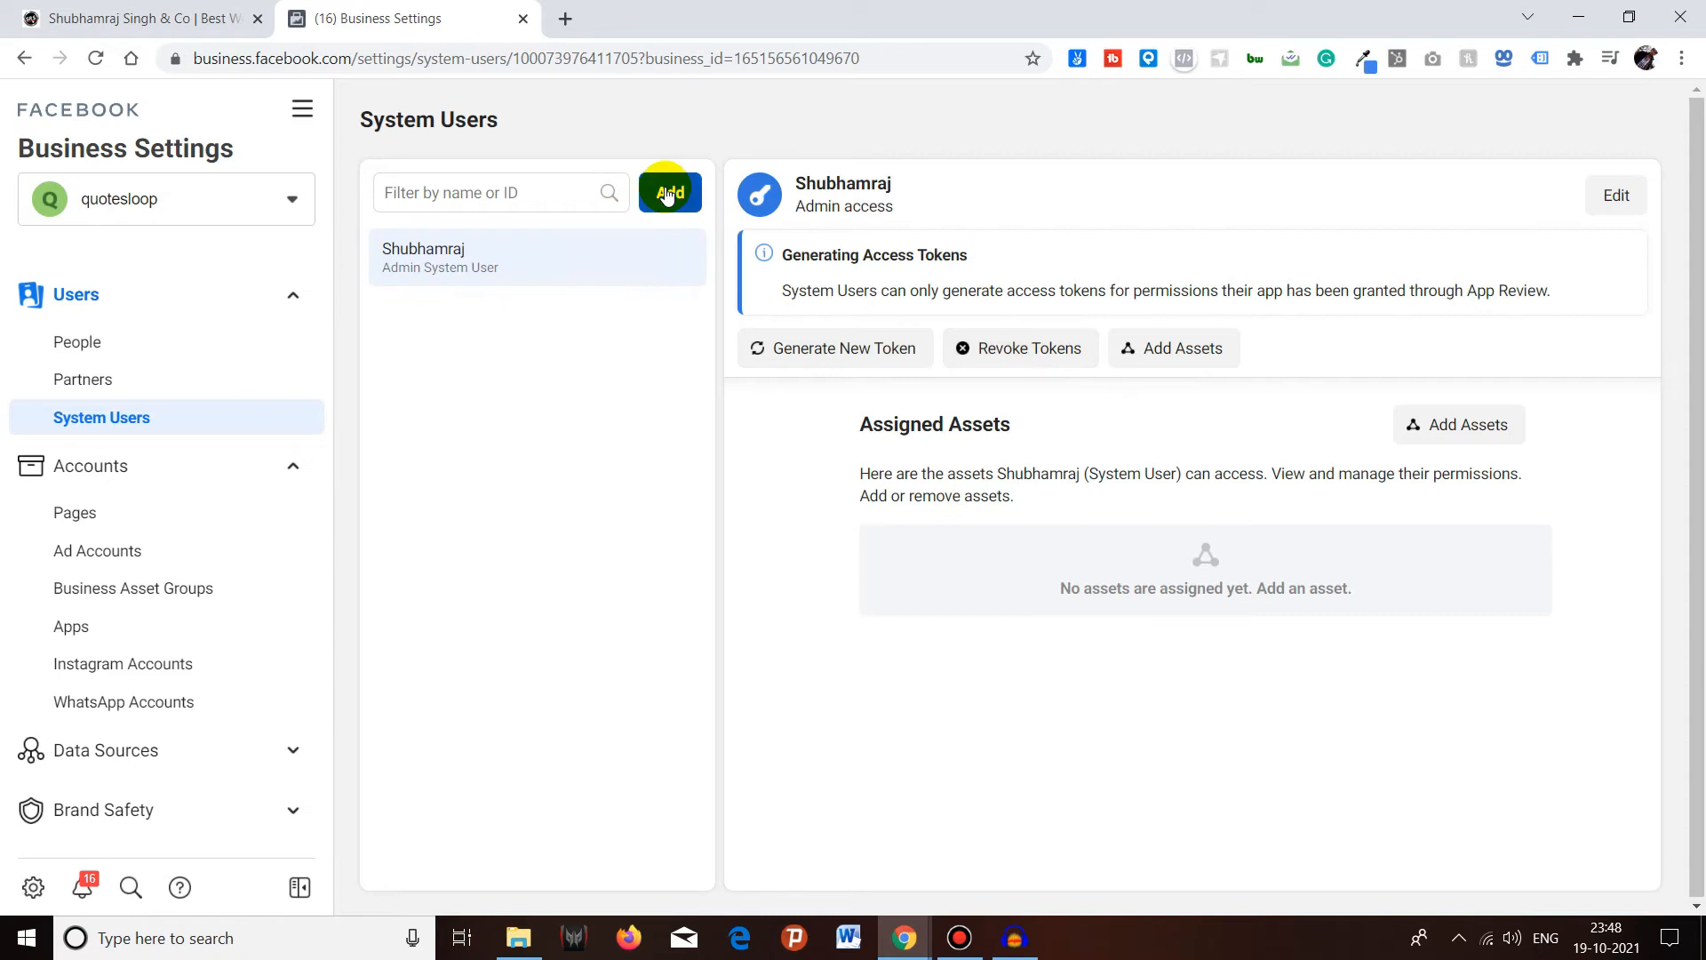
{"action": "mouse_move", "coordinate": [438, 285]}
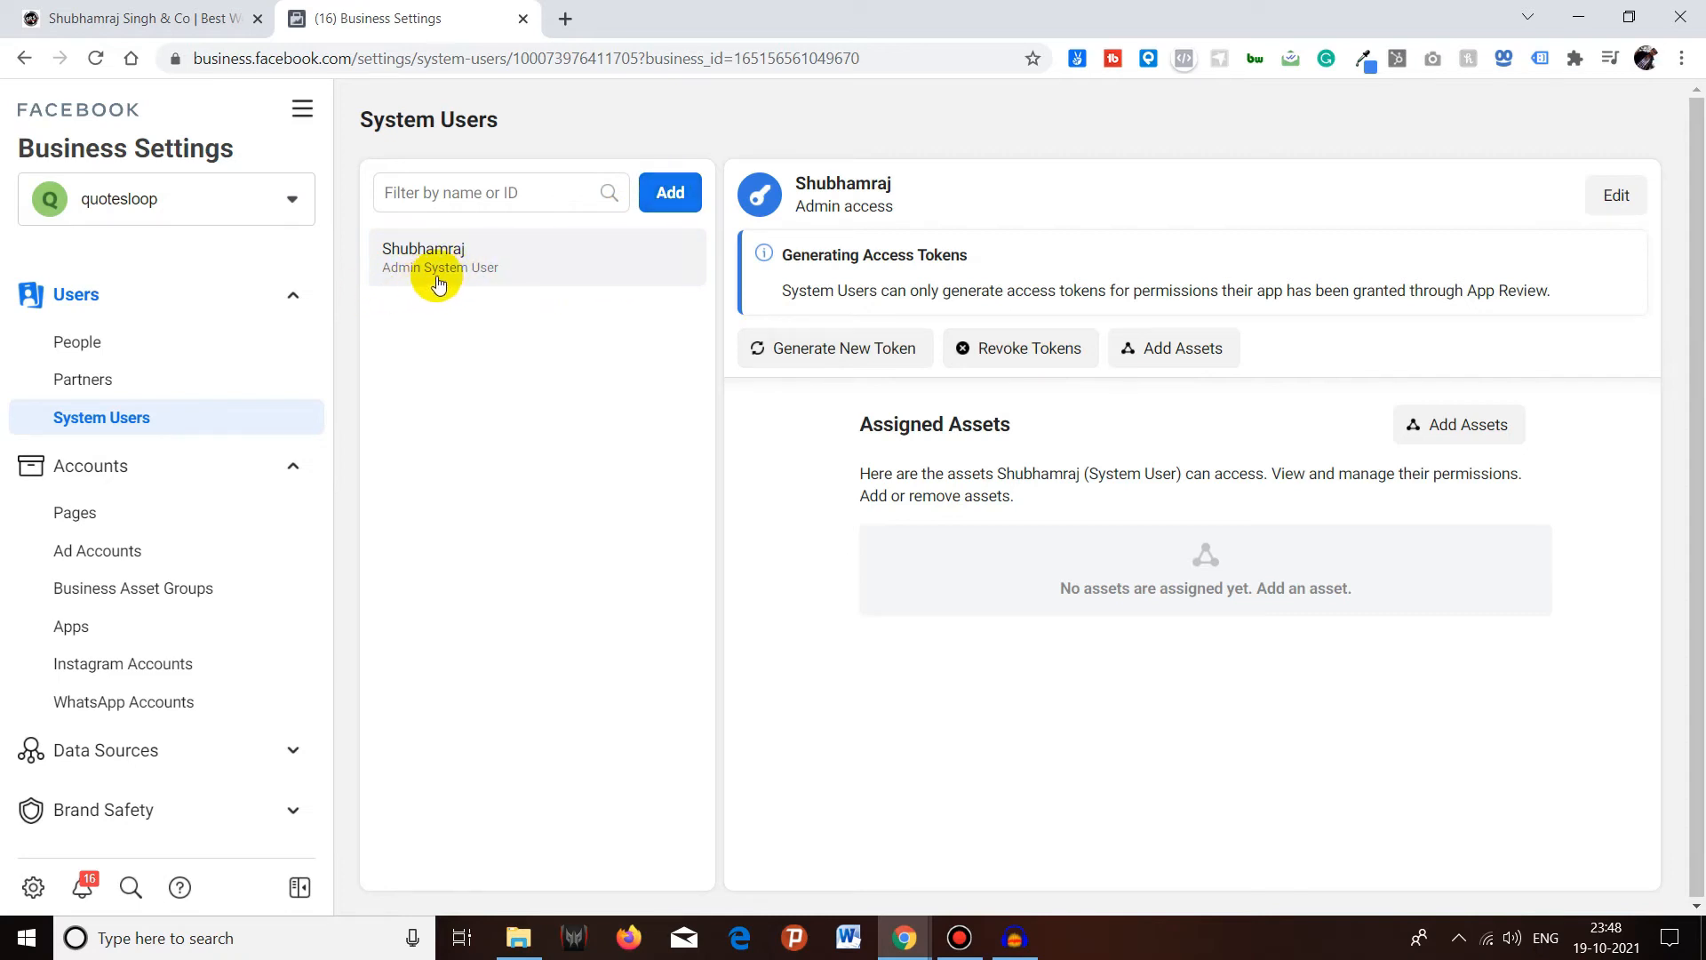
{"action": "mouse_move", "coordinate": [411, 318]}
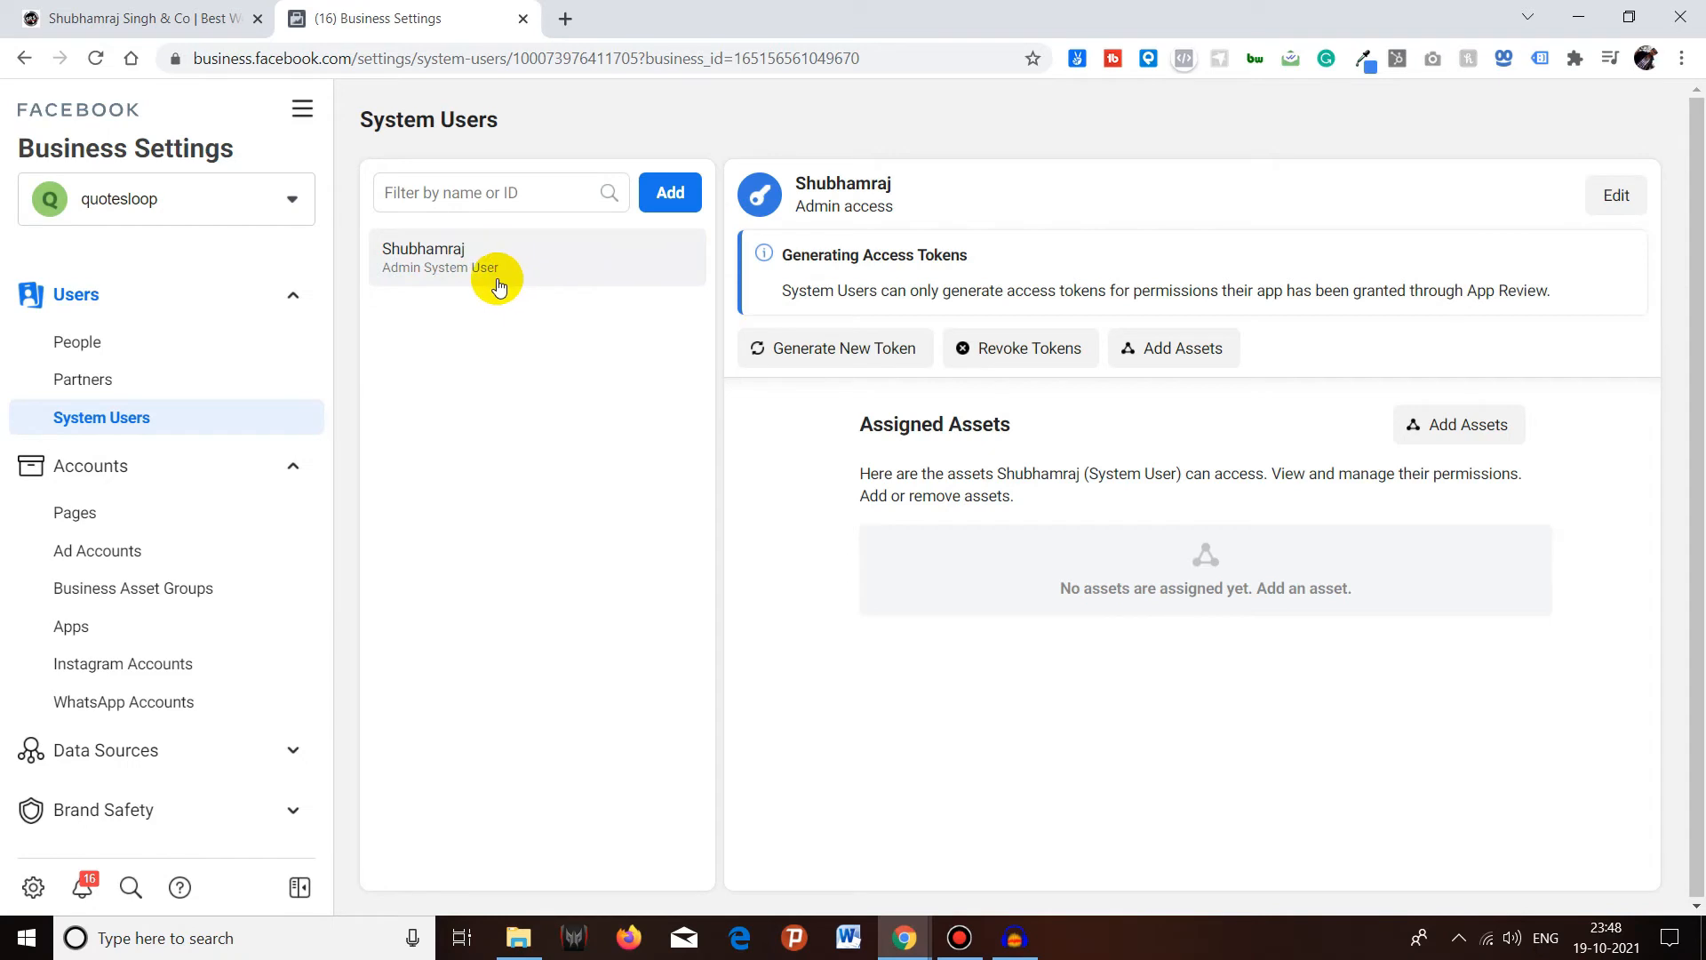
{"action": "mouse_move", "coordinate": [323, 350]}
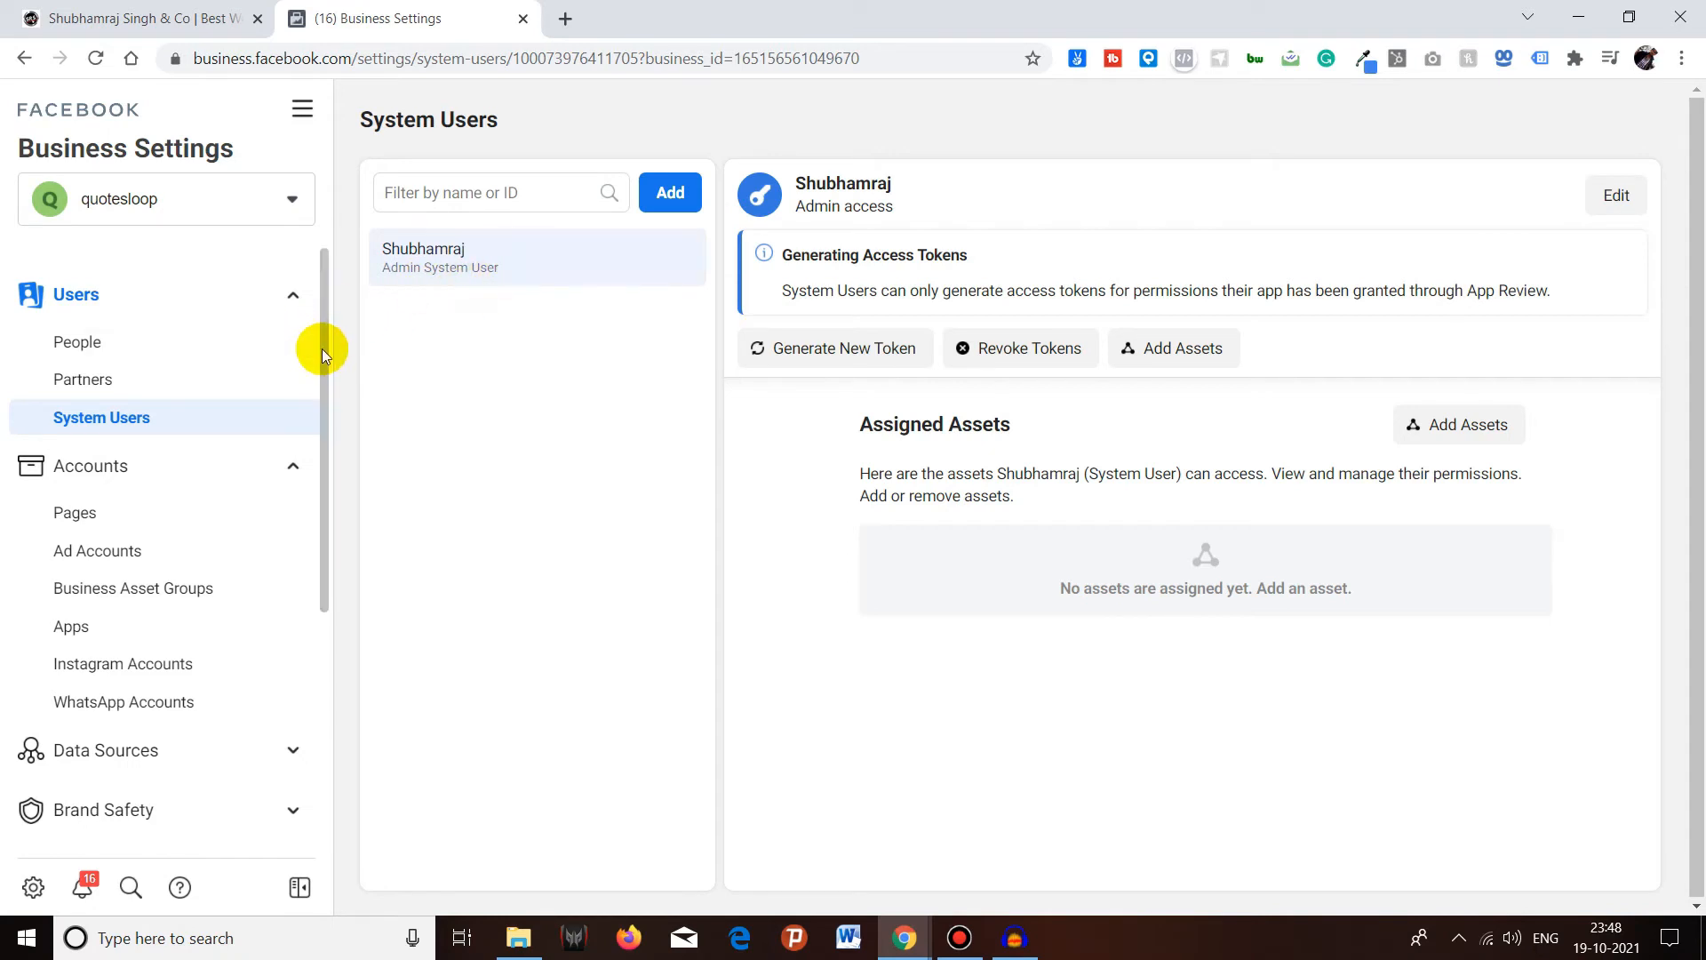
{"action": "mouse_move", "coordinate": [561, 335]}
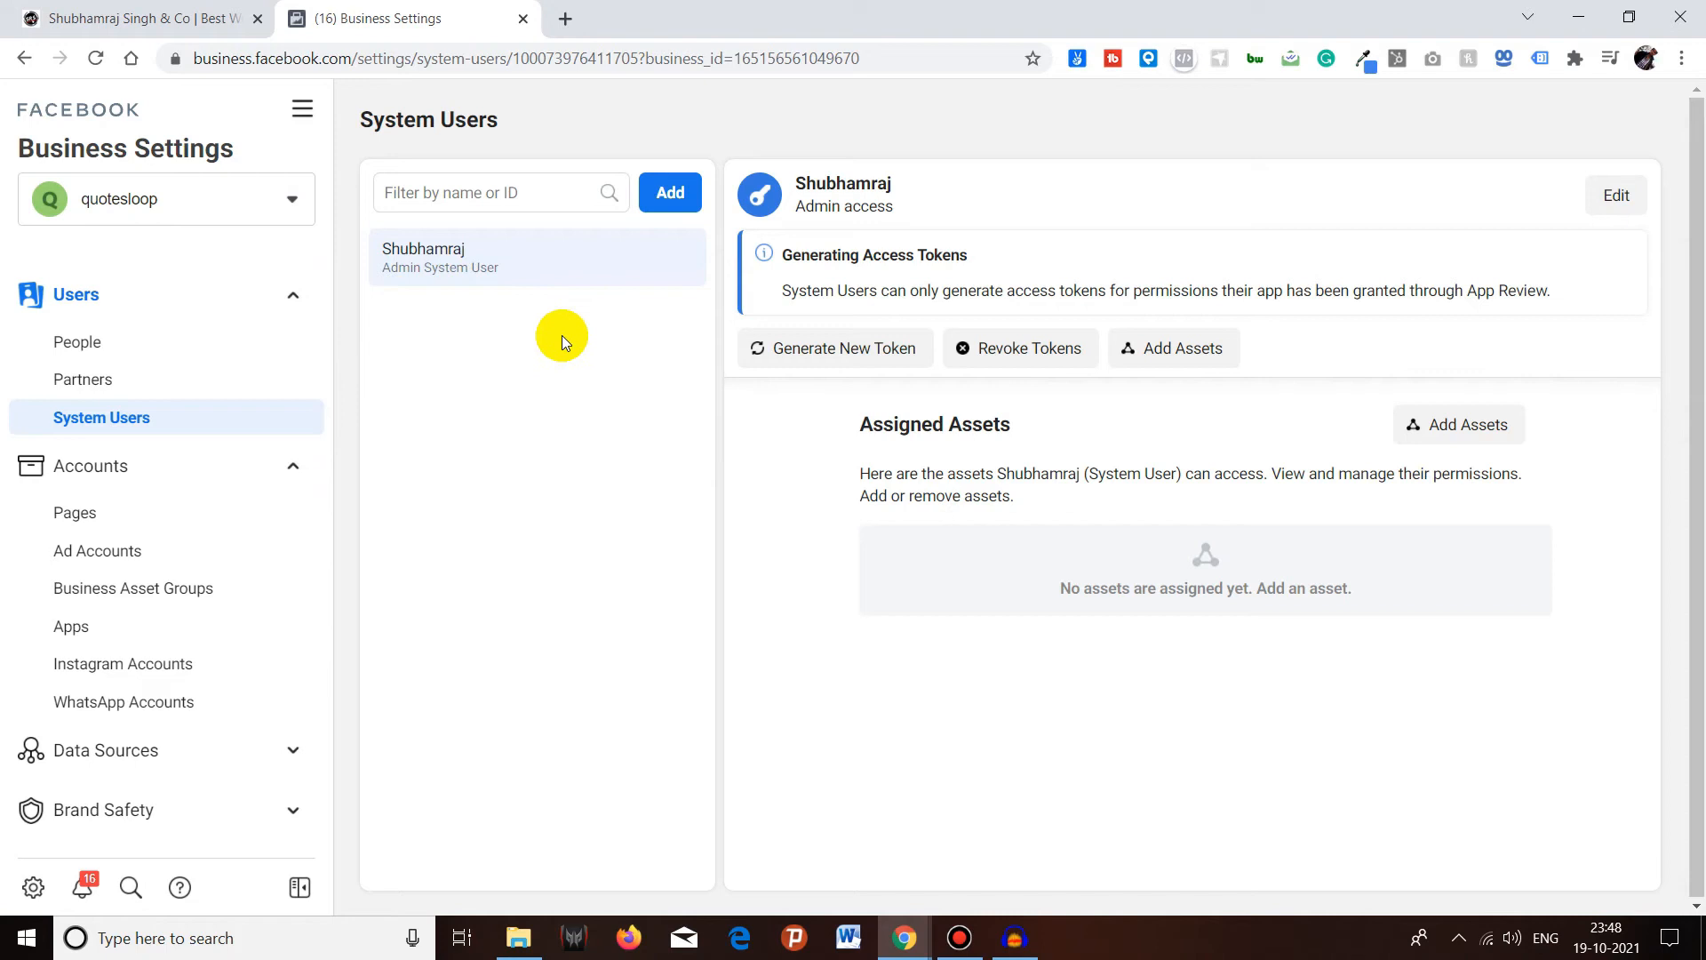
{"action": "mouse_move", "coordinate": [236, 366]}
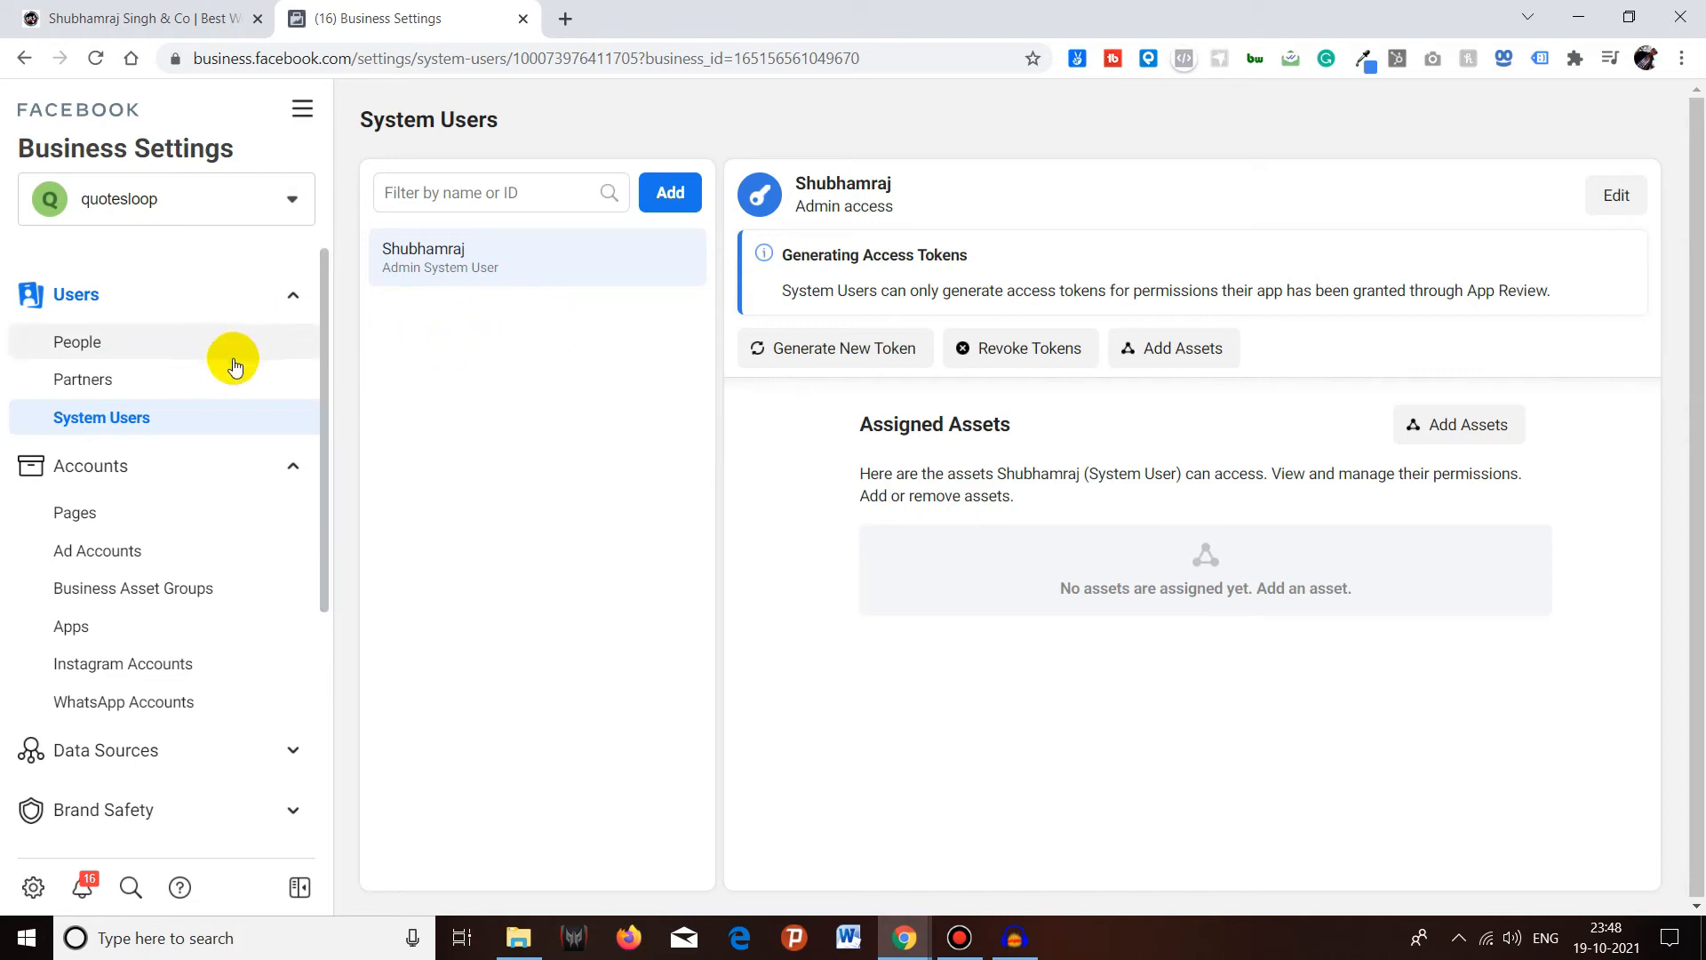
{"action": "mouse_move", "coordinate": [1671, 105]}
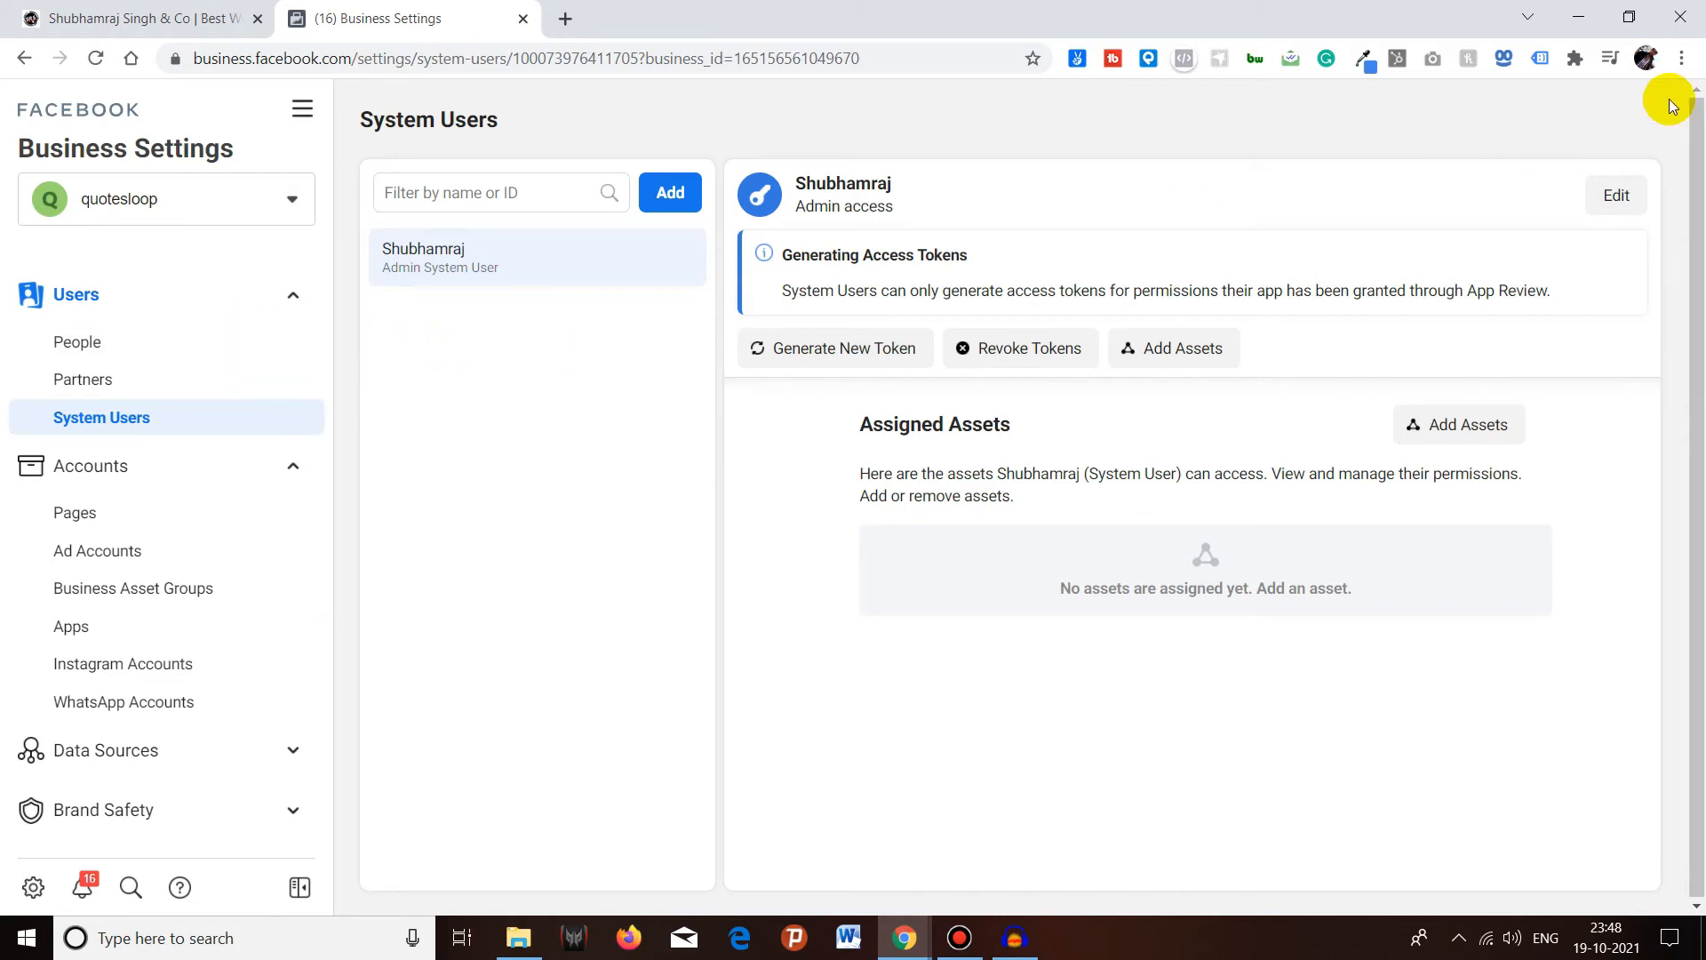
{"action": "mouse_move", "coordinate": [1667, 67]}
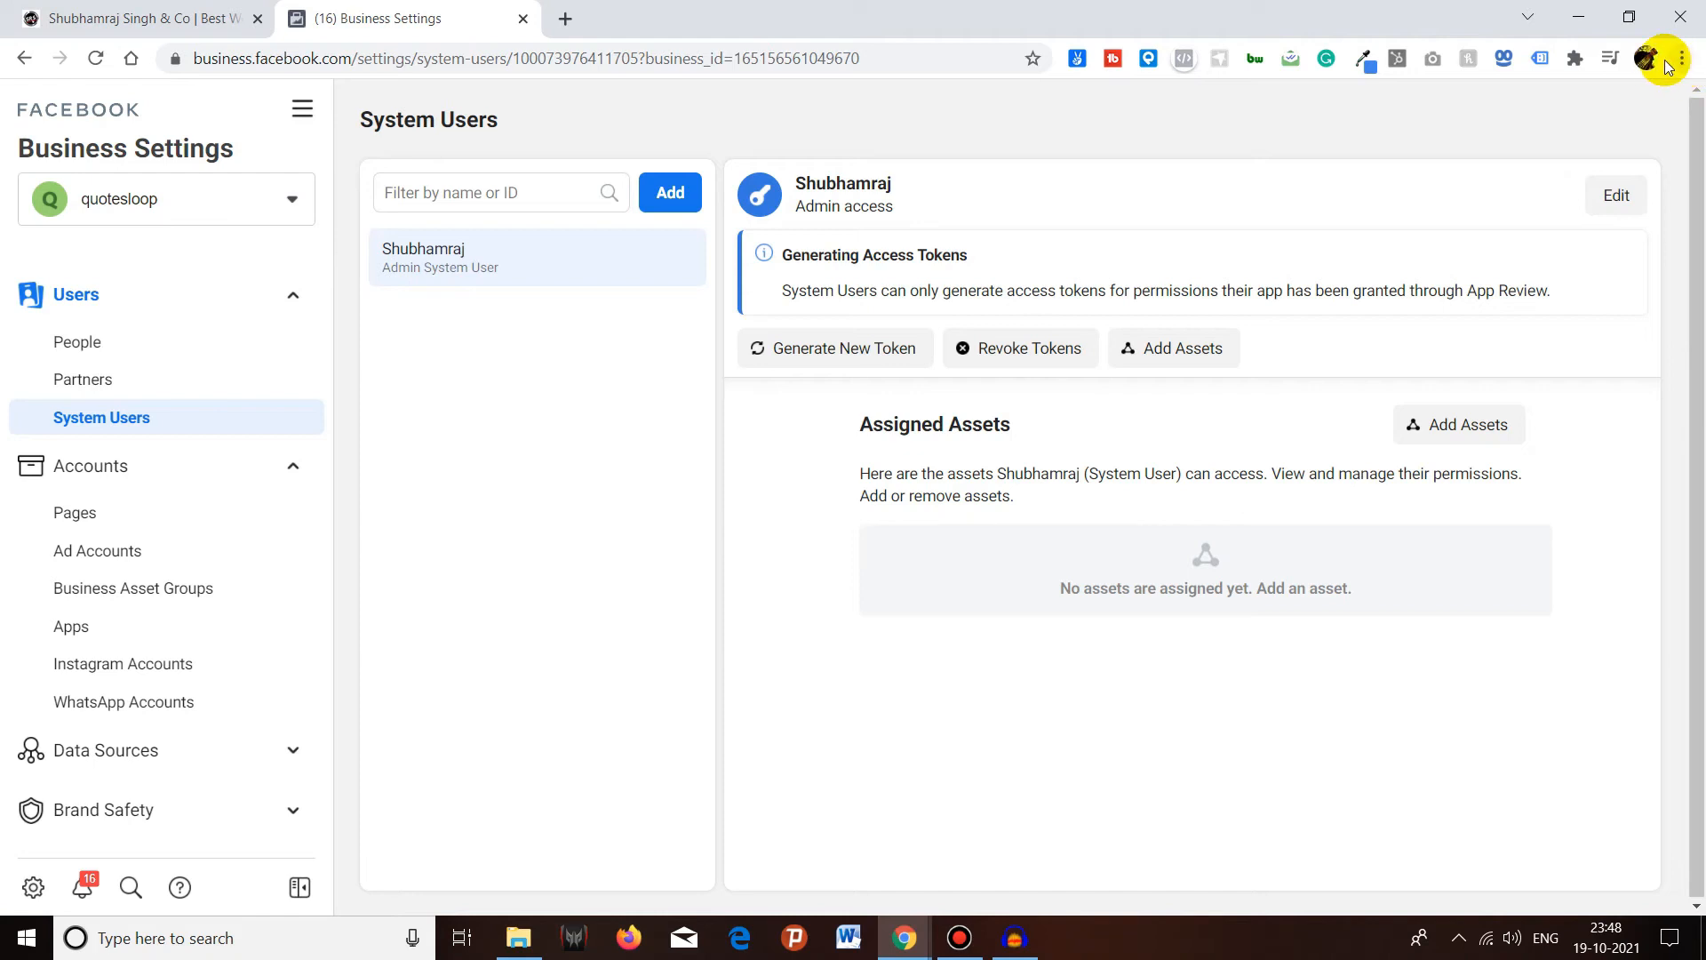
{"action": "mouse_move", "coordinate": [1694, 64]}
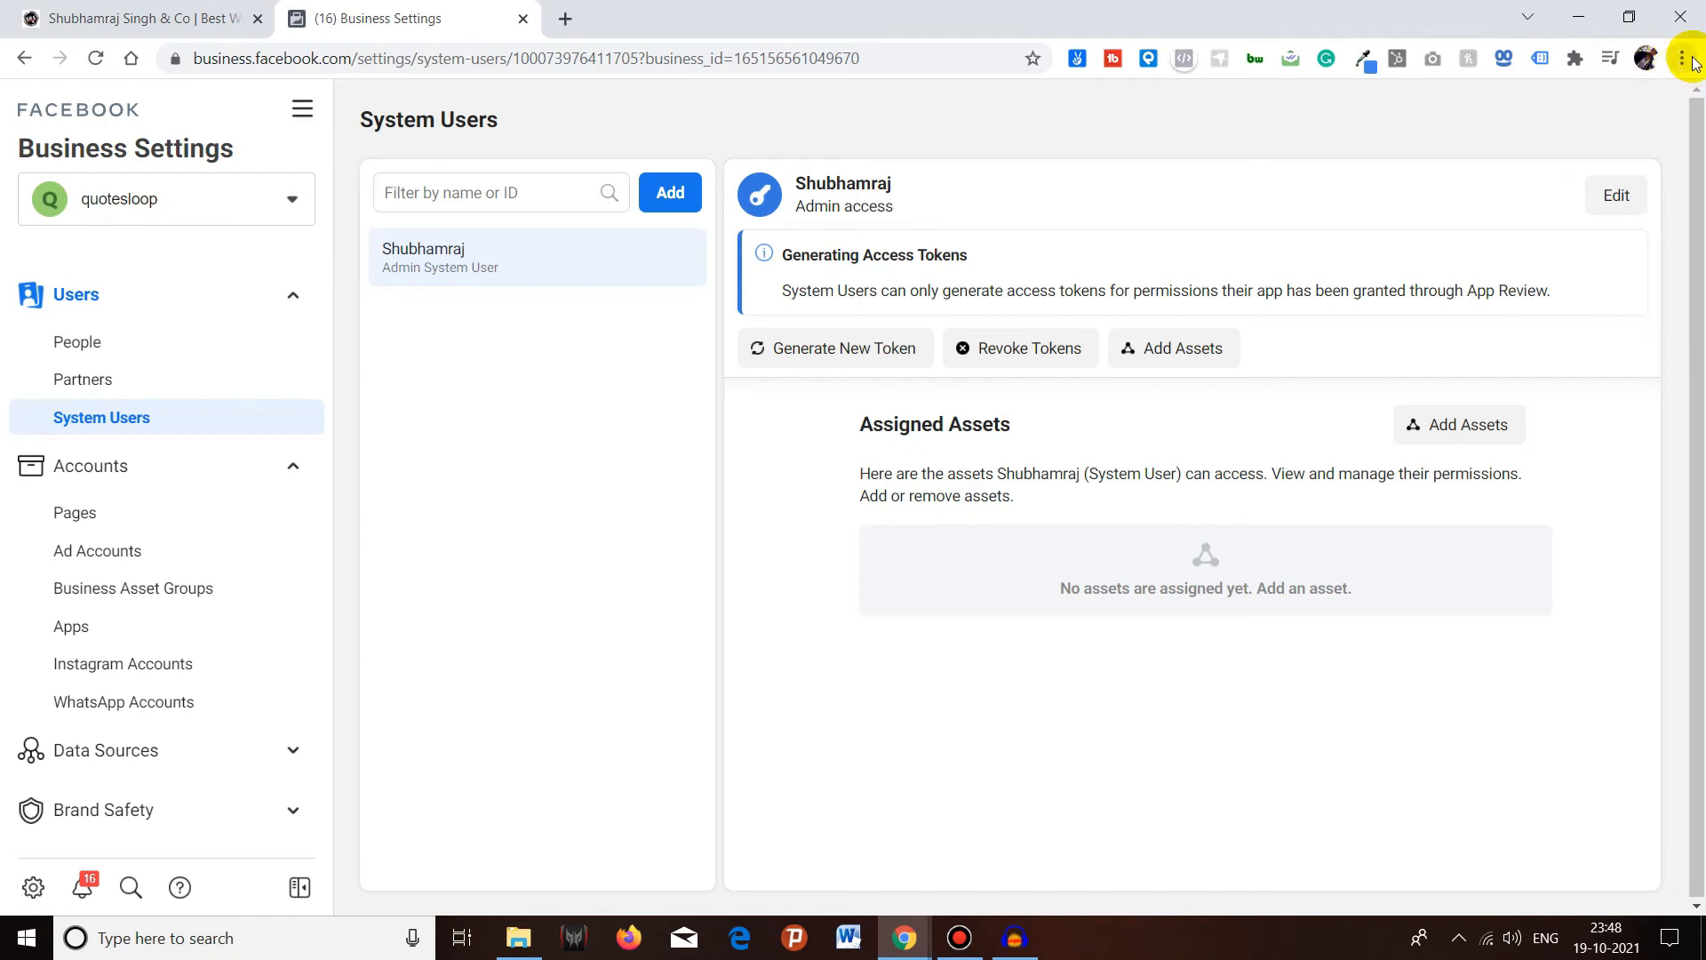
{"action": "mouse_move", "coordinate": [1025, 265]}
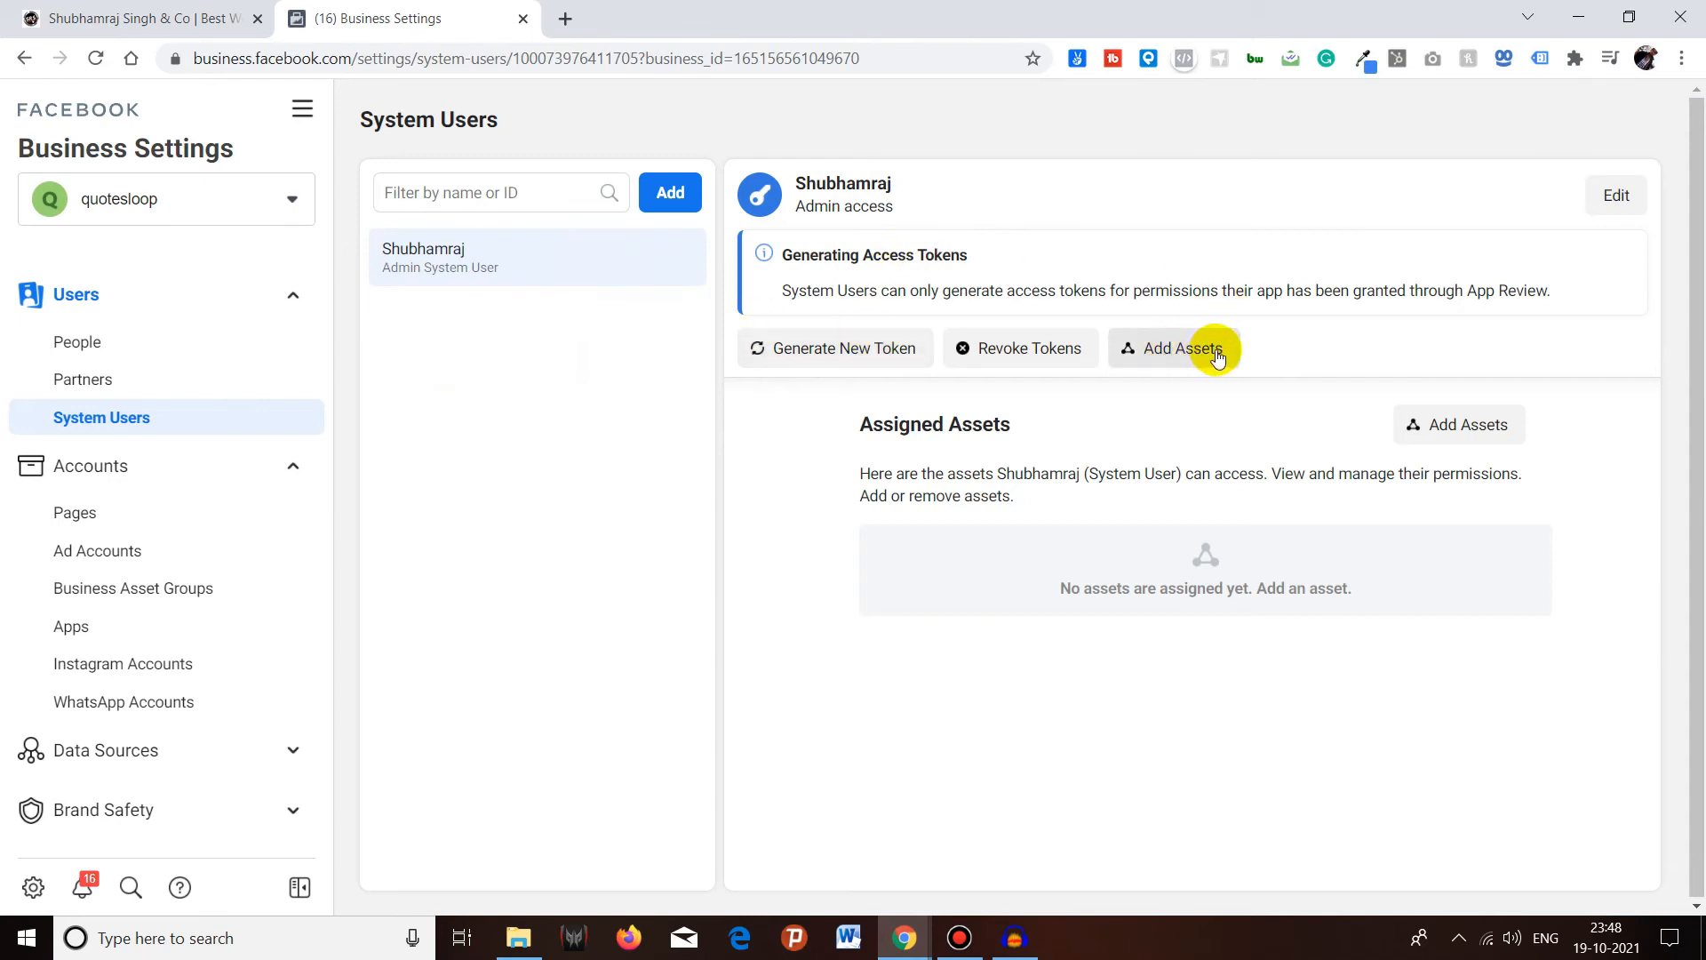
{"action": "mouse_move", "coordinate": [1390, 389]}
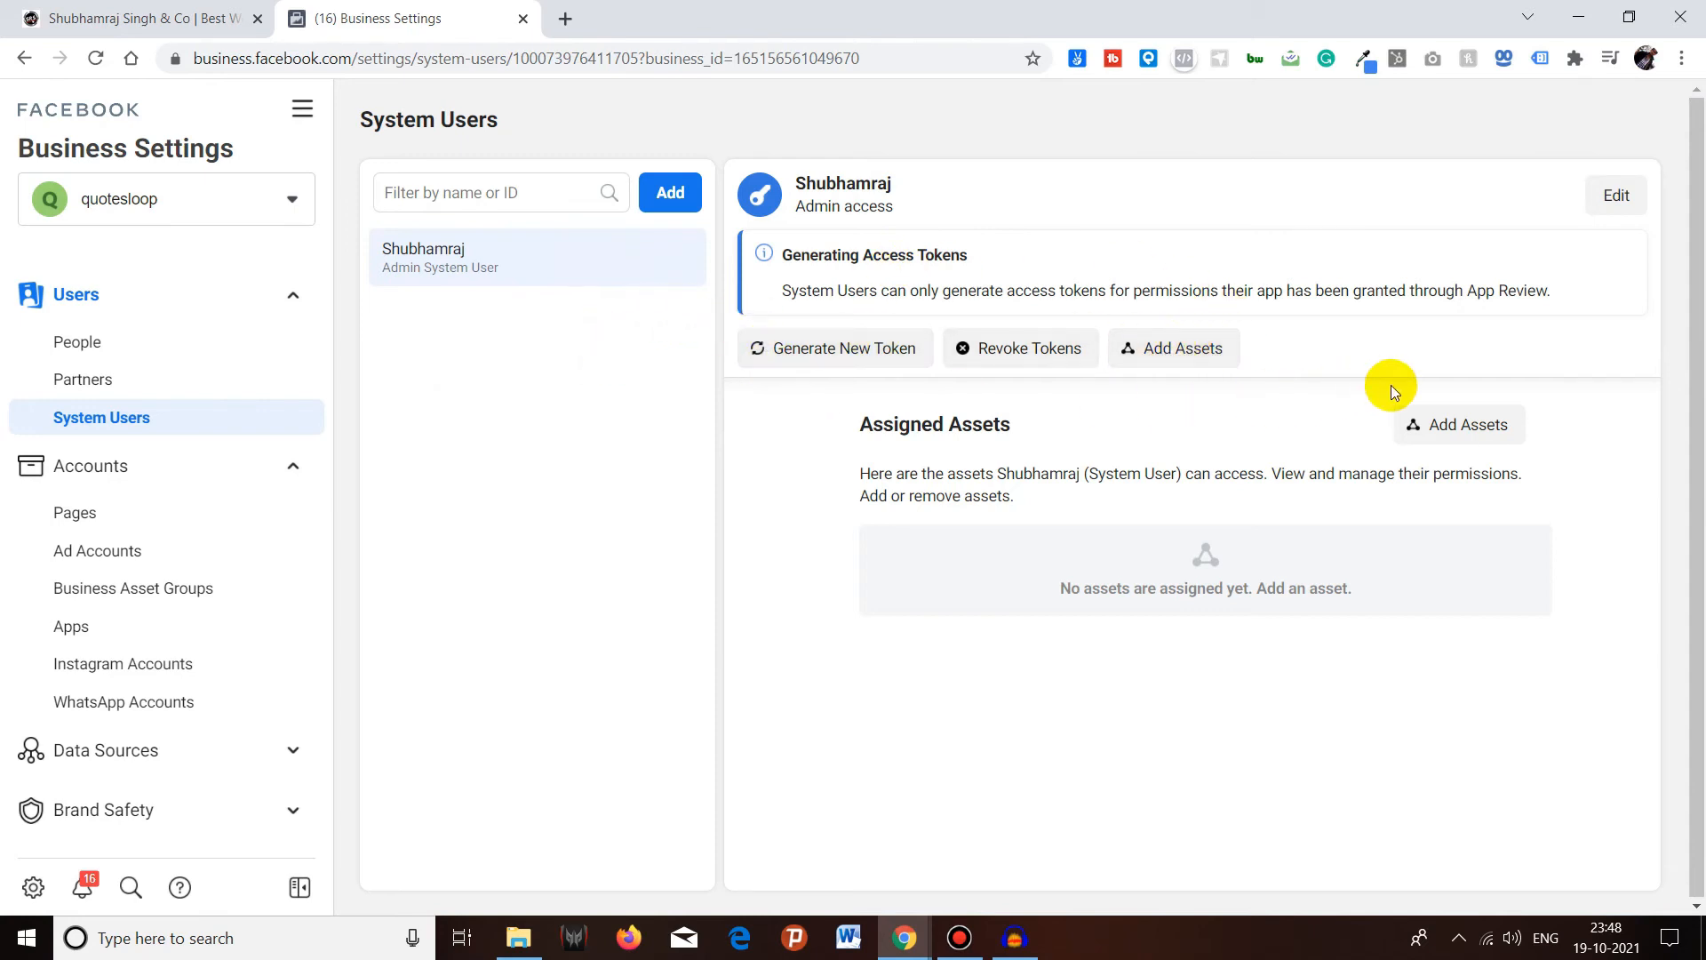
{"action": "mouse_move", "coordinate": [622, 391]}
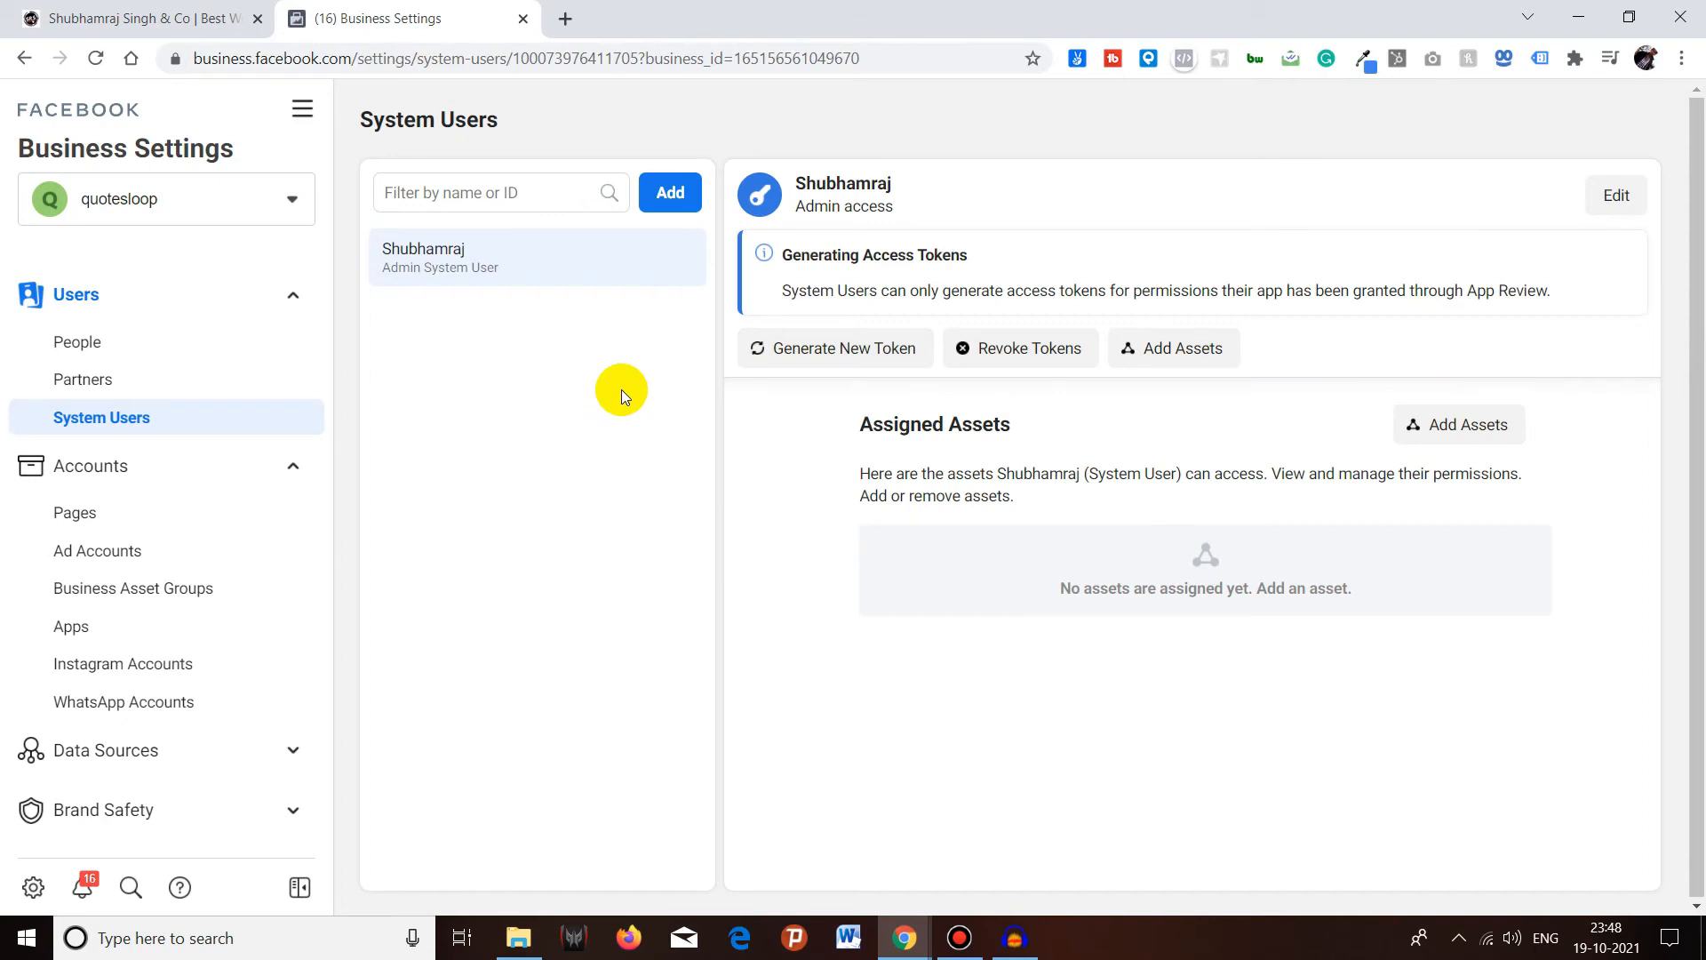
{"action": "mouse_move", "coordinate": [702, 419]}
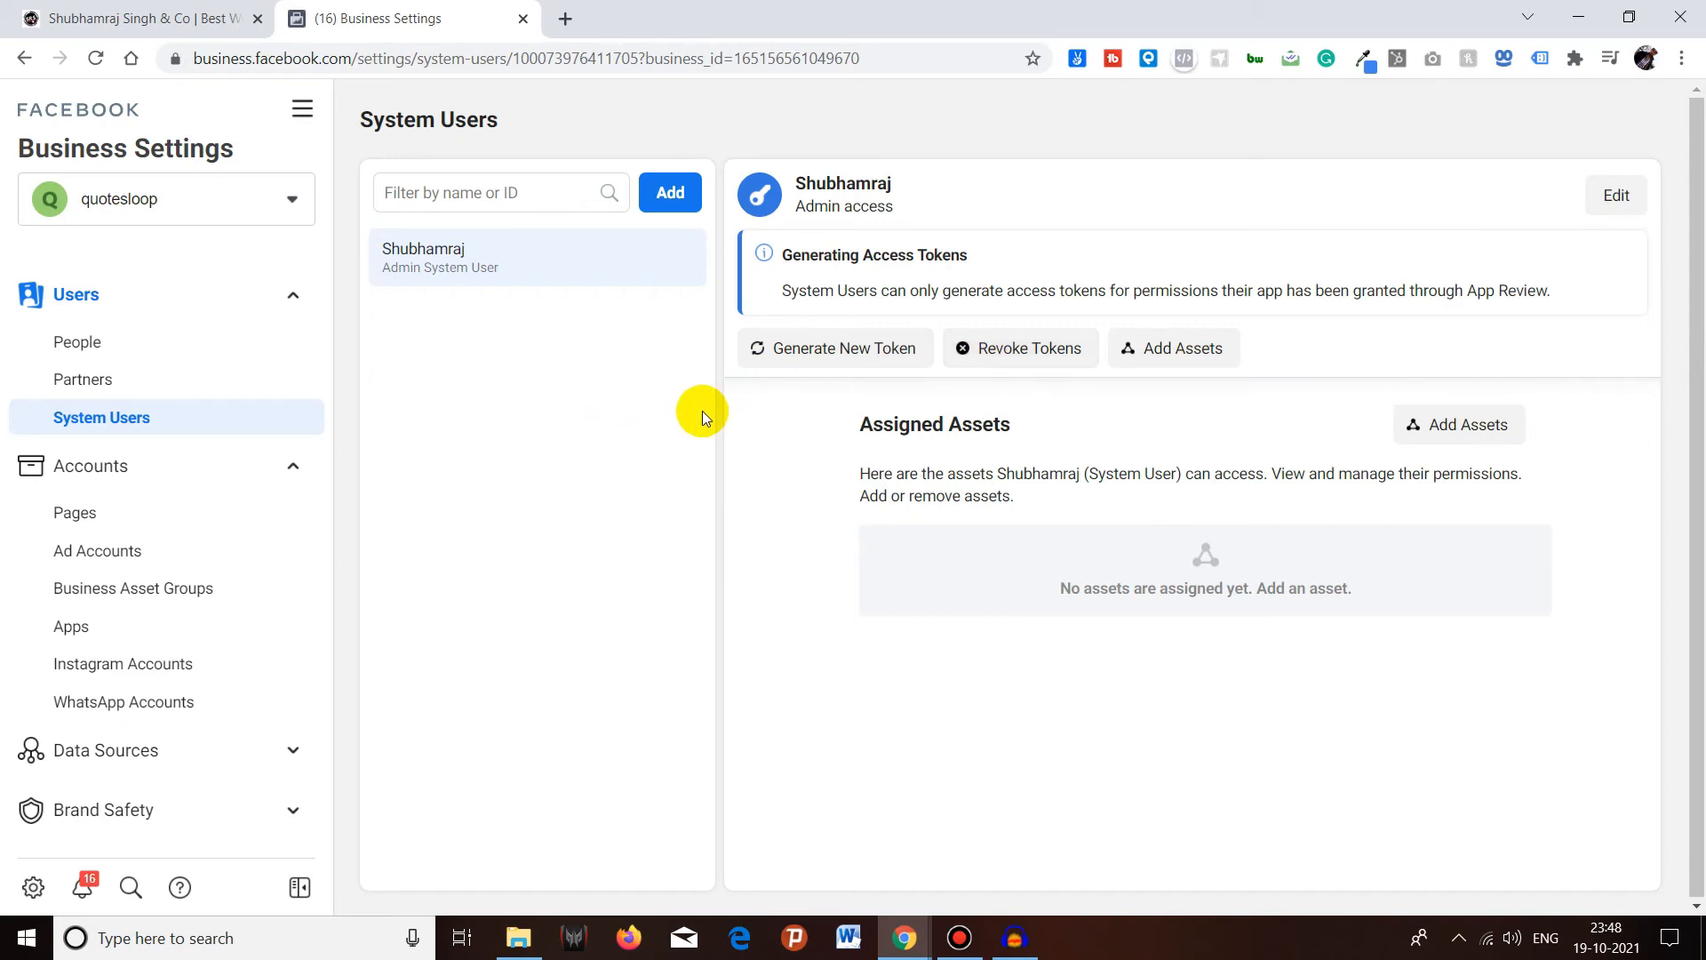
{"action": "mouse_move", "coordinate": [726, 421]}
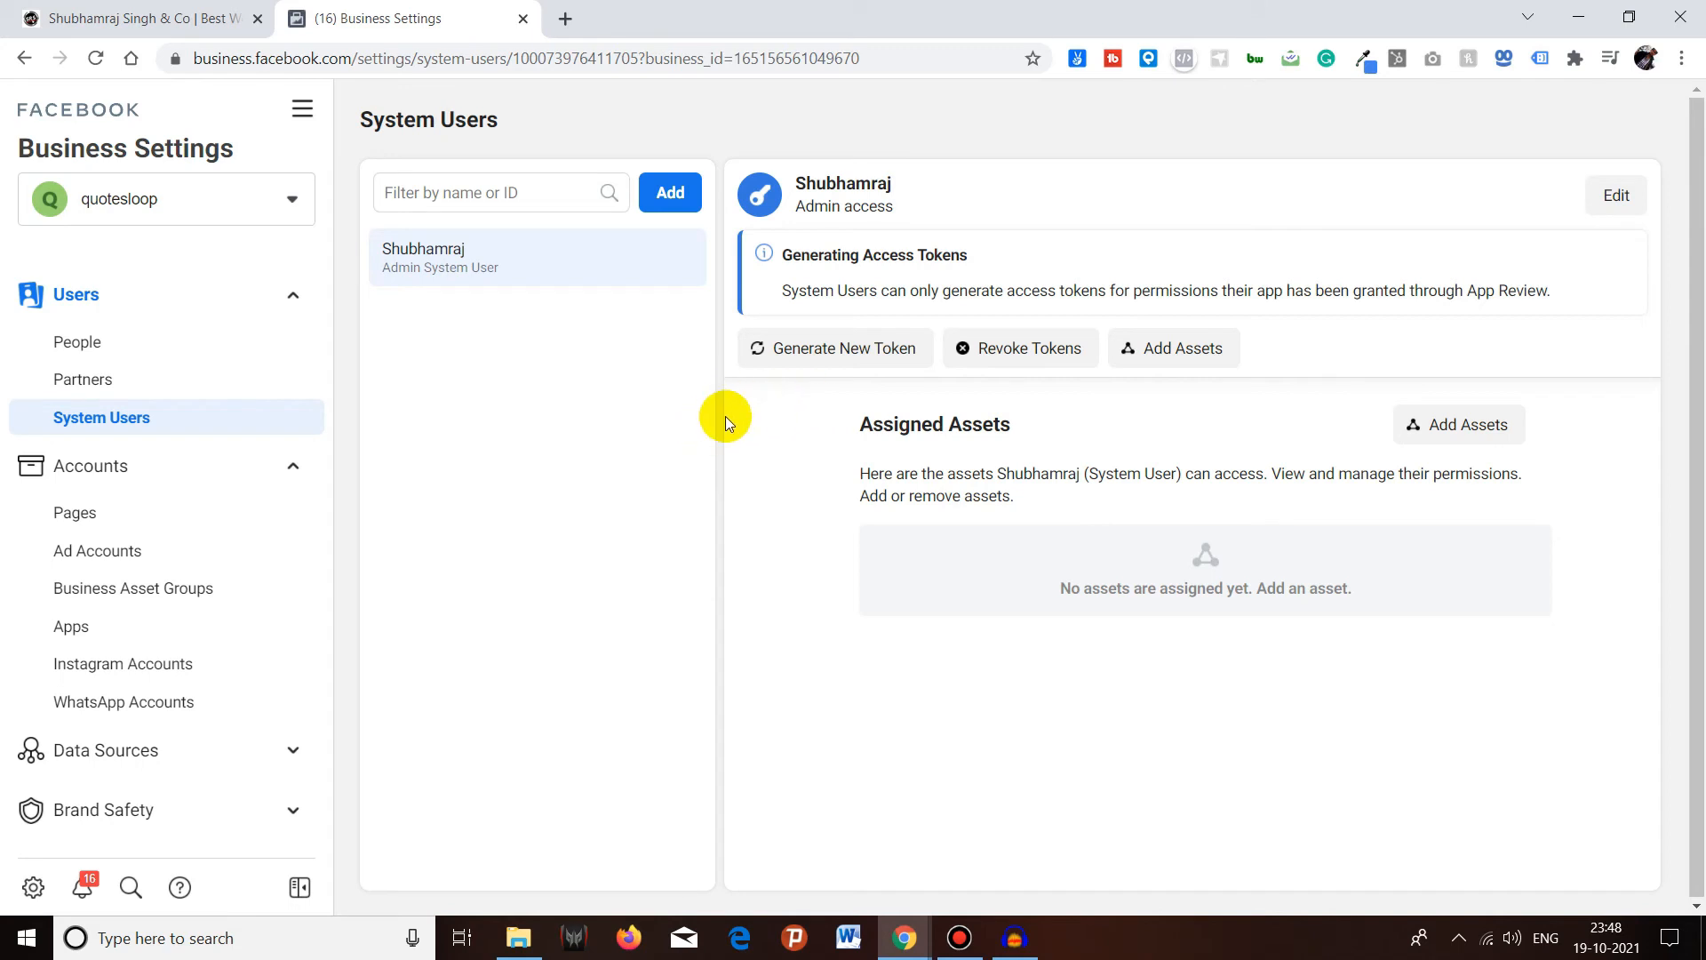
{"action": "mouse_move", "coordinate": [584, 356]}
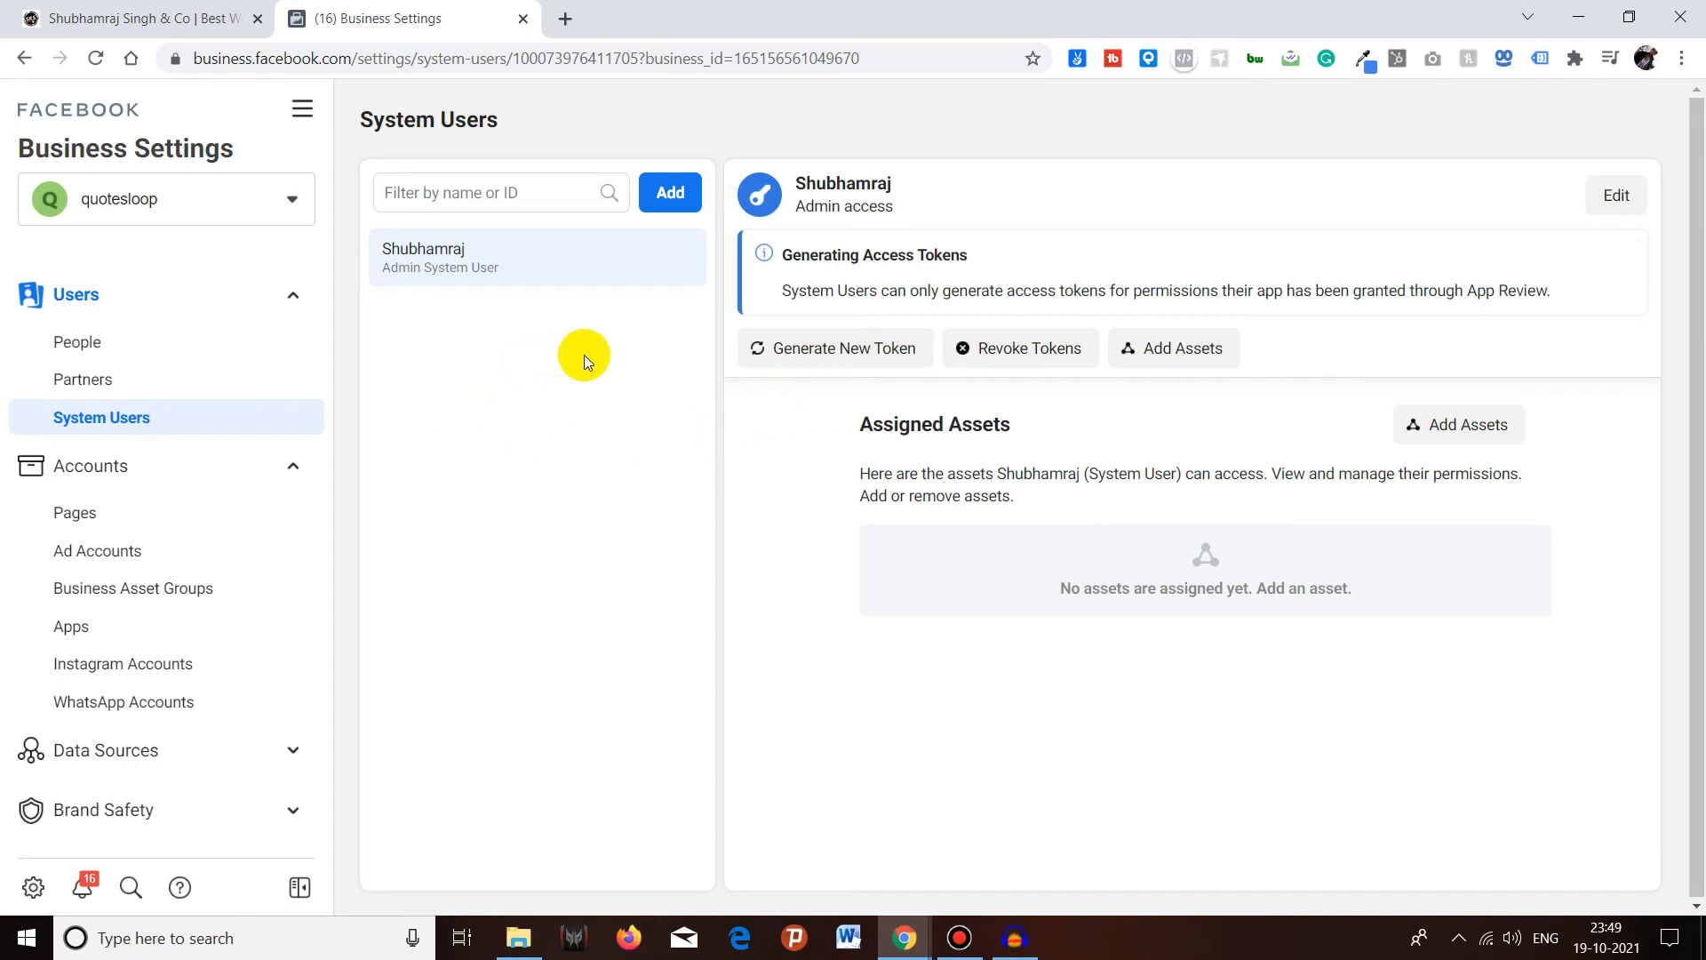
{"action": "mouse_move", "coordinate": [490, 359]}
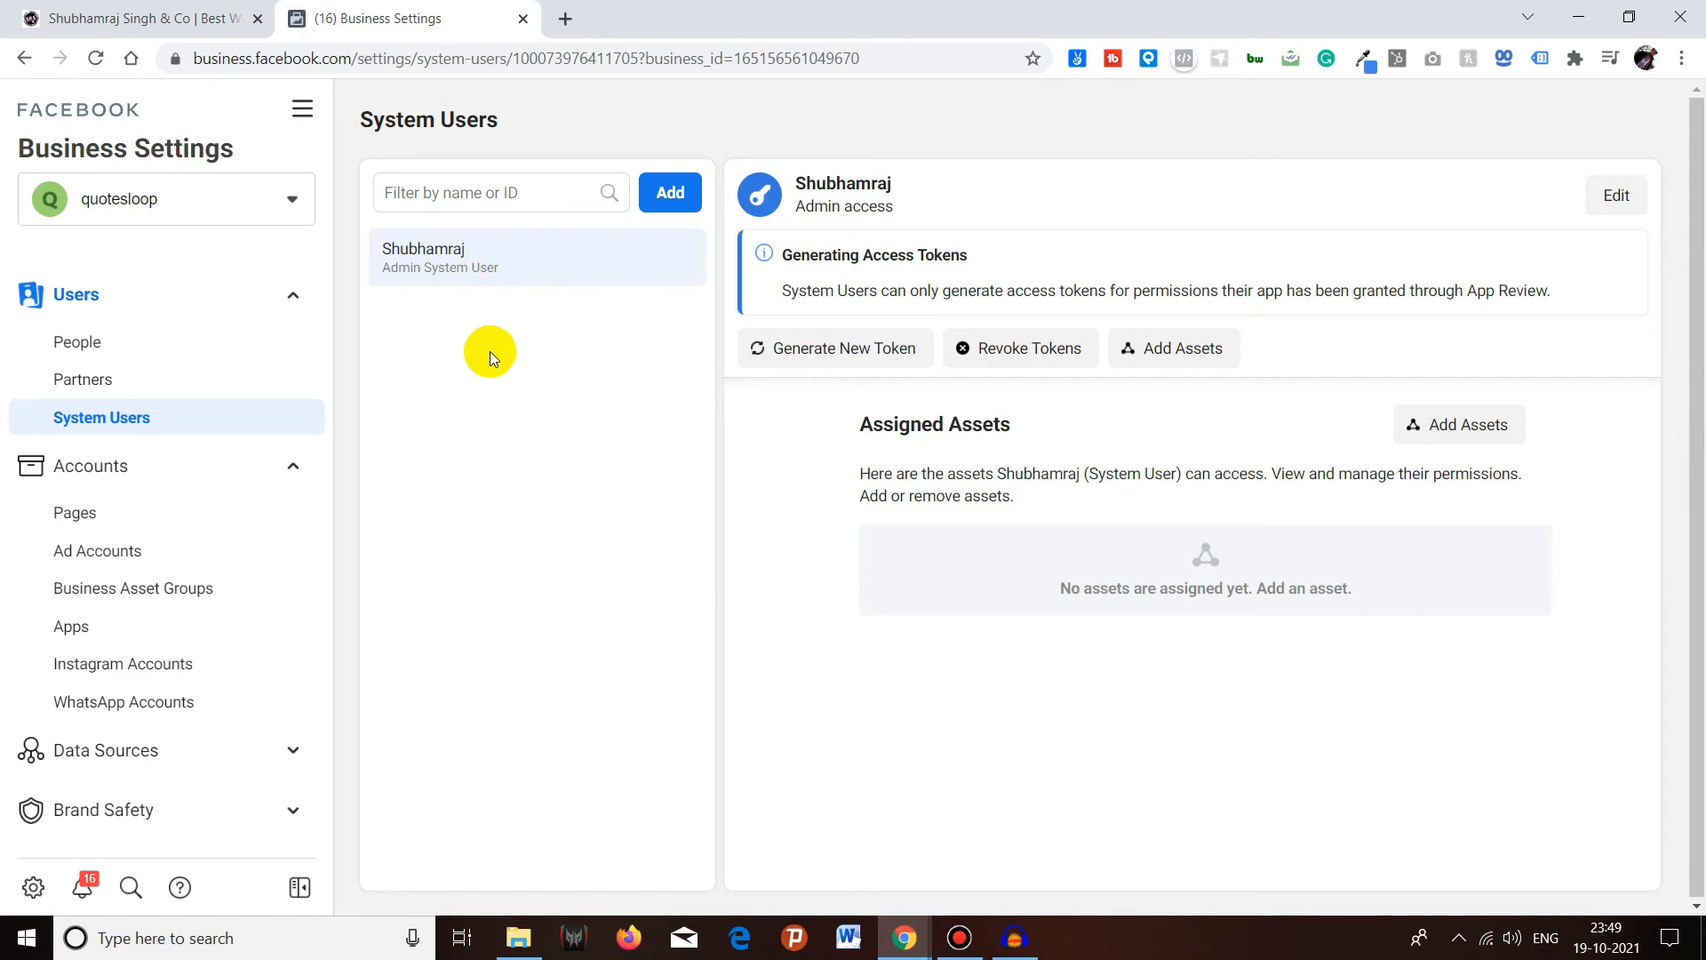
{"action": "mouse_move", "coordinate": [467, 394]}
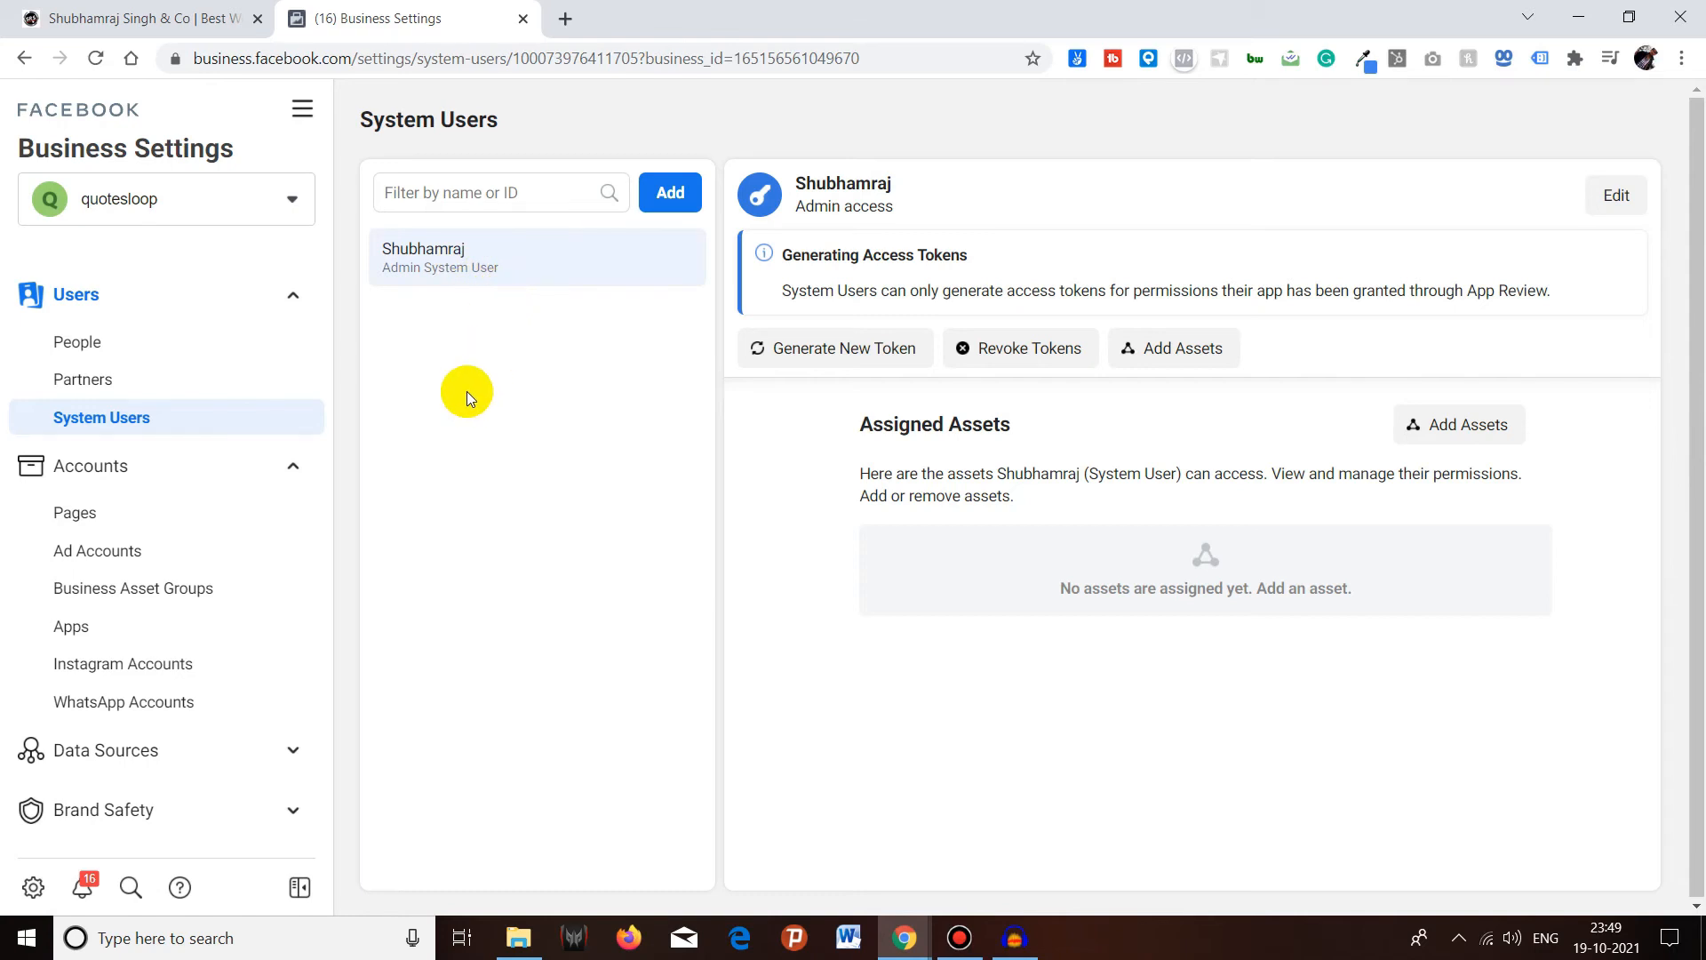
{"action": "mouse_move", "coordinate": [830, 348]}
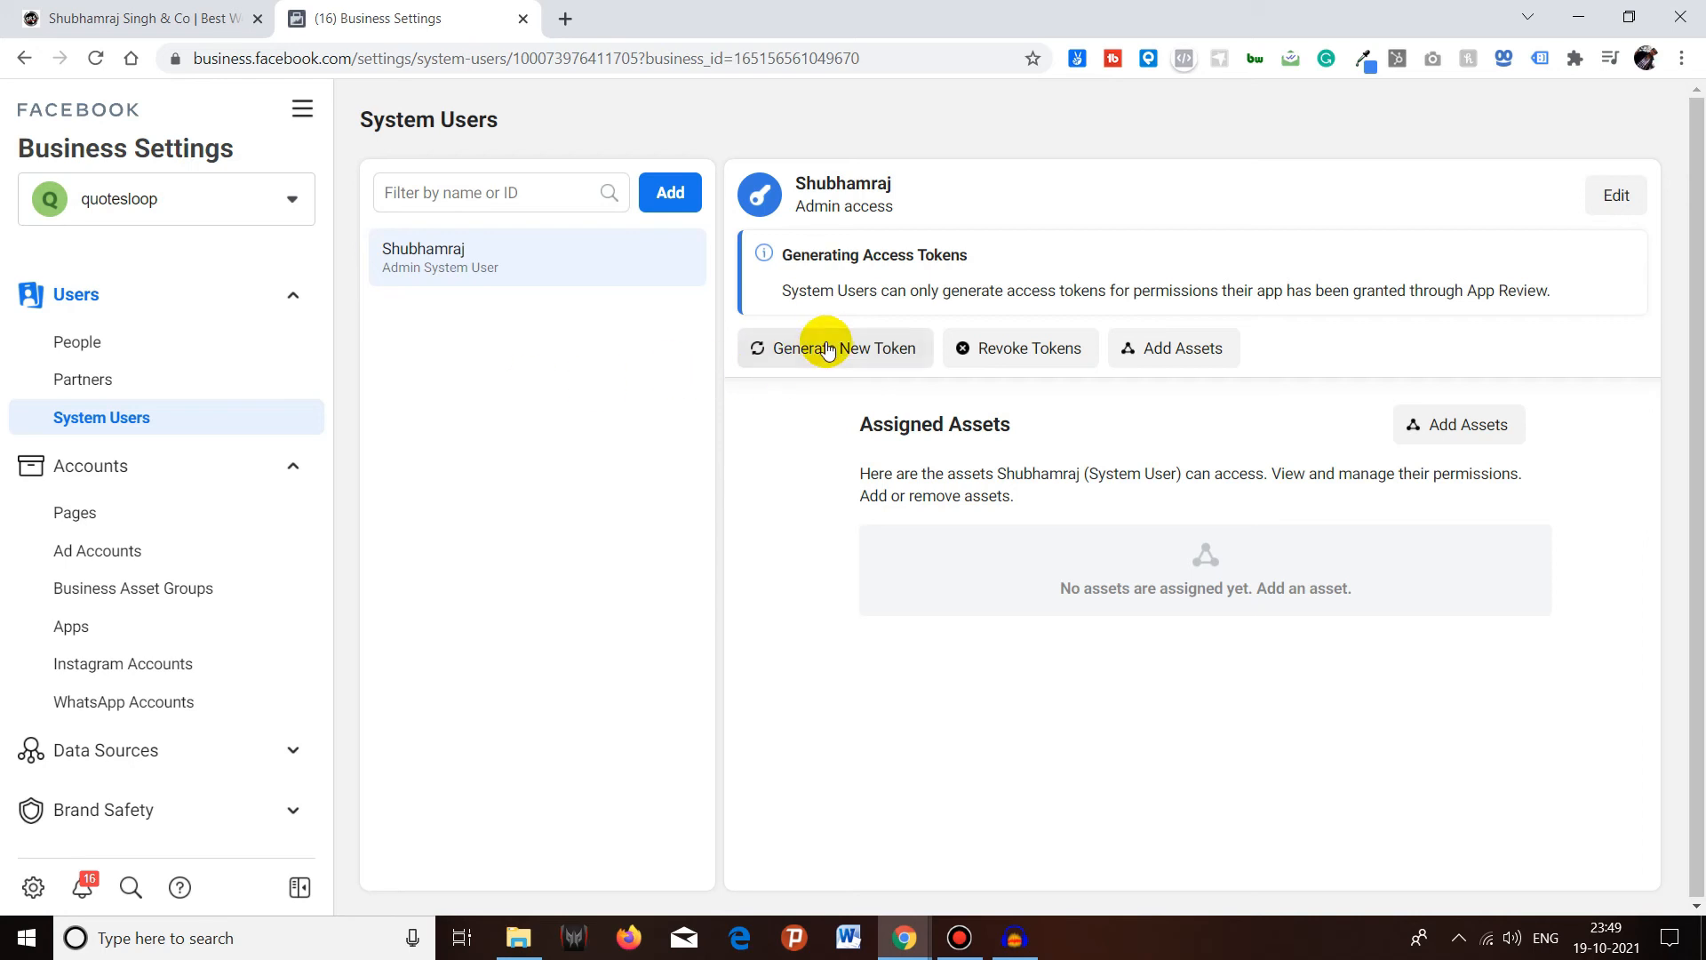
- Generate a token for the Testing System users app with instagram_manage_comments, instagram_basic, business_management and read_insights
{"action": "left_click", "coordinate": [833, 346]}
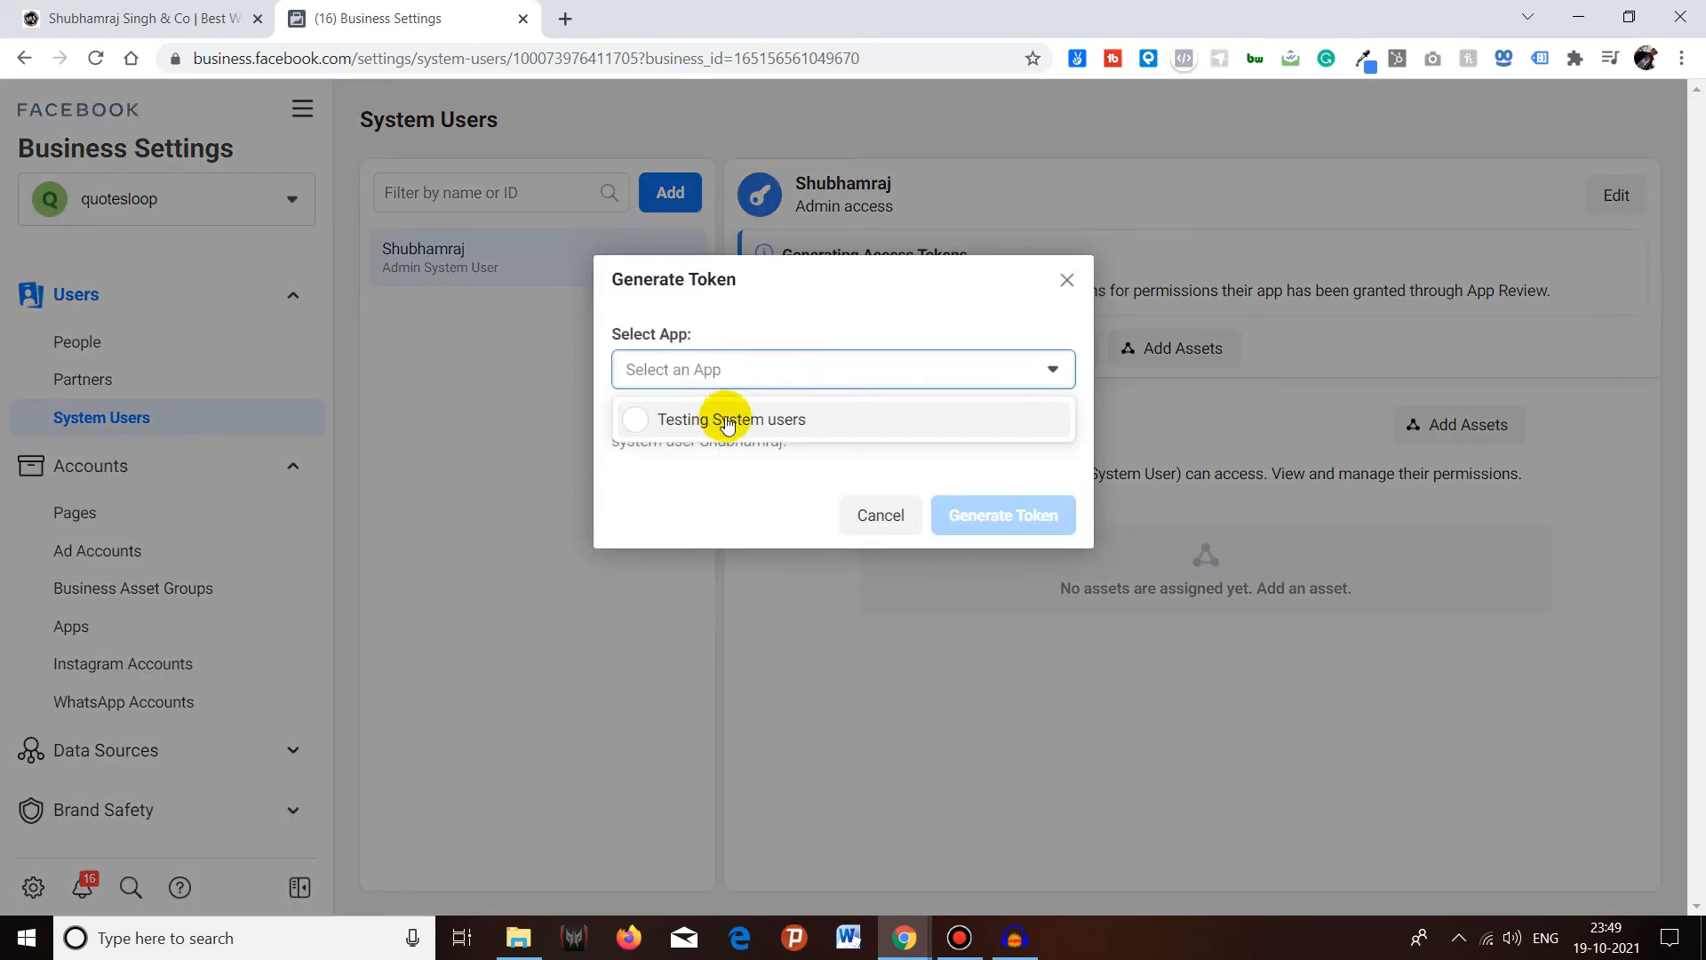
{"action": "mouse_move", "coordinate": [708, 414]}
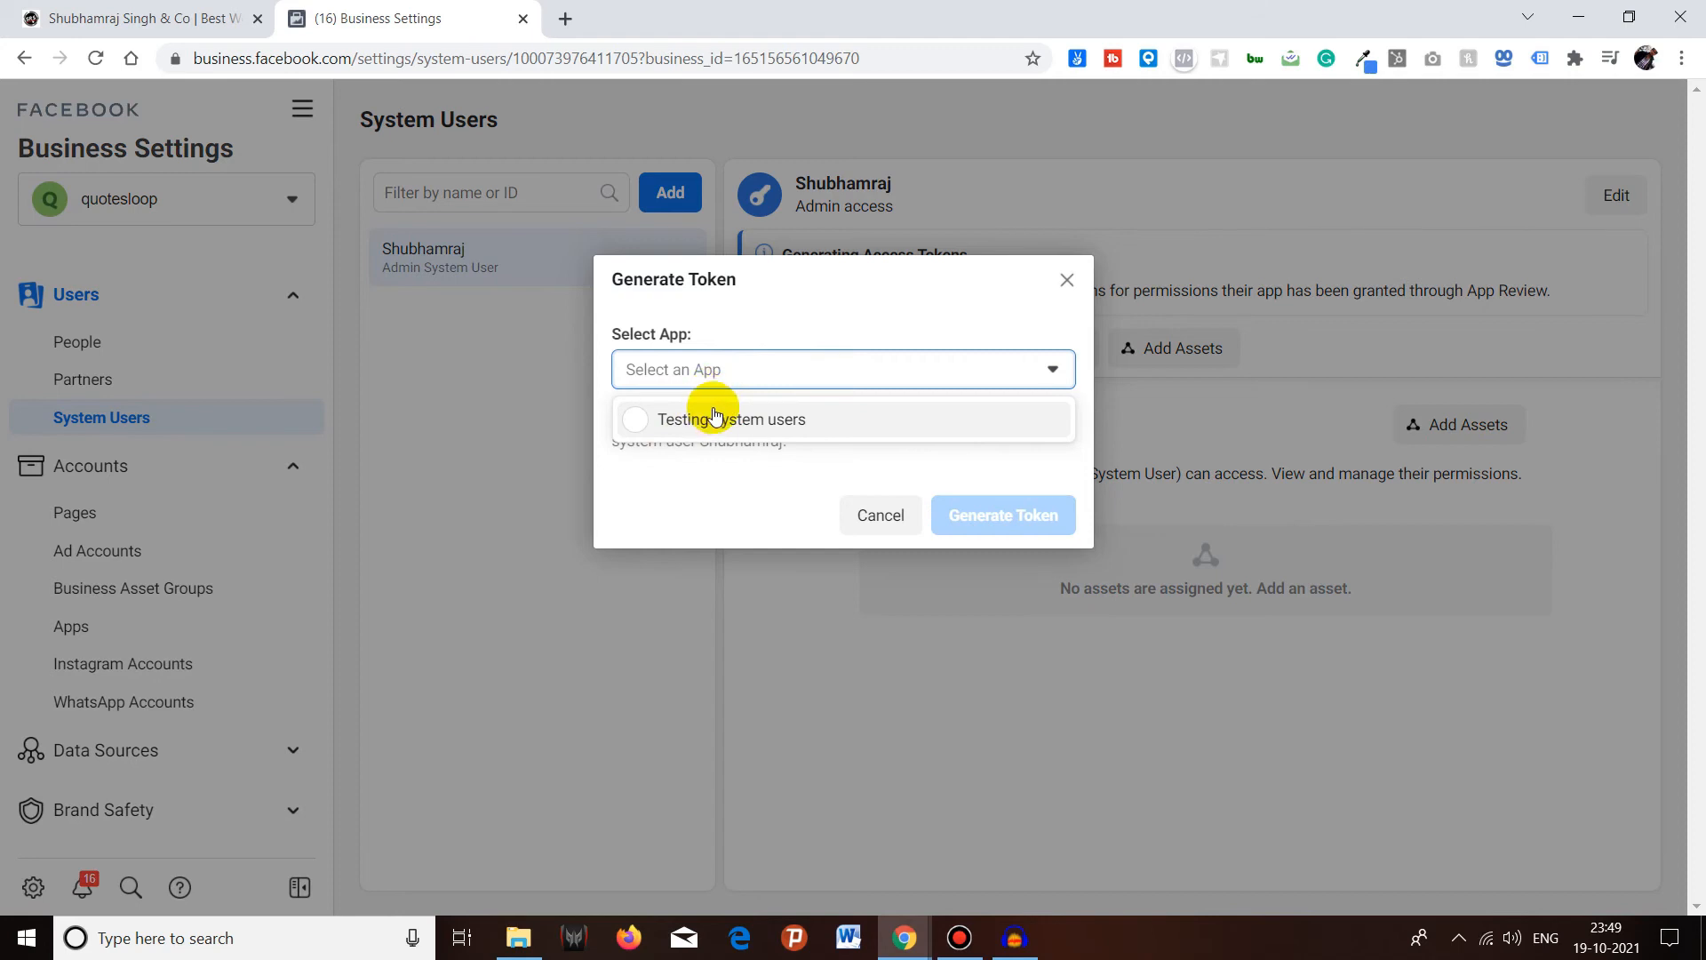
{"action": "mouse_move", "coordinate": [732, 427]}
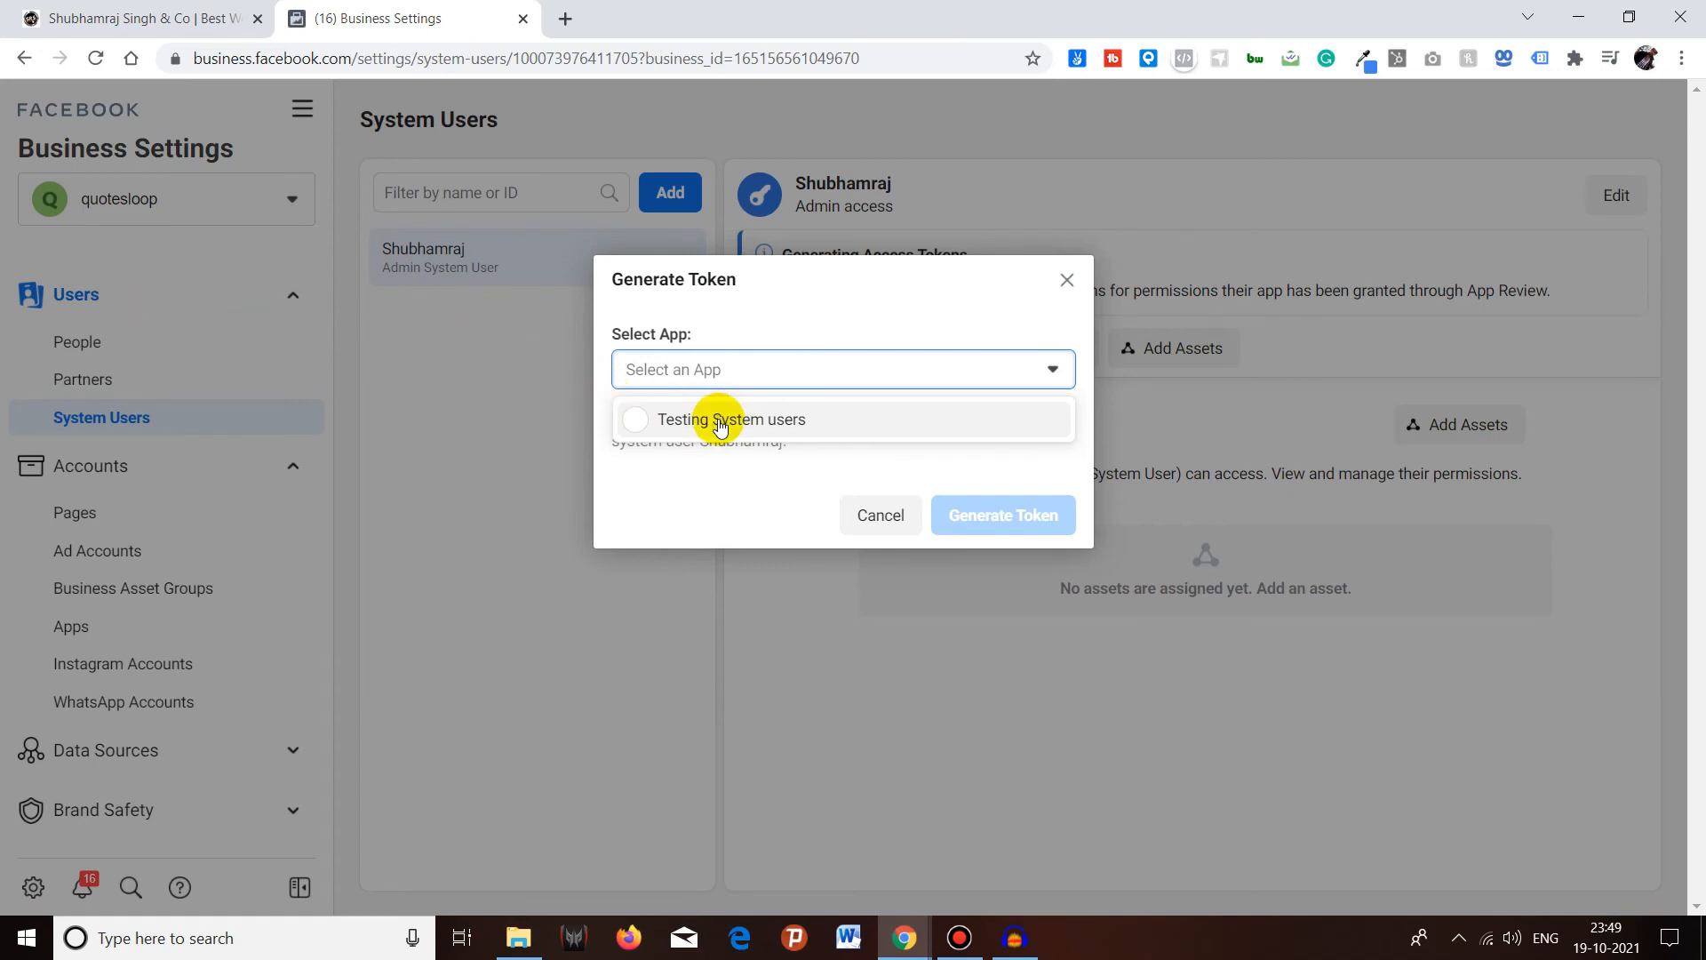
{"action": "left_click", "coordinate": [745, 419]}
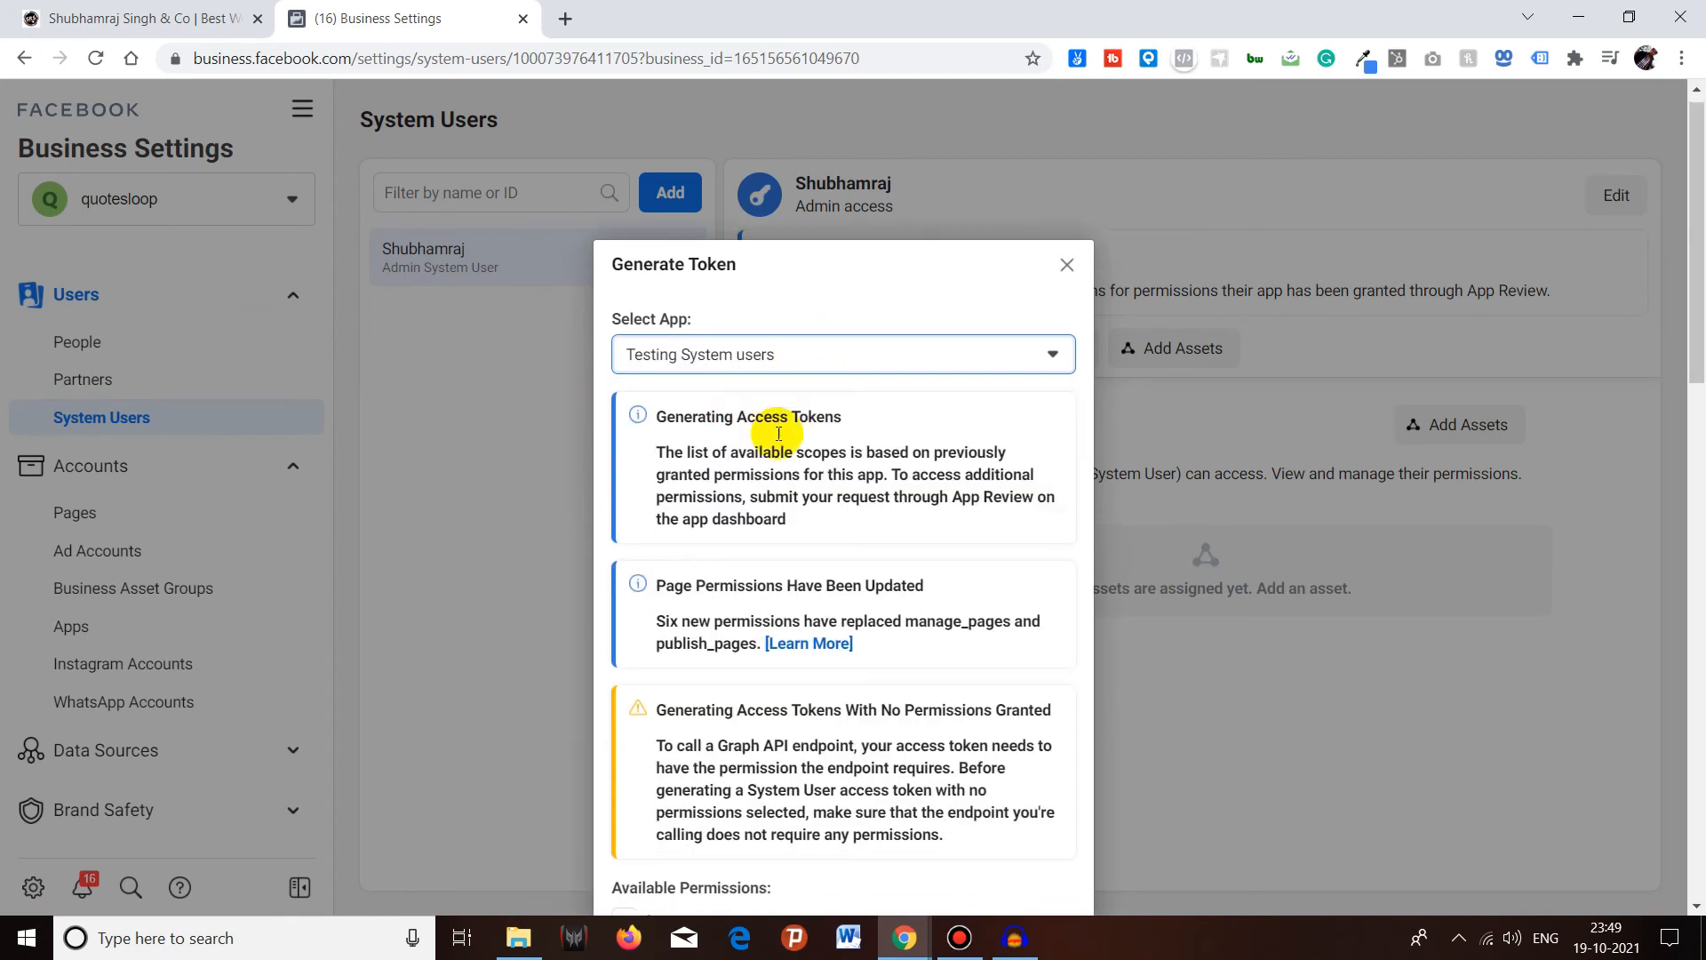
{"action": "scroll", "scroll_direction": "down", "scroll_amount": 3}
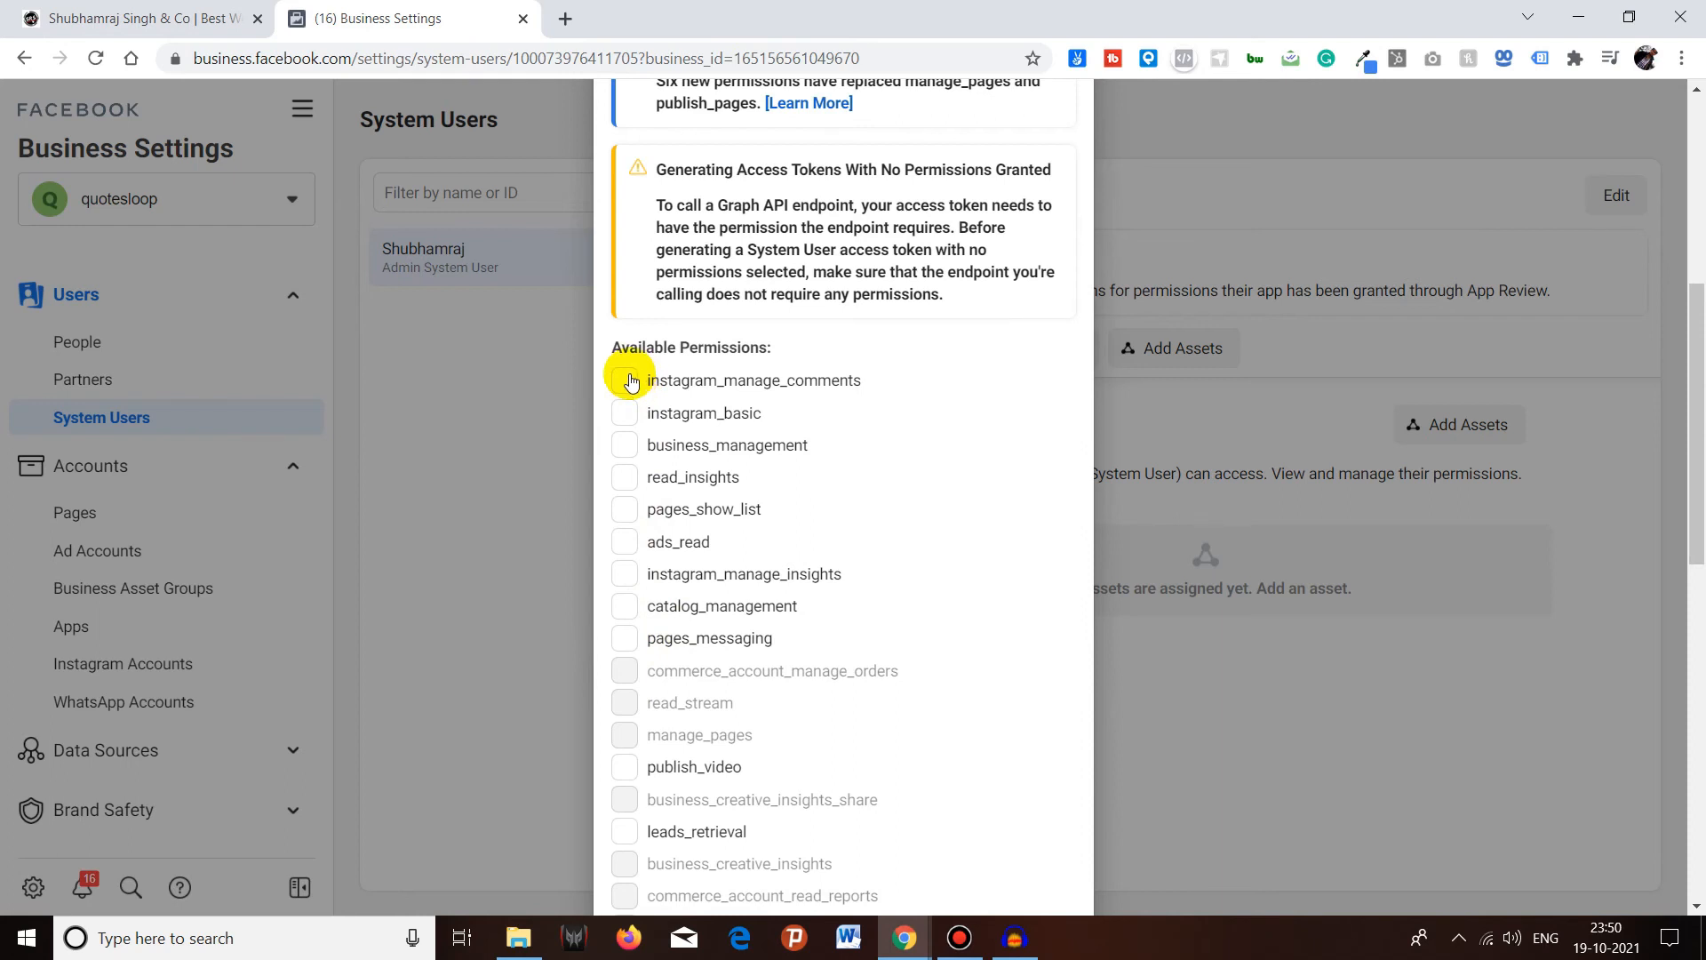
{"action": "left_click", "coordinate": [624, 413]}
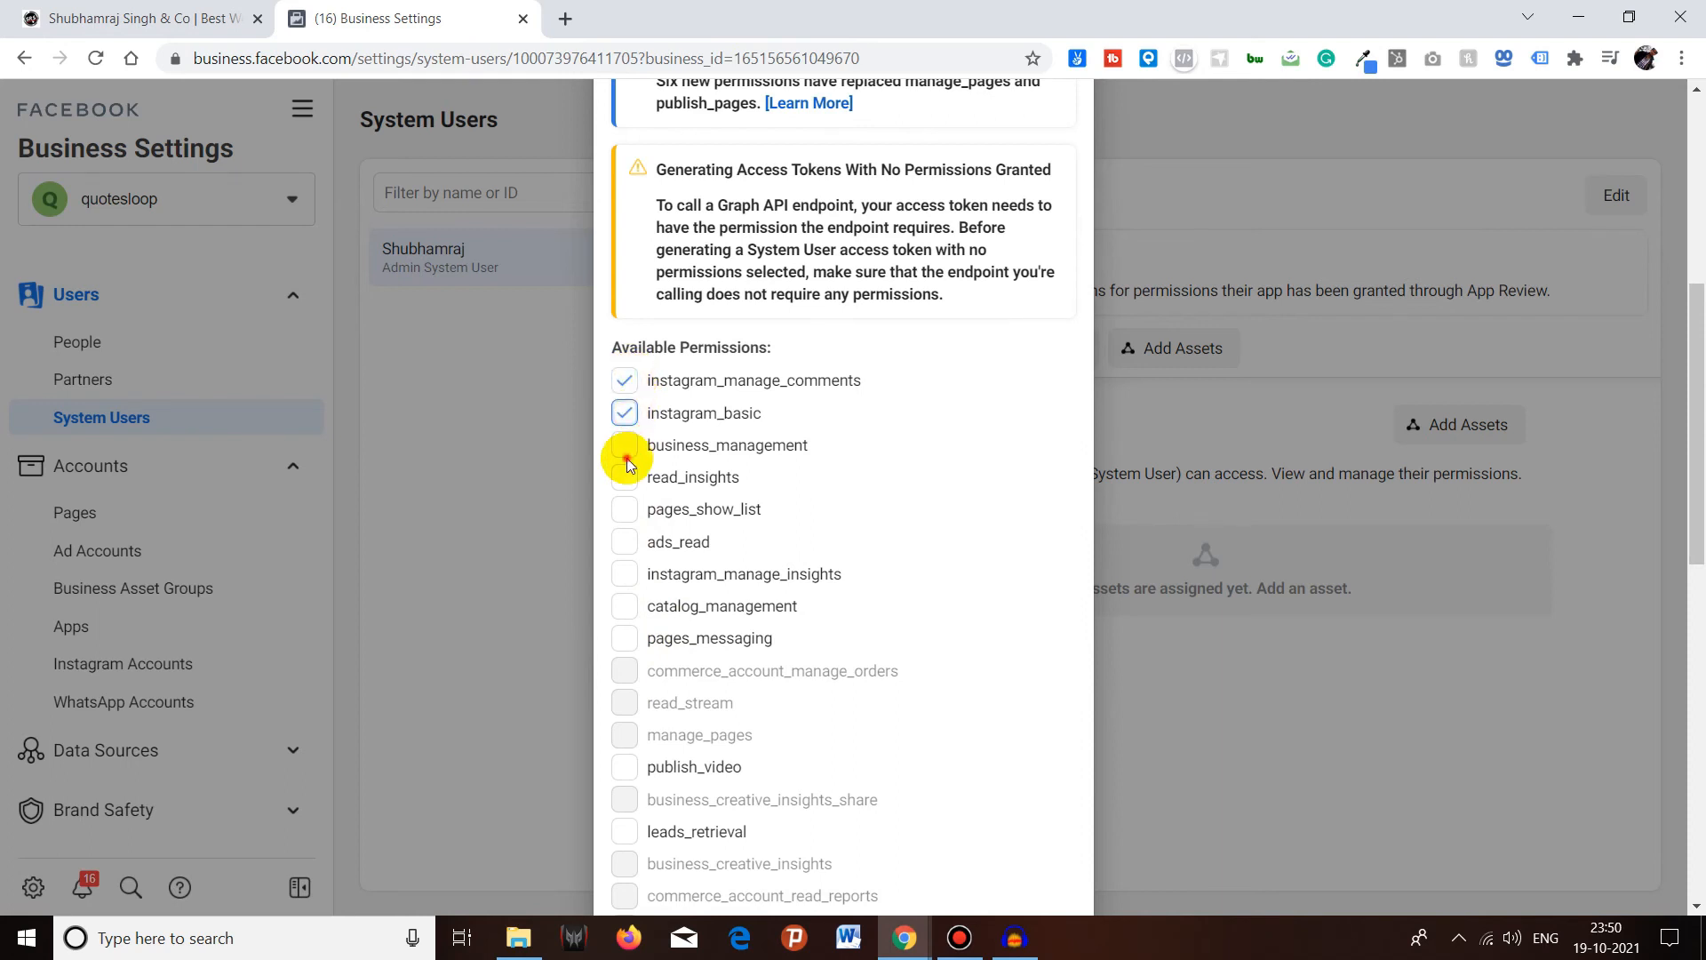
{"action": "left_click", "coordinate": [624, 445]}
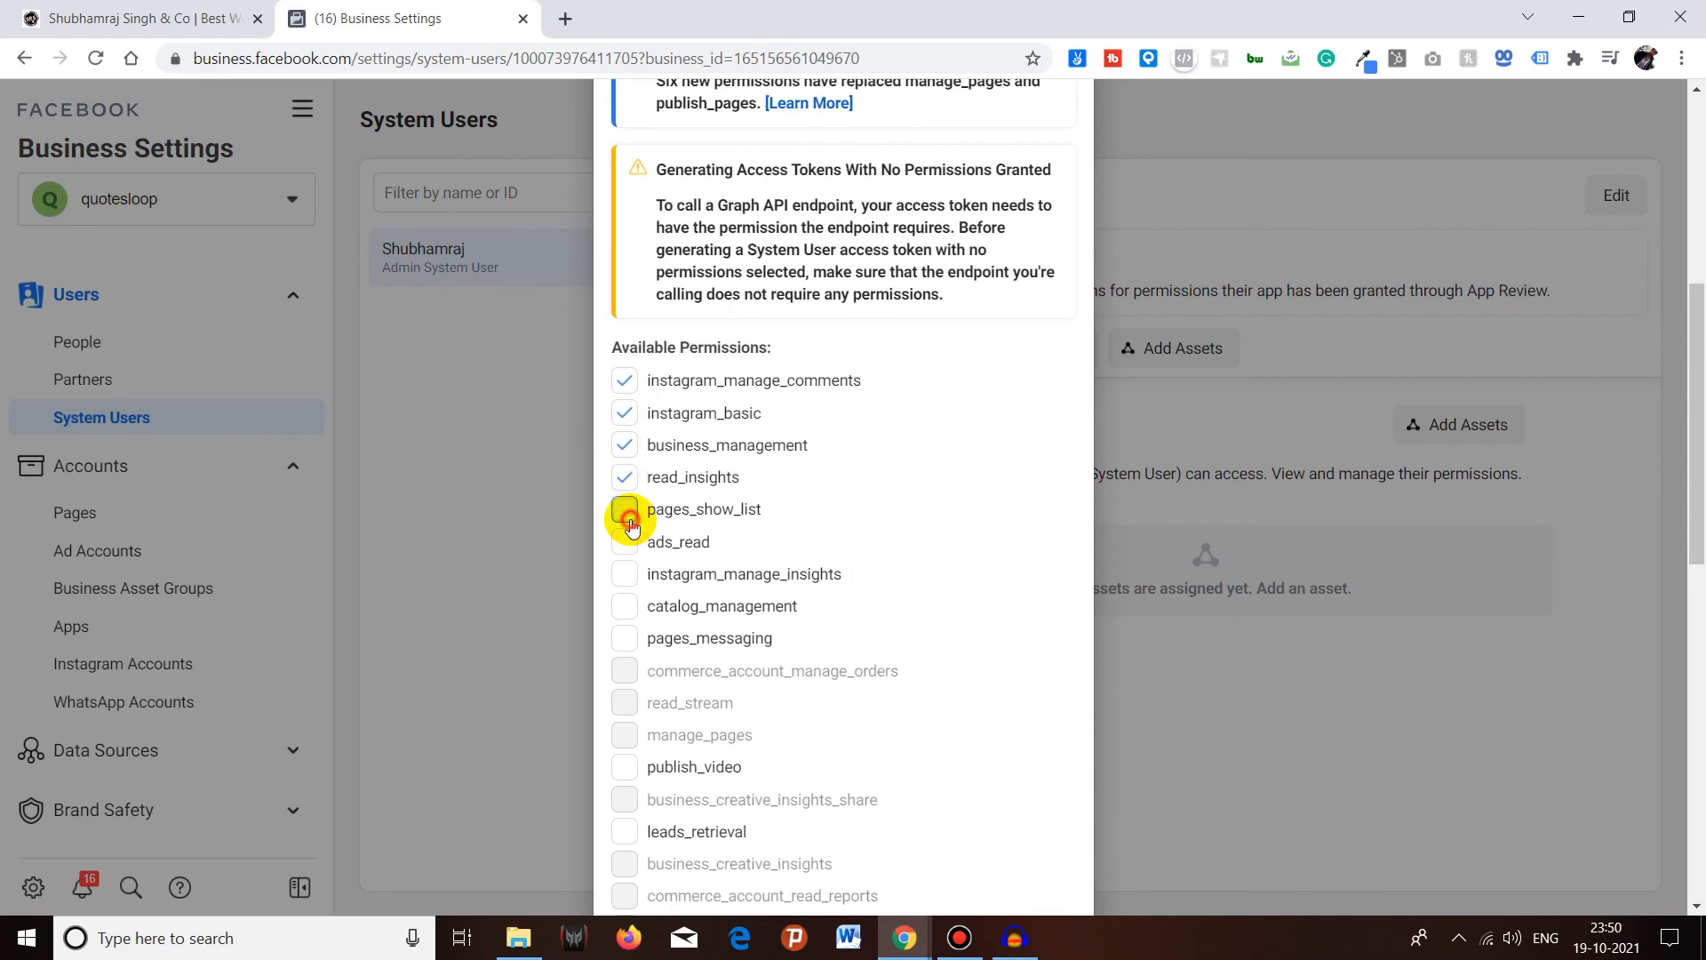
{"action": "left_click", "coordinate": [624, 509]}
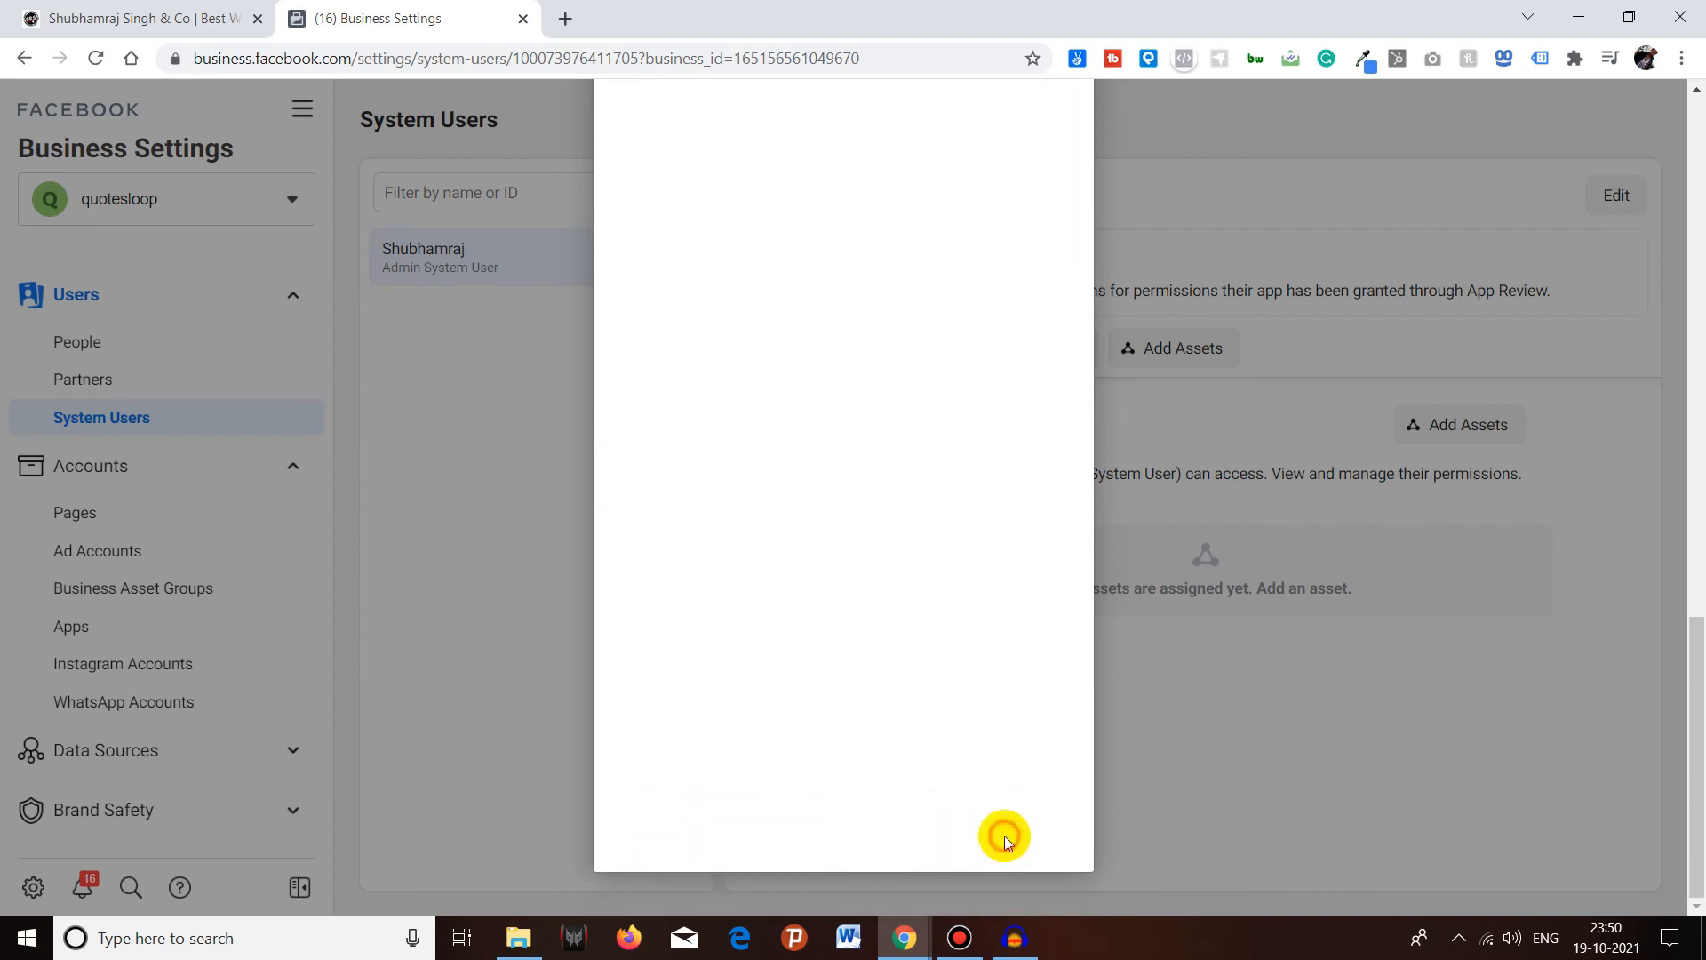
{"action": "mouse_move", "coordinate": [866, 536]}
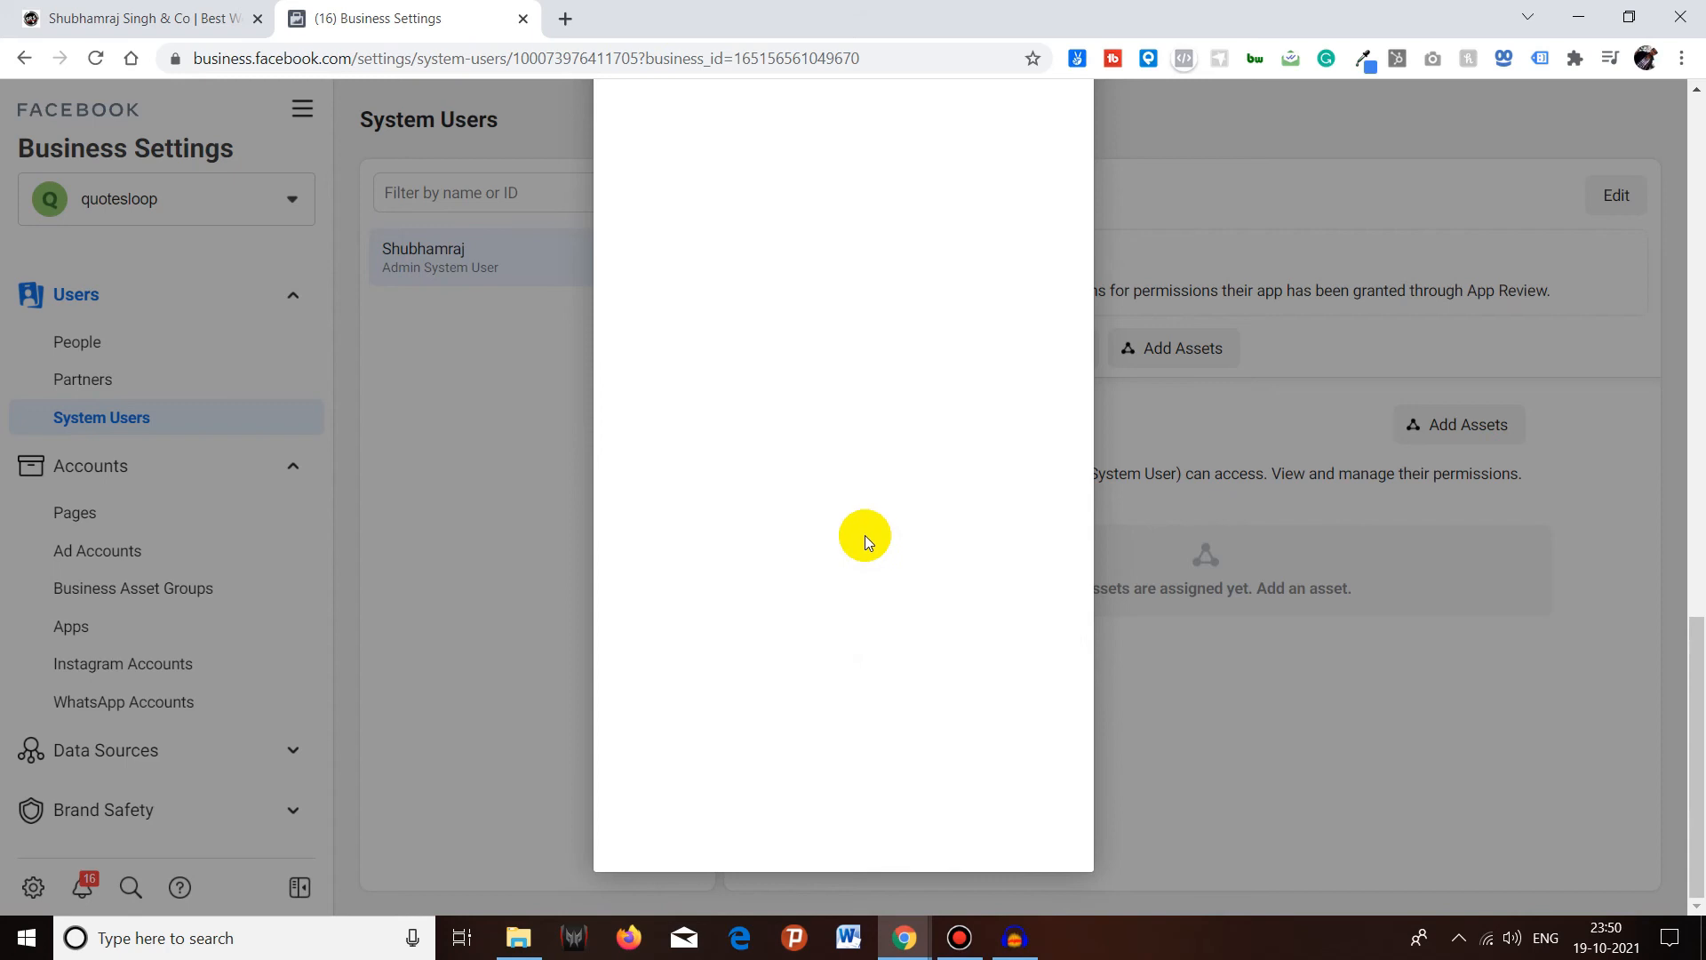
{"action": "mouse_move", "coordinate": [859, 533]}
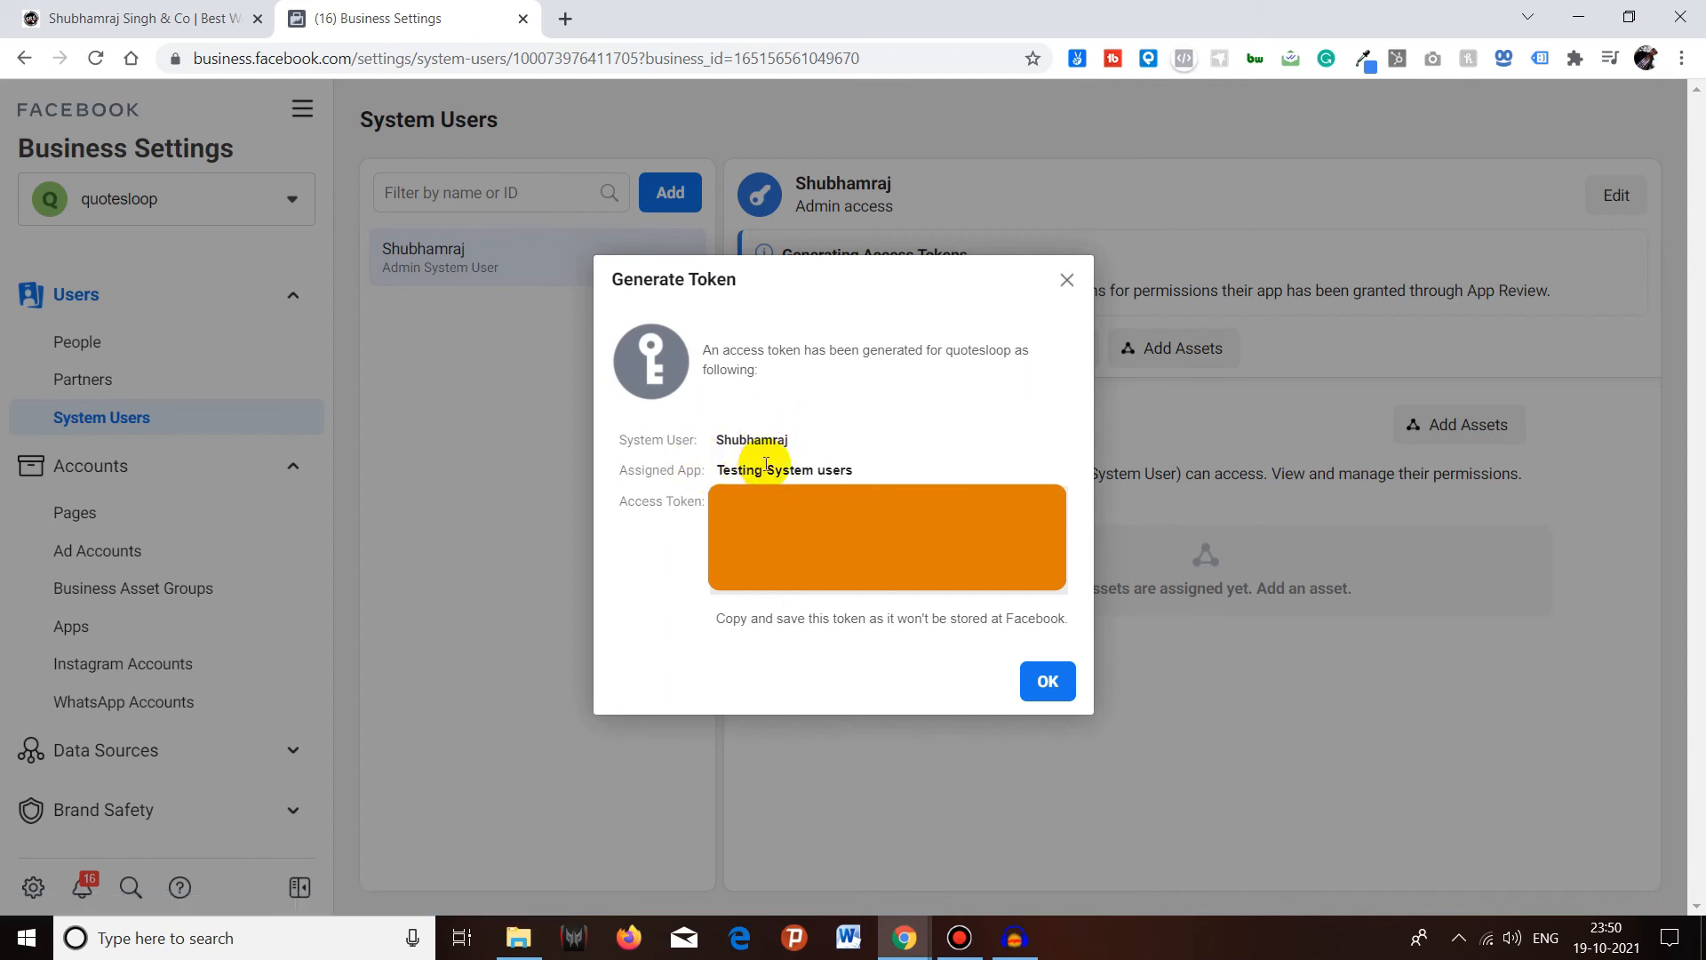
{"action": "mouse_move", "coordinate": [762, 439]}
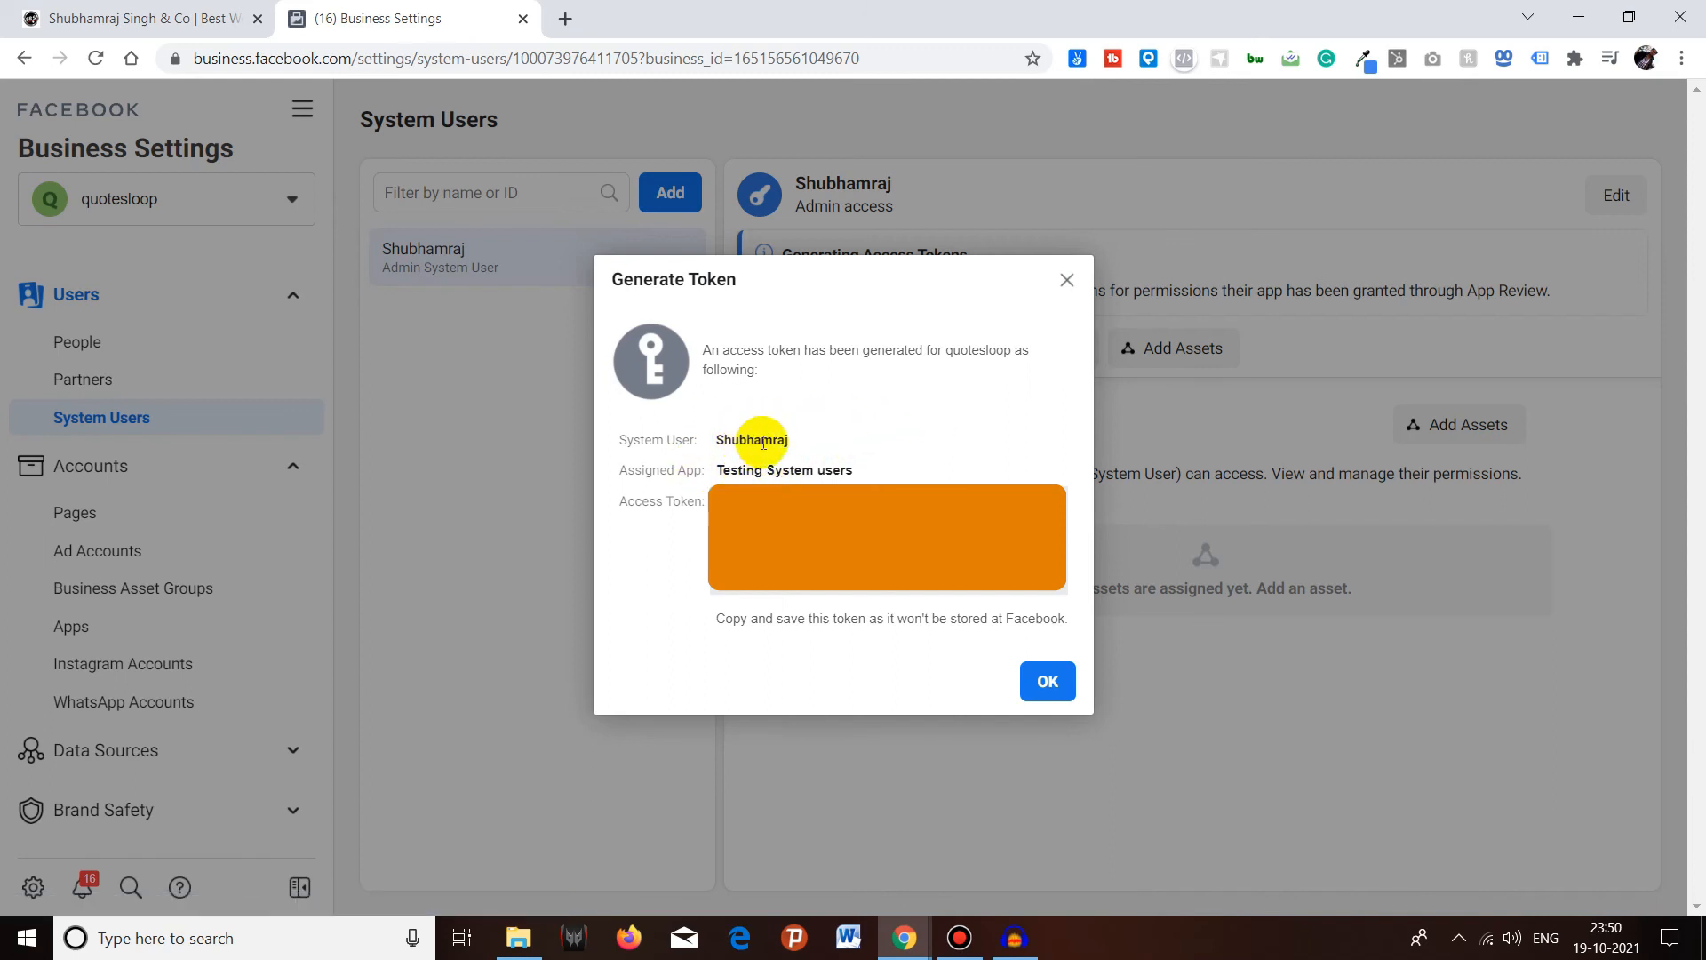
{"action": "mouse_move", "coordinate": [825, 464]}
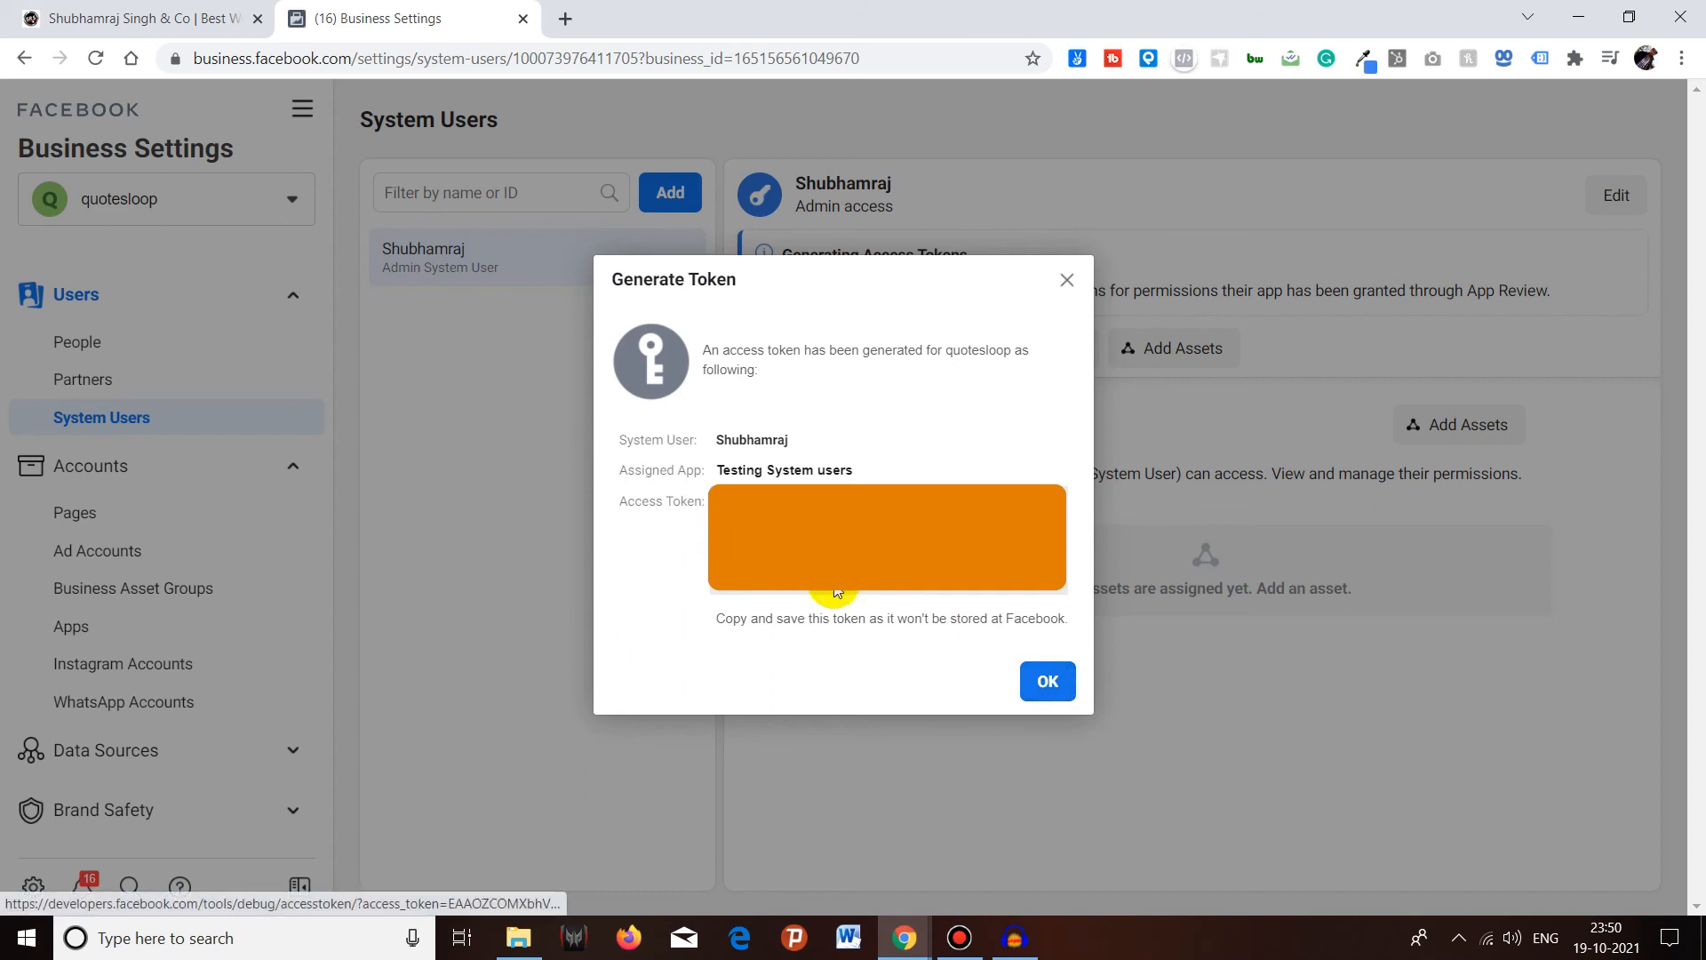
- Dismiss the generated access token confirmation, returning to the system user page
{"action": "left_click", "coordinate": [1045, 681]}
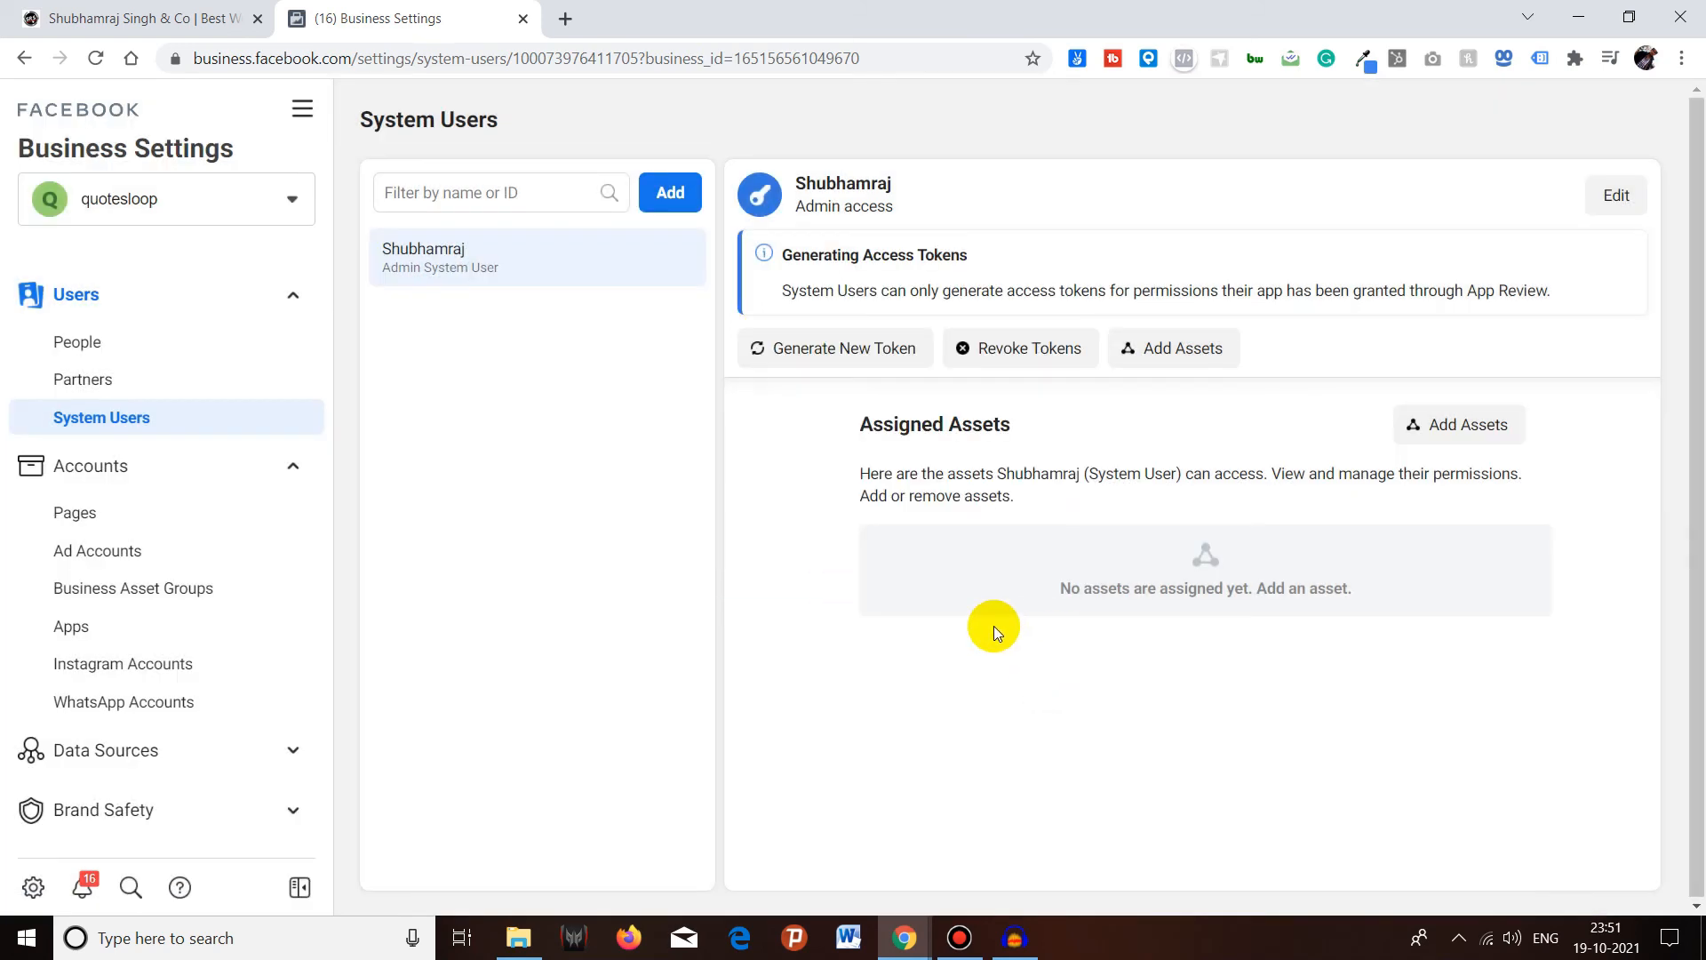
{"action": "mouse_move", "coordinate": [555, 485]}
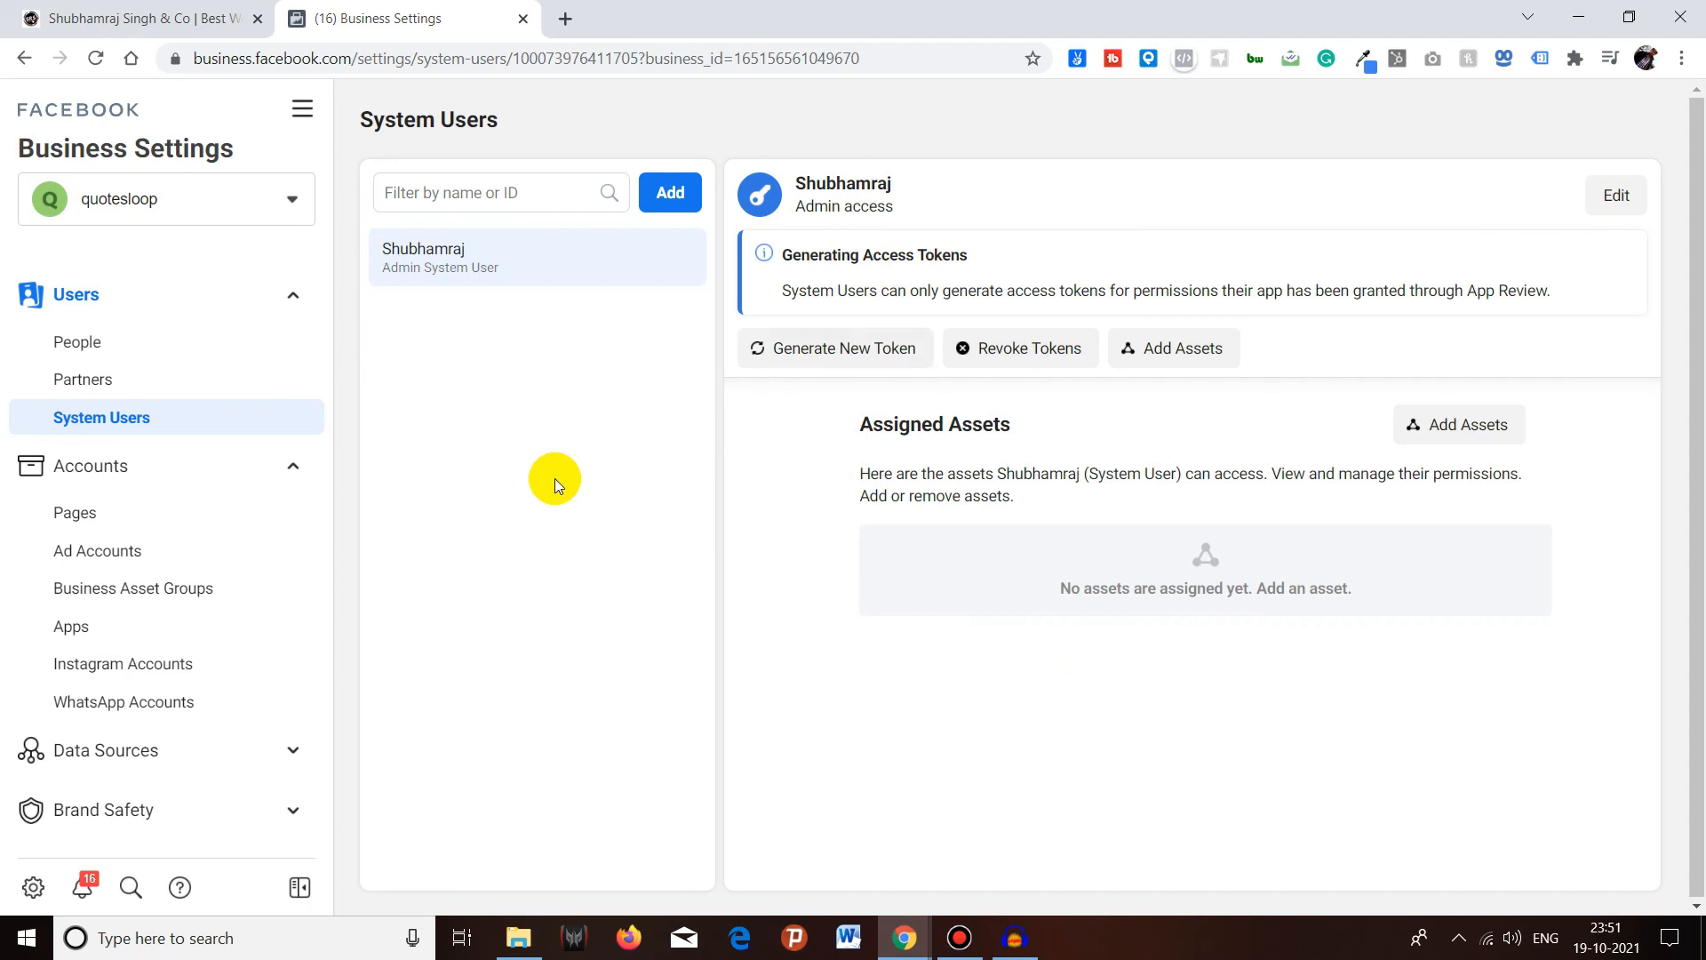
{"action": "mouse_move", "coordinate": [532, 508]}
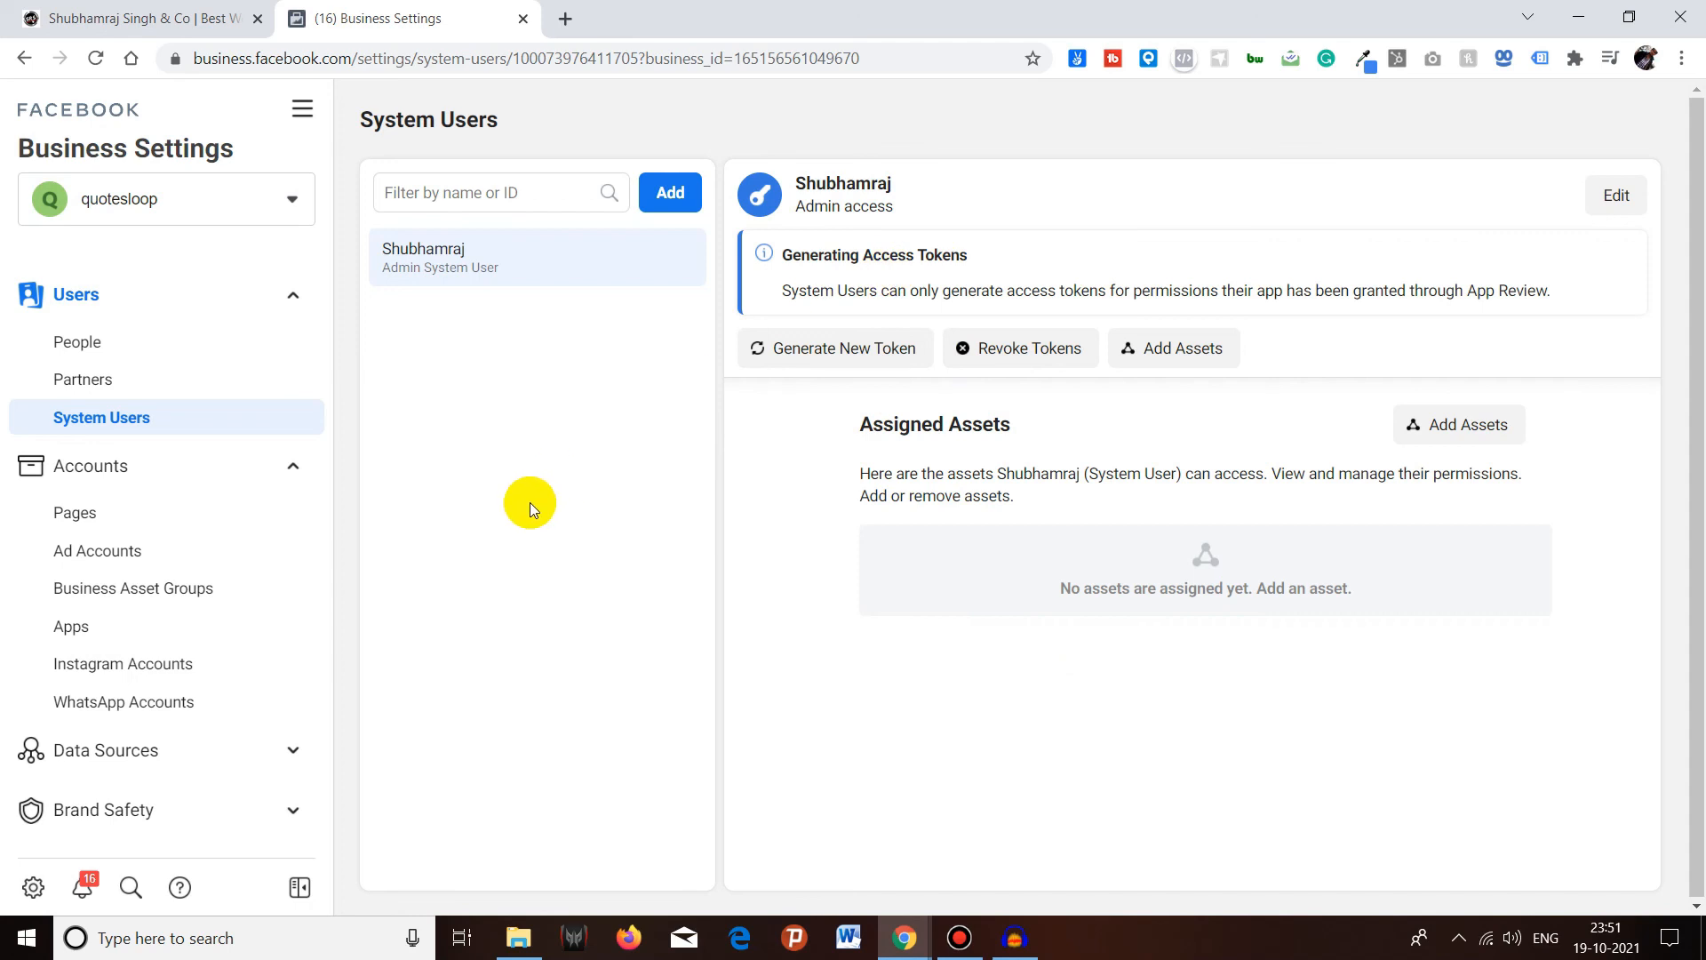